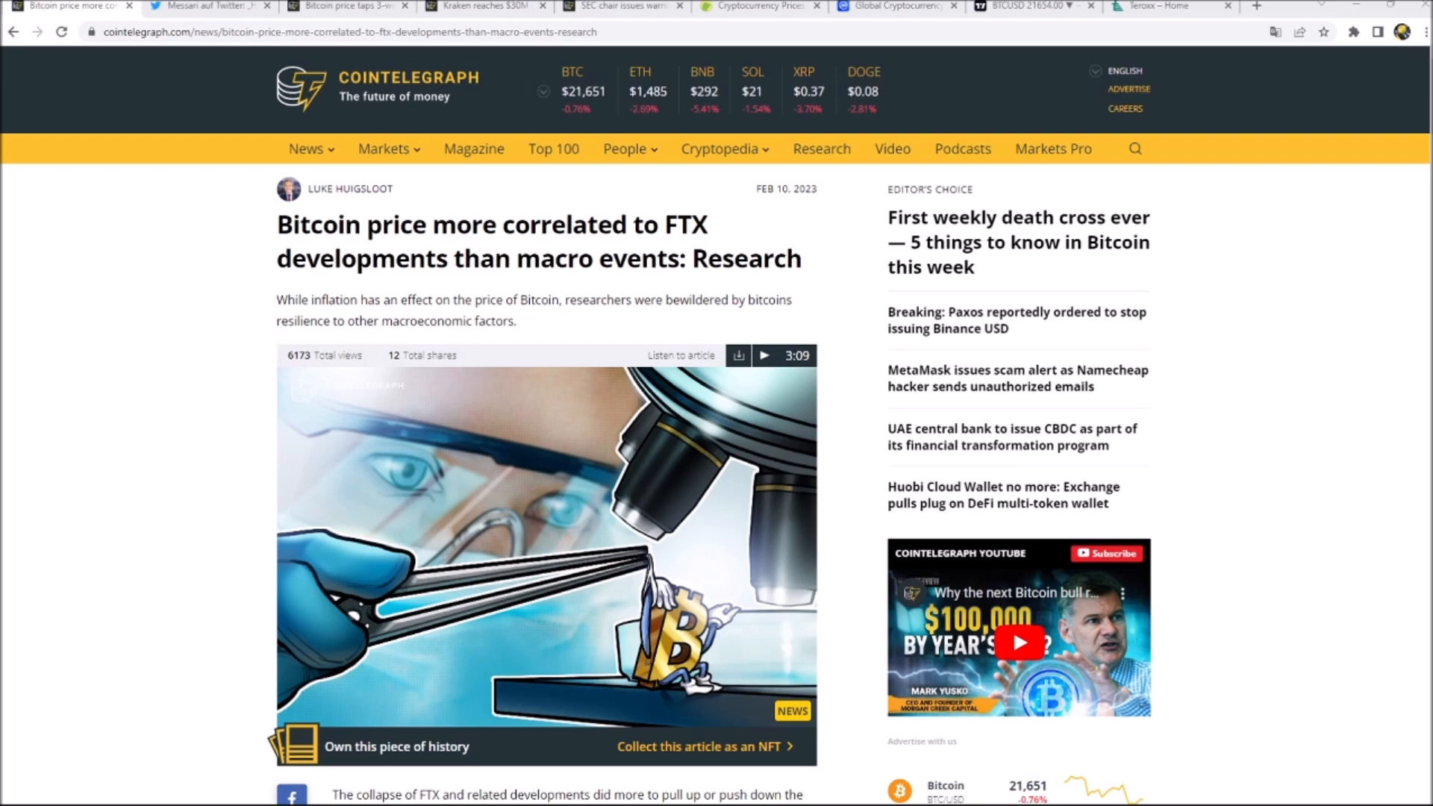
Step: Scroll the FTX-correlation article and highlight the 75/50 basis point hikes and 2% active wallet growth
scroll(down, 3)
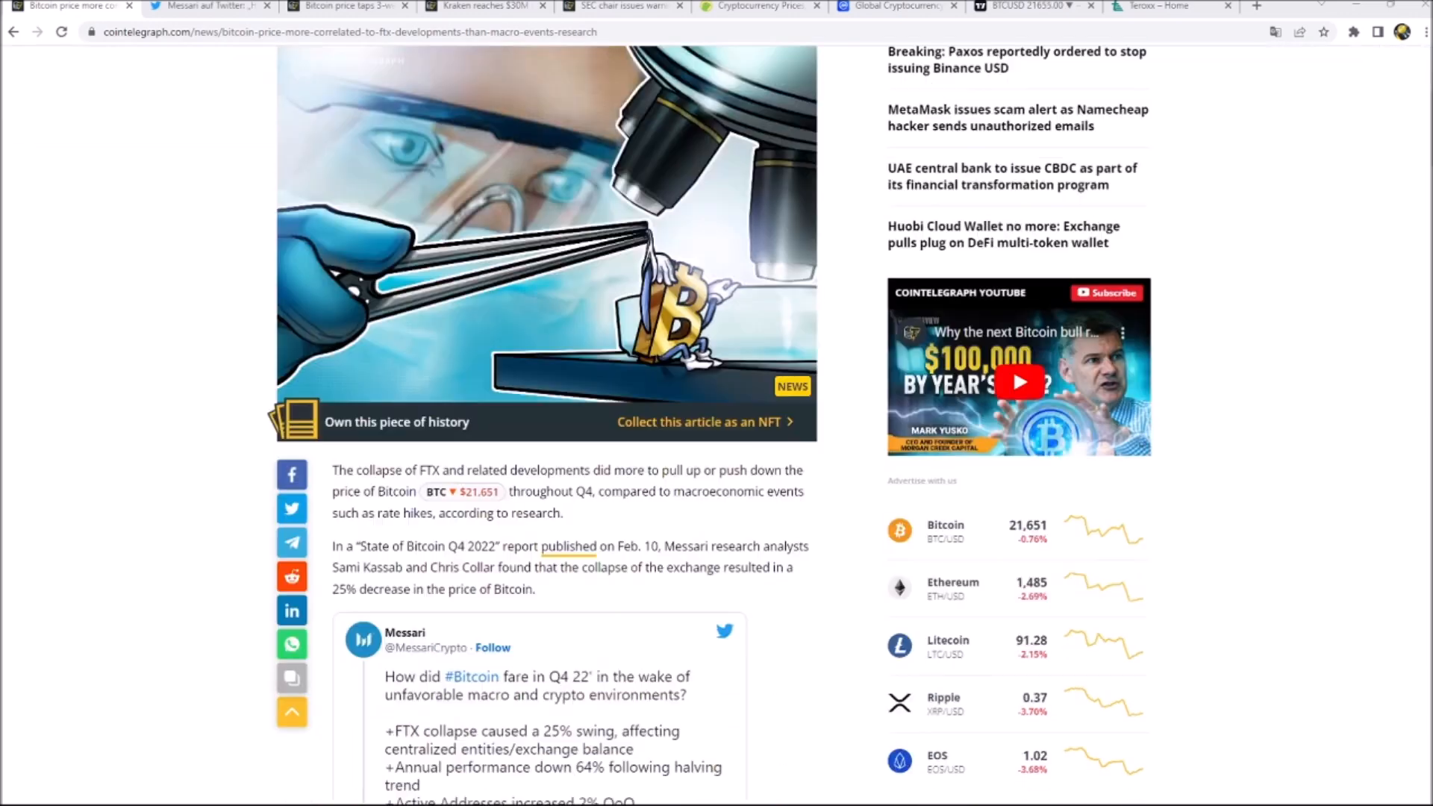
scroll(down, 3)
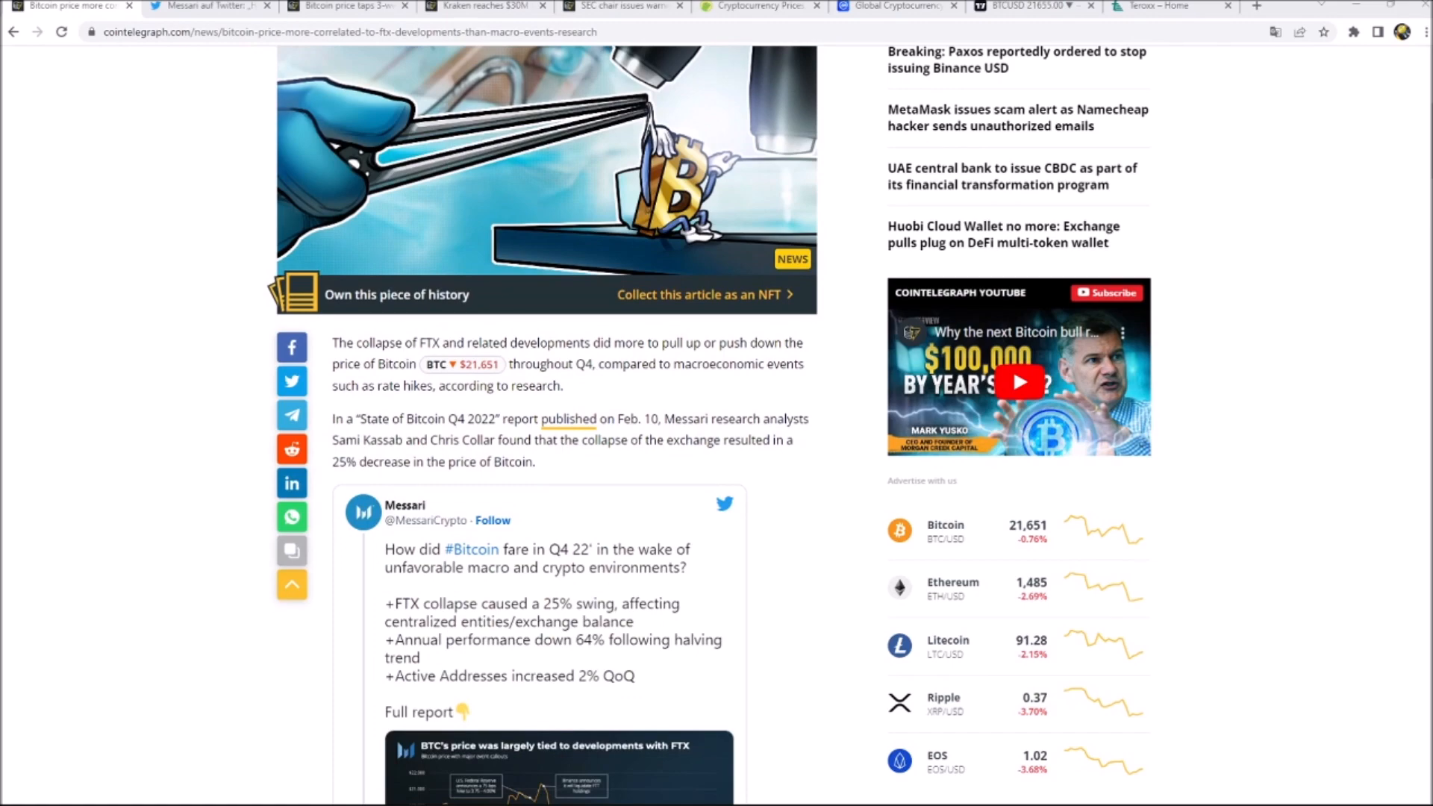
scroll(down, 3)
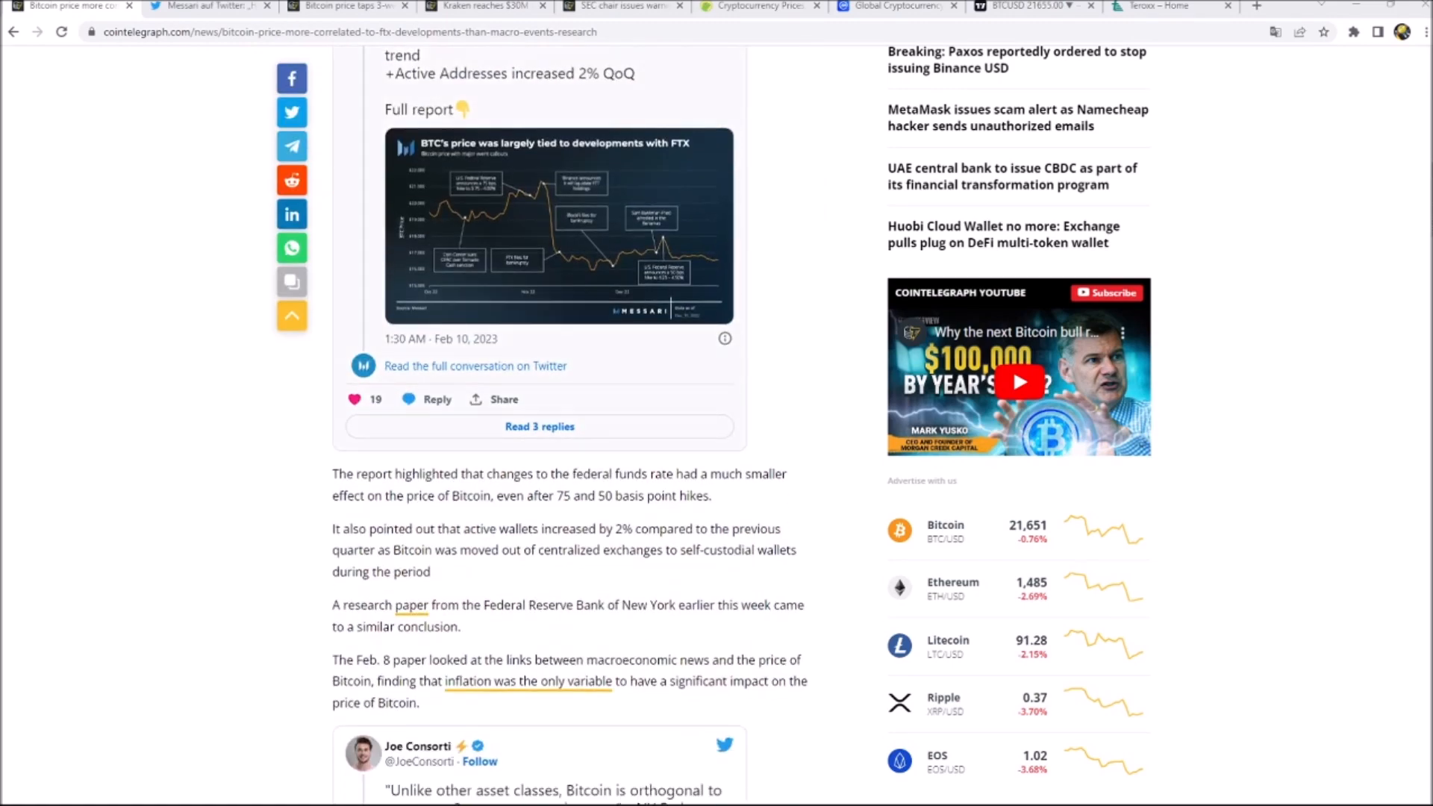
scroll(down, 3)
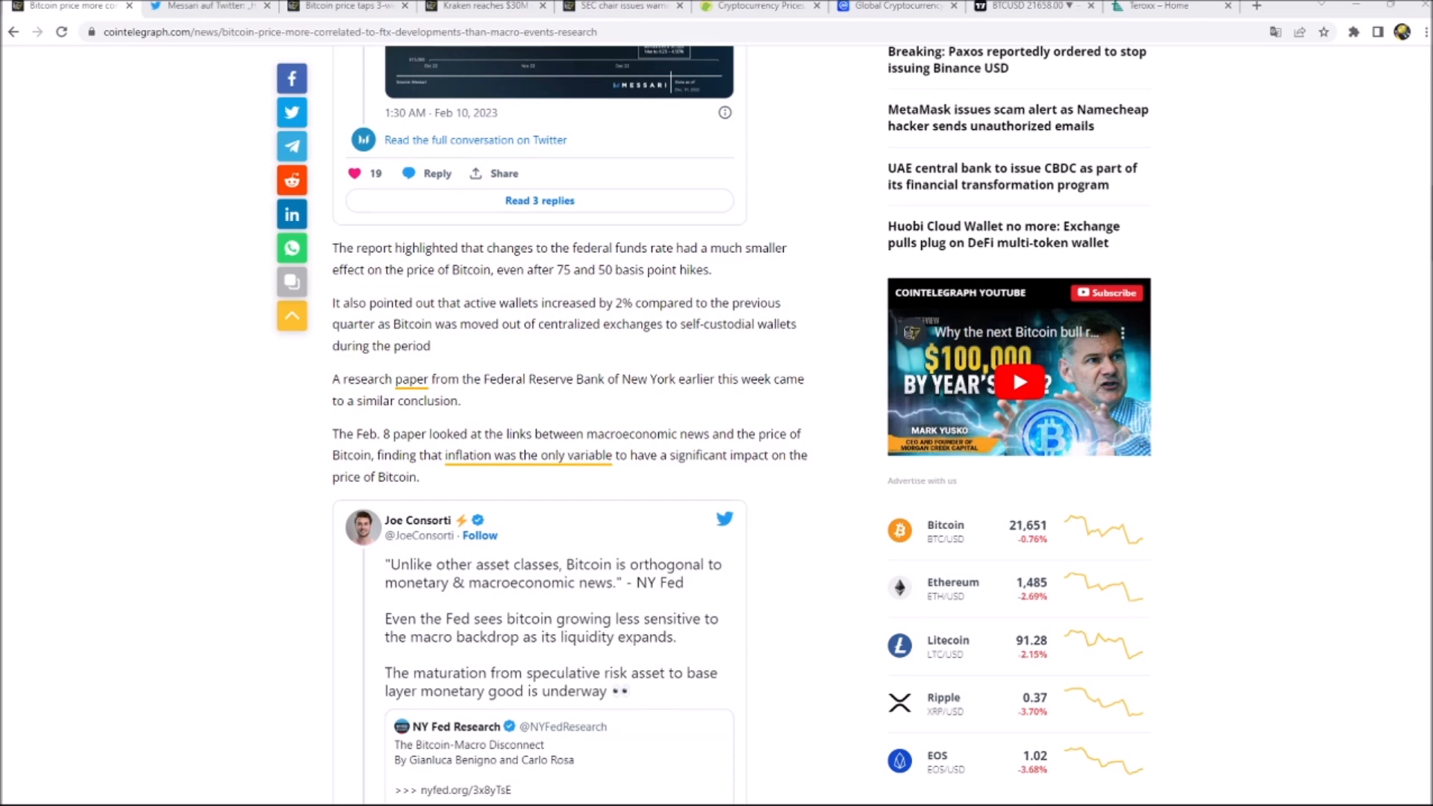
drag(540, 248, 700, 270)
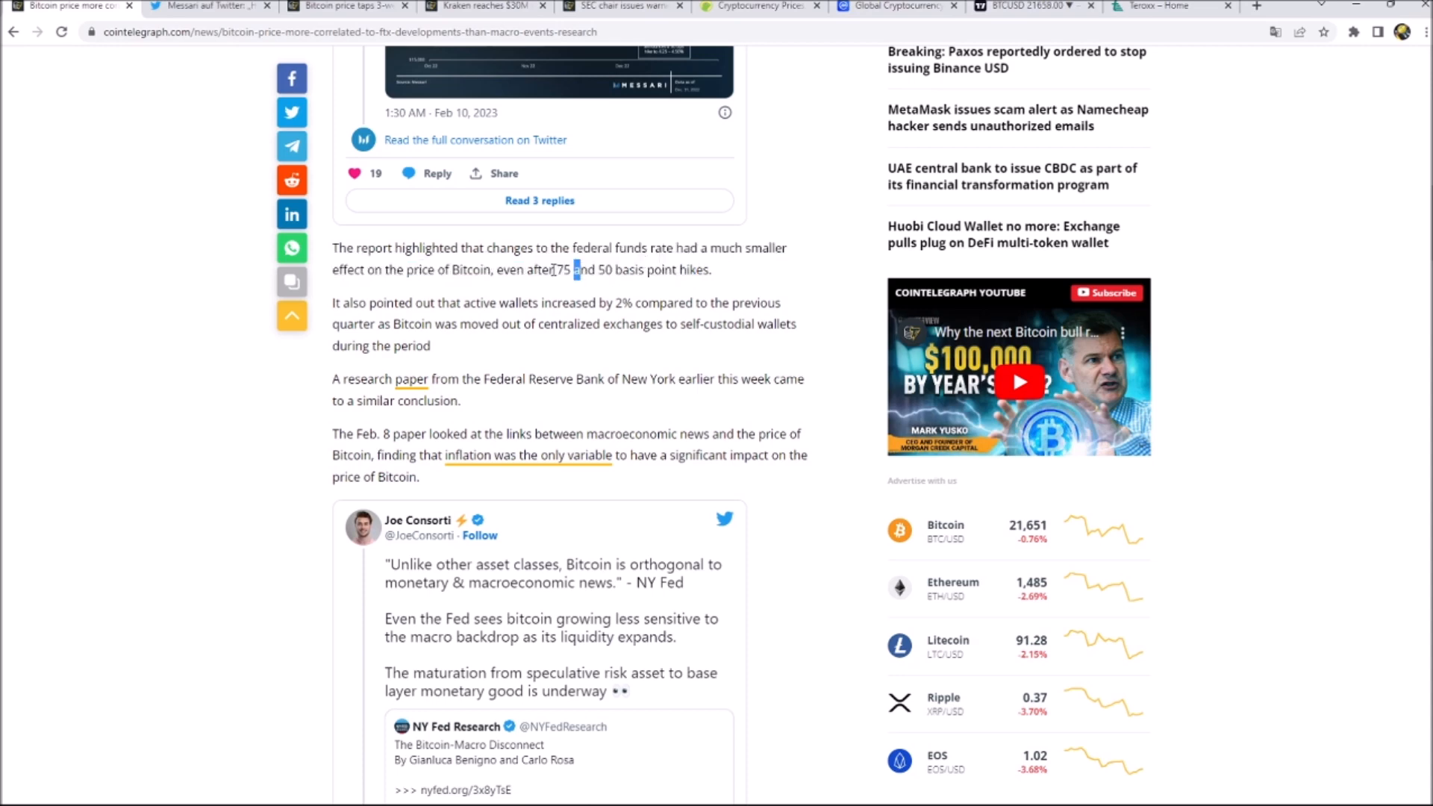
drag(559, 269, 681, 269)
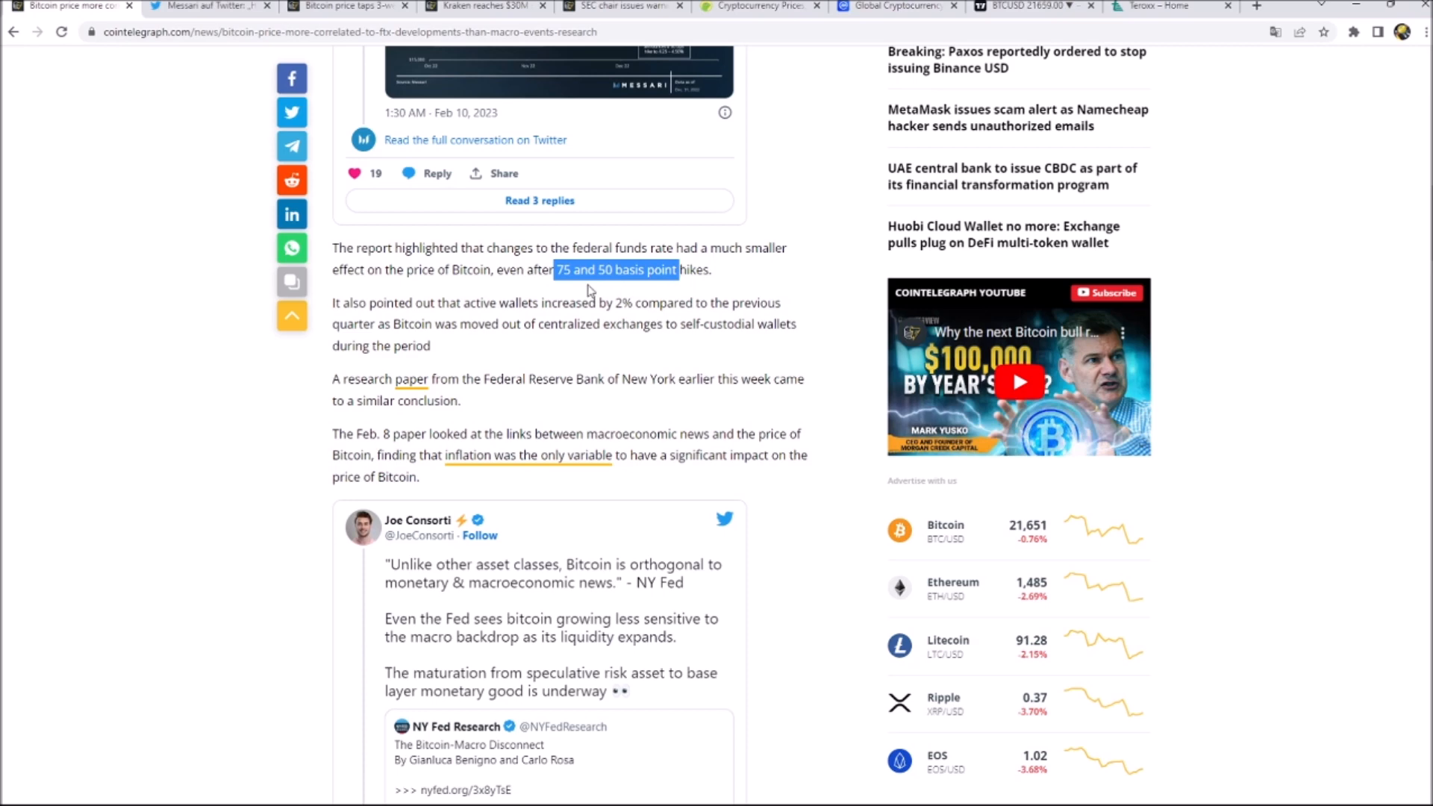
drag(555, 269, 717, 302)
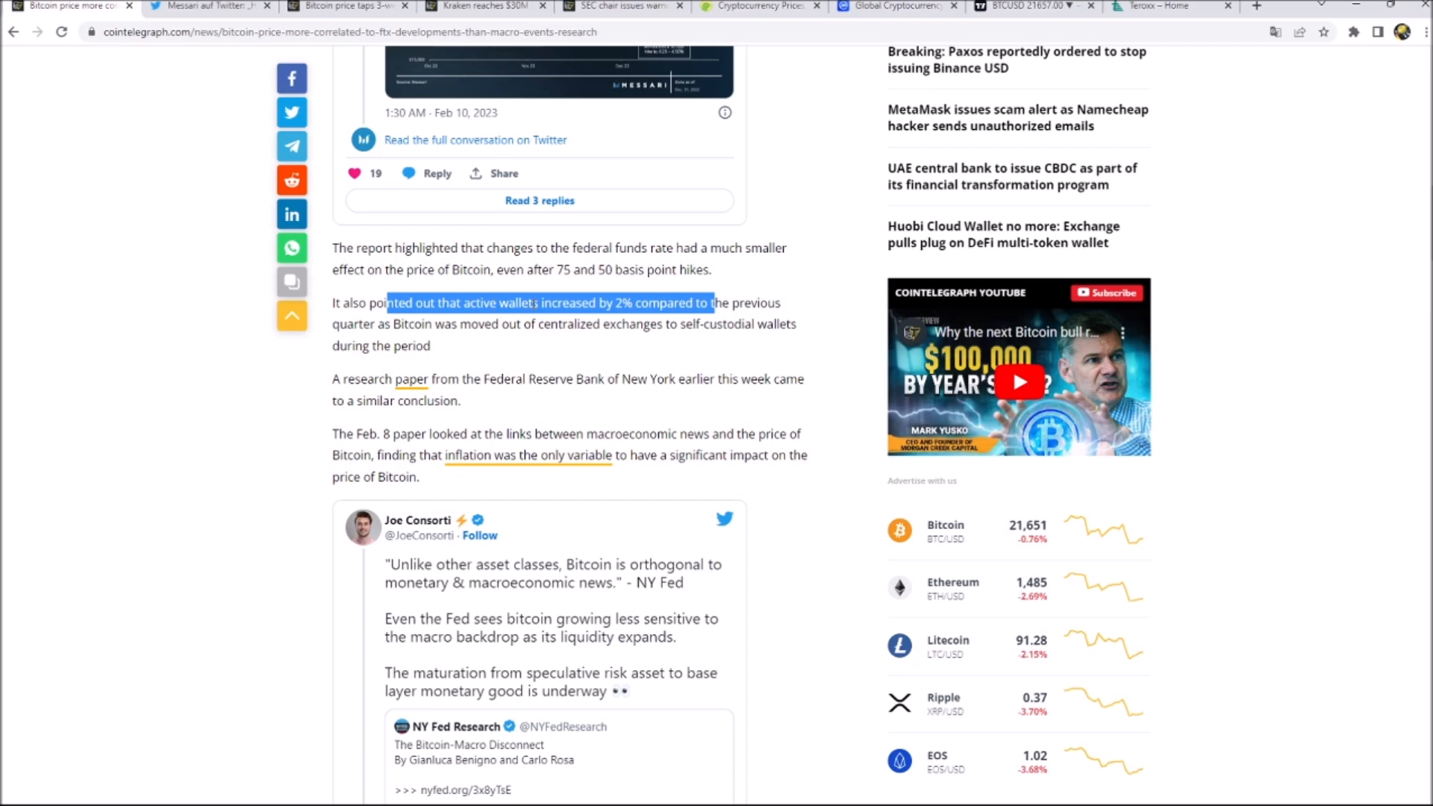
Step: Highlight the NY Fed block quote starting 'The key result is that' on Bitcoin's orthogonality
scroll(down, 3)
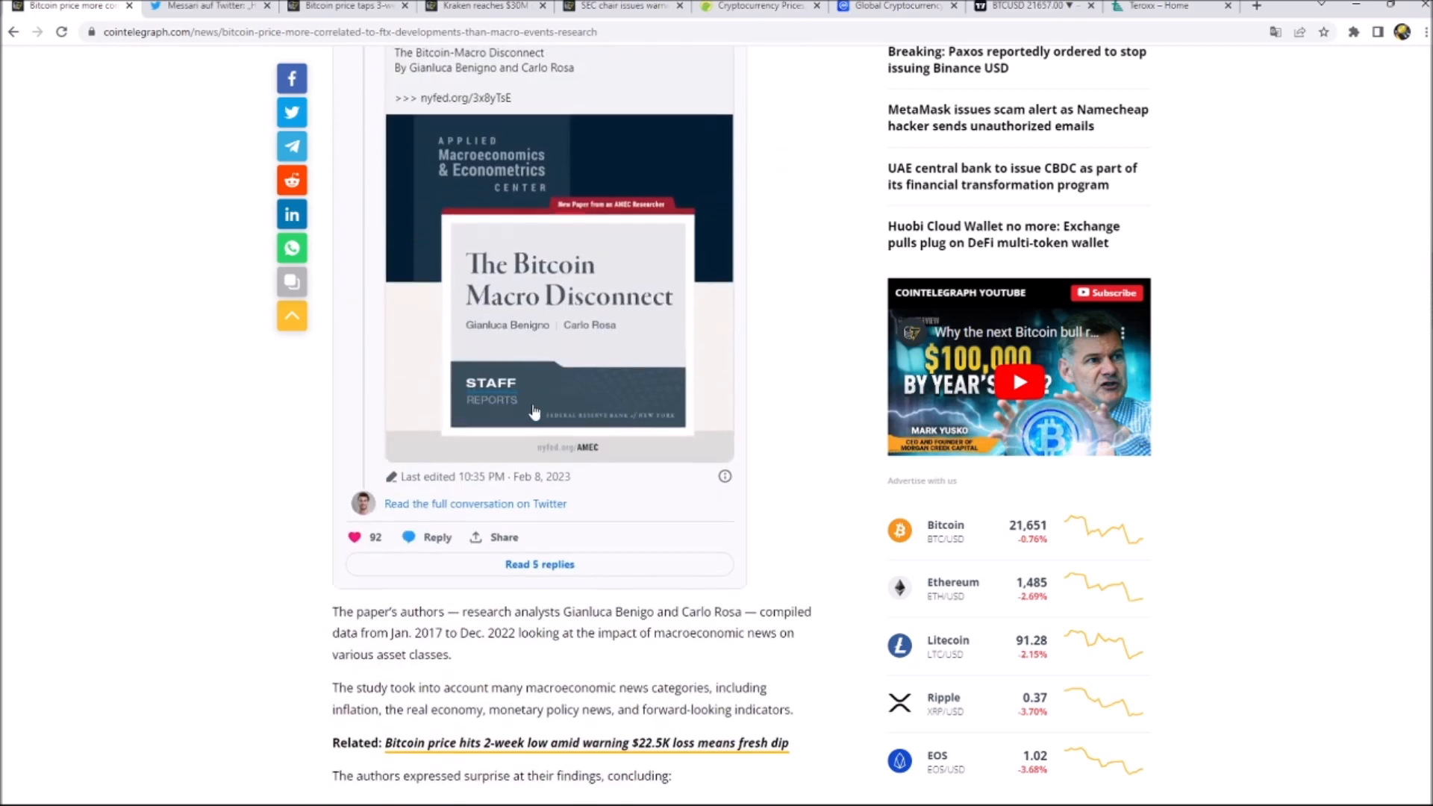
scroll(down, 3)
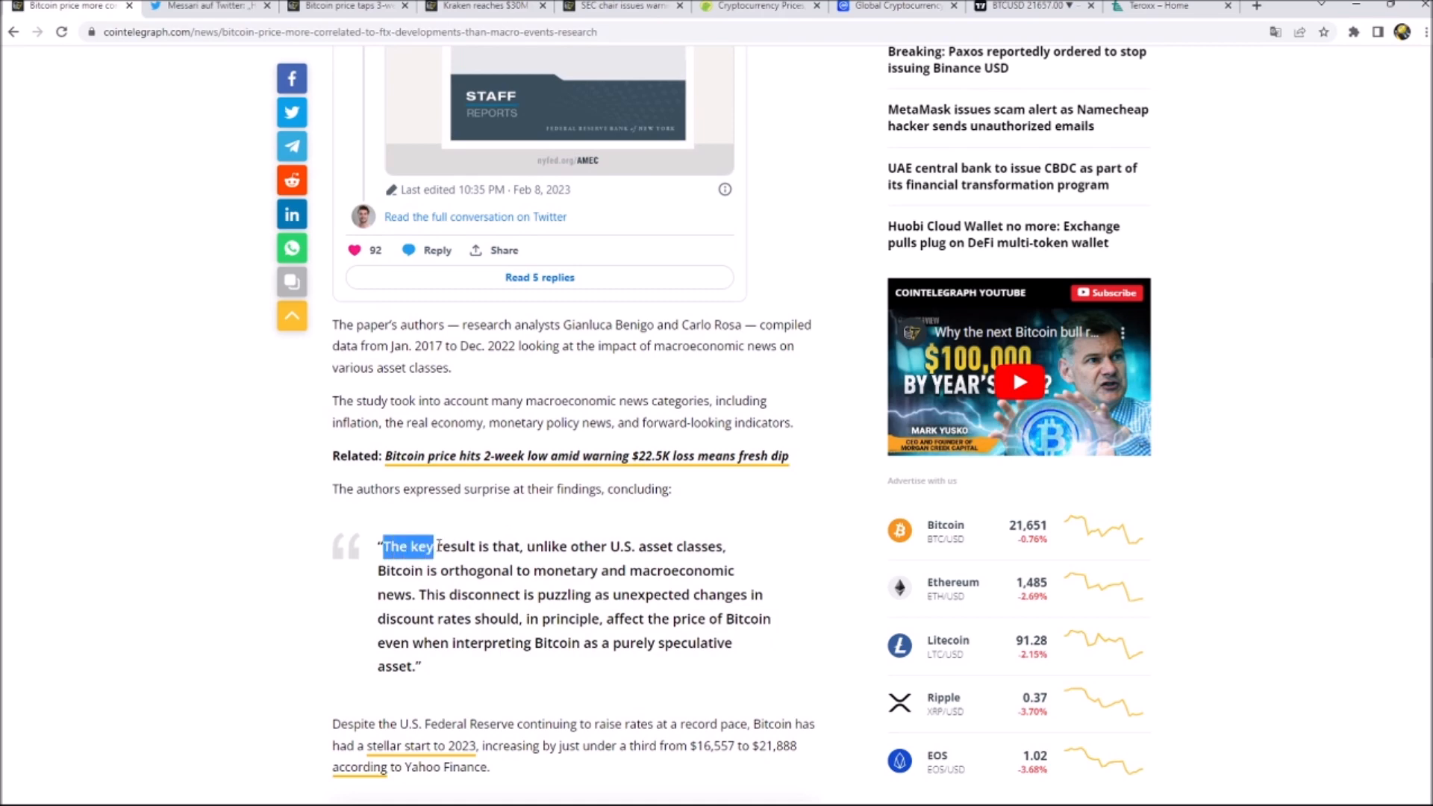
drag(436, 546, 707, 546)
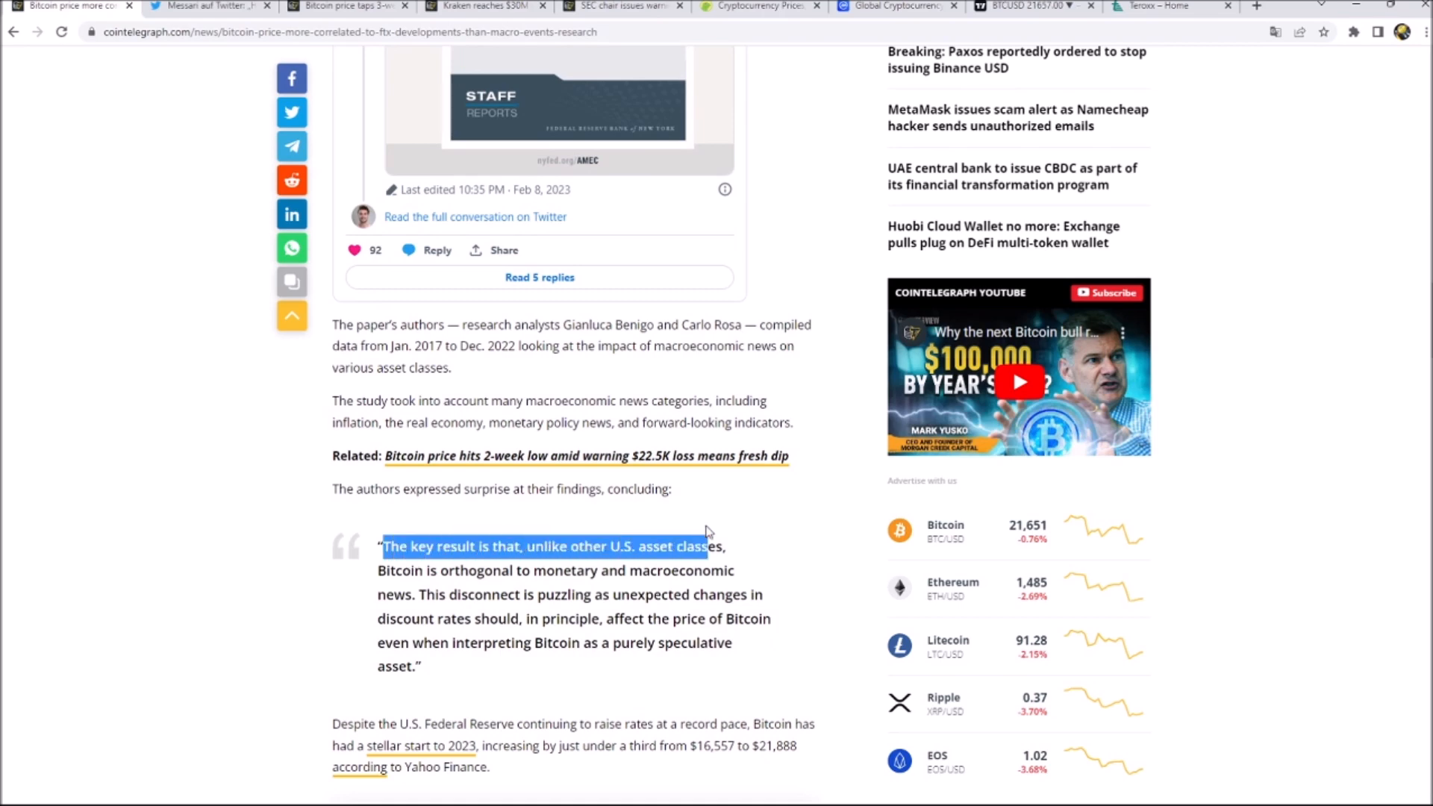
drag(708, 546, 585, 570)
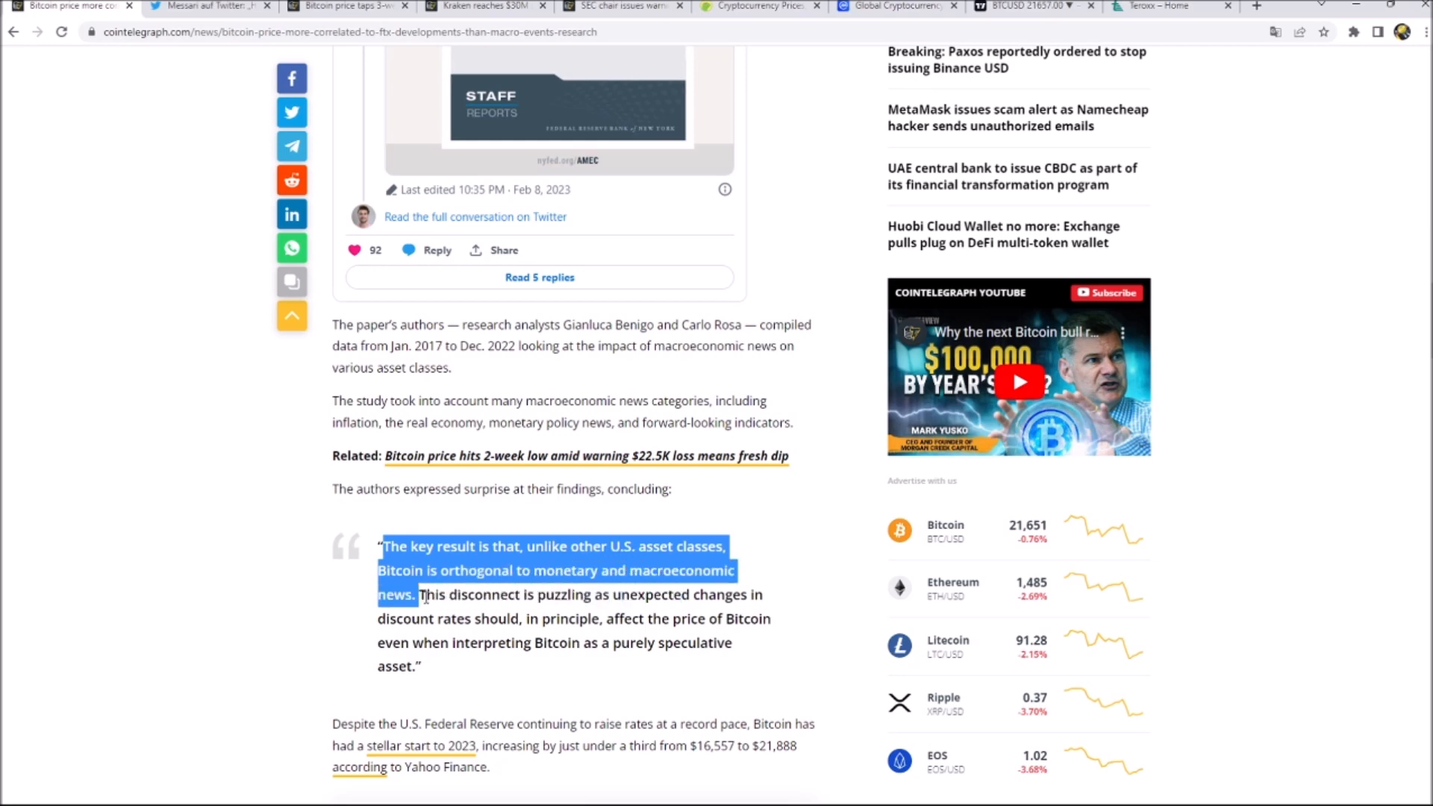
drag(423, 595, 642, 595)
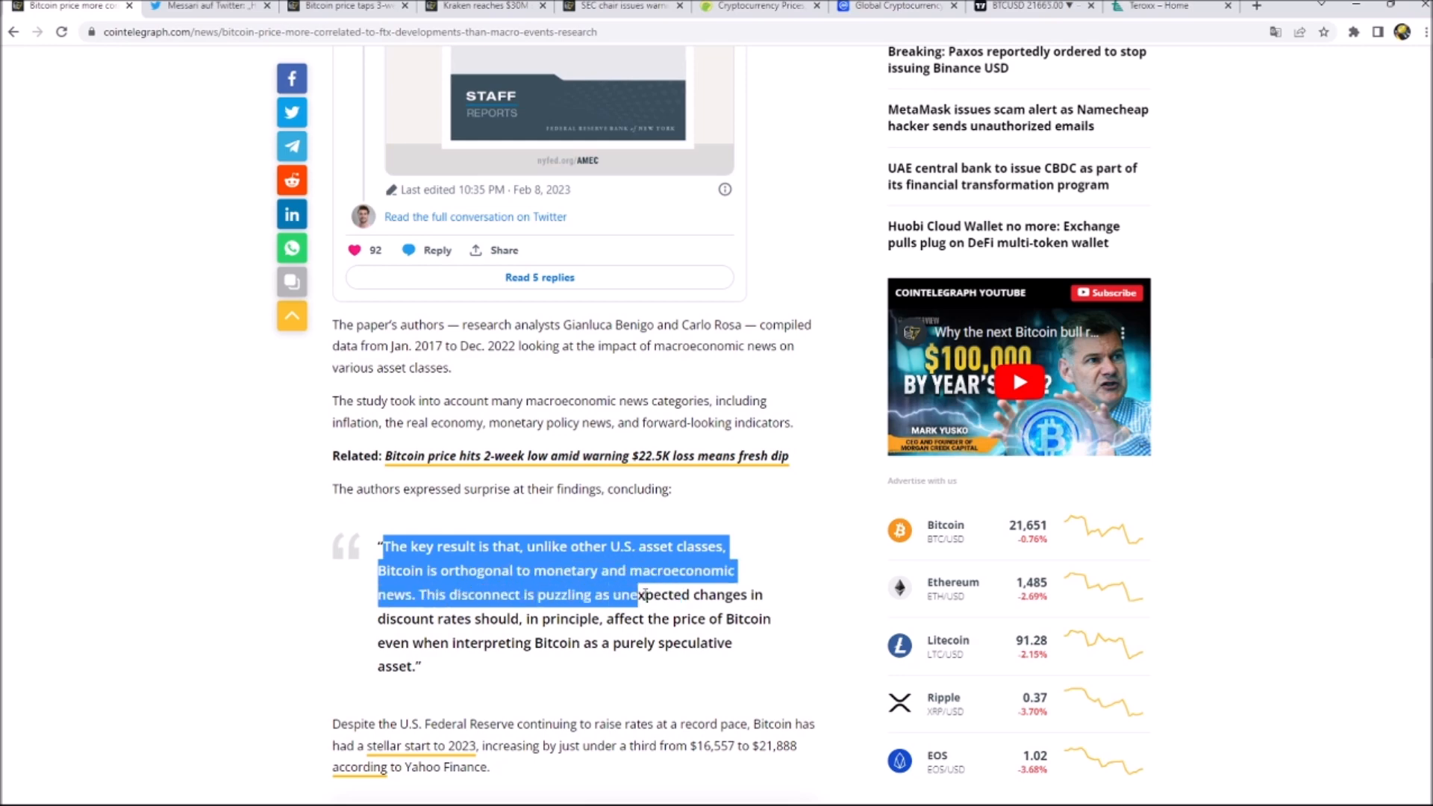
drag(640, 594, 482, 619)
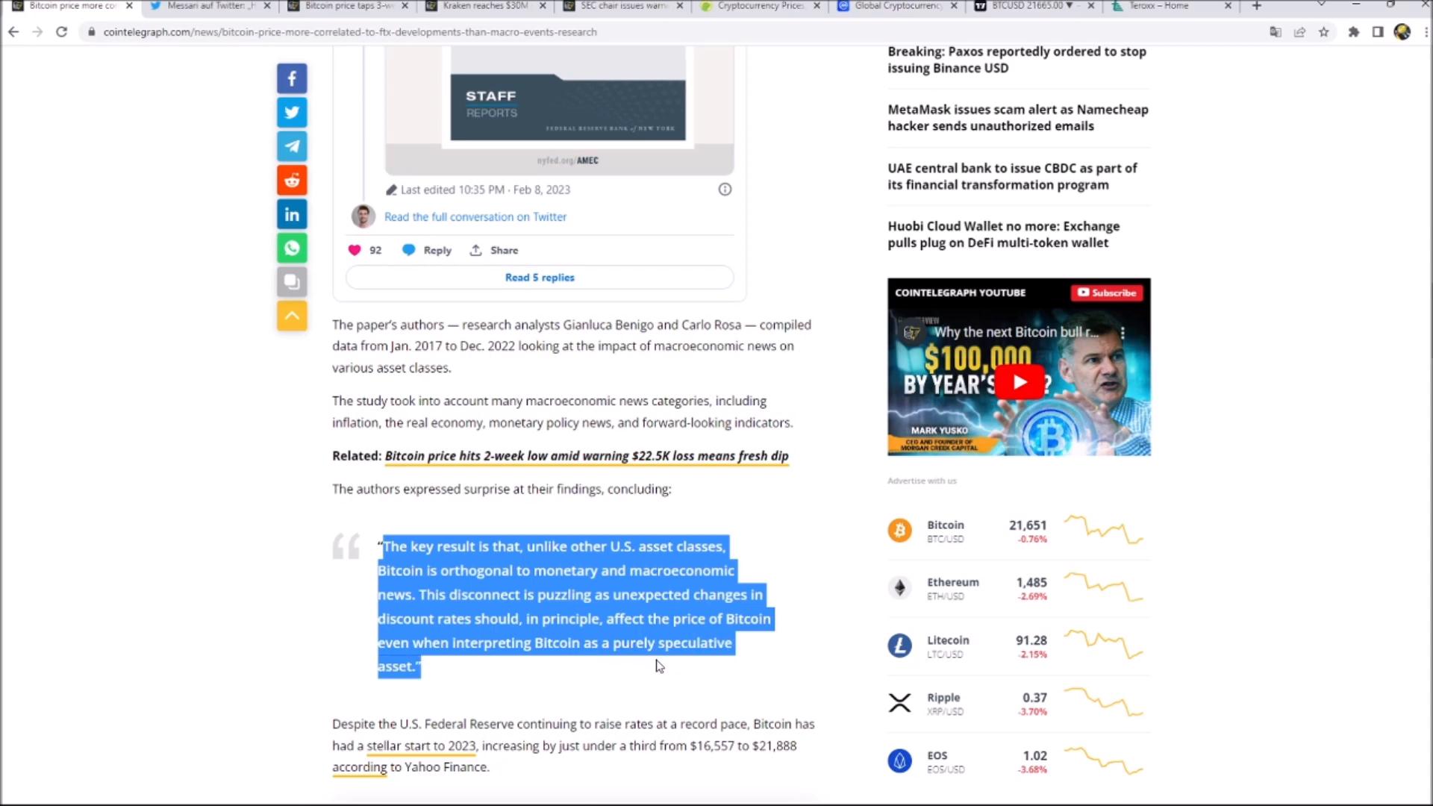
Step: Open Messari's chart of BTC price tied to FTX developments in Twitter's photo viewer
click(211, 6)
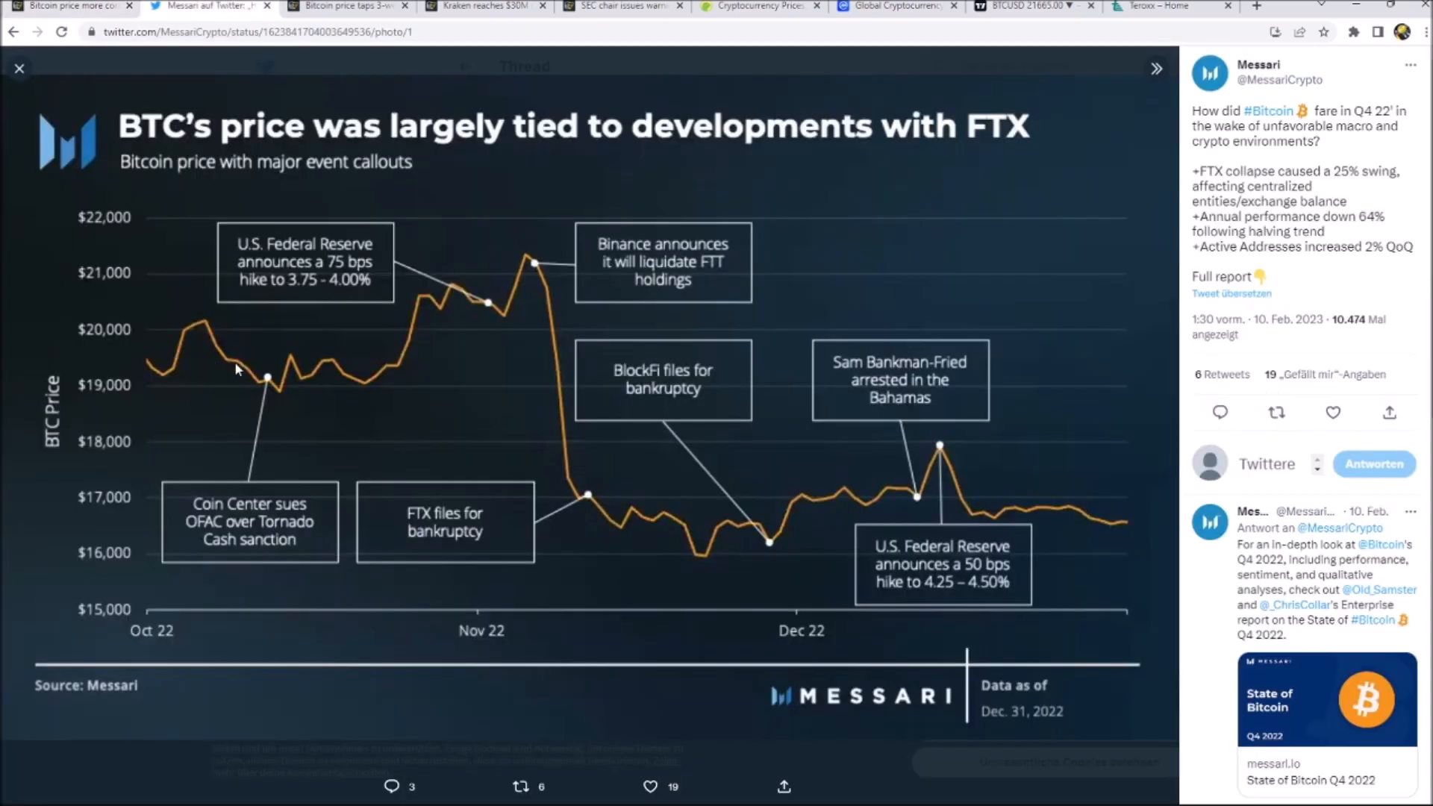
mouse_move(655, 565)
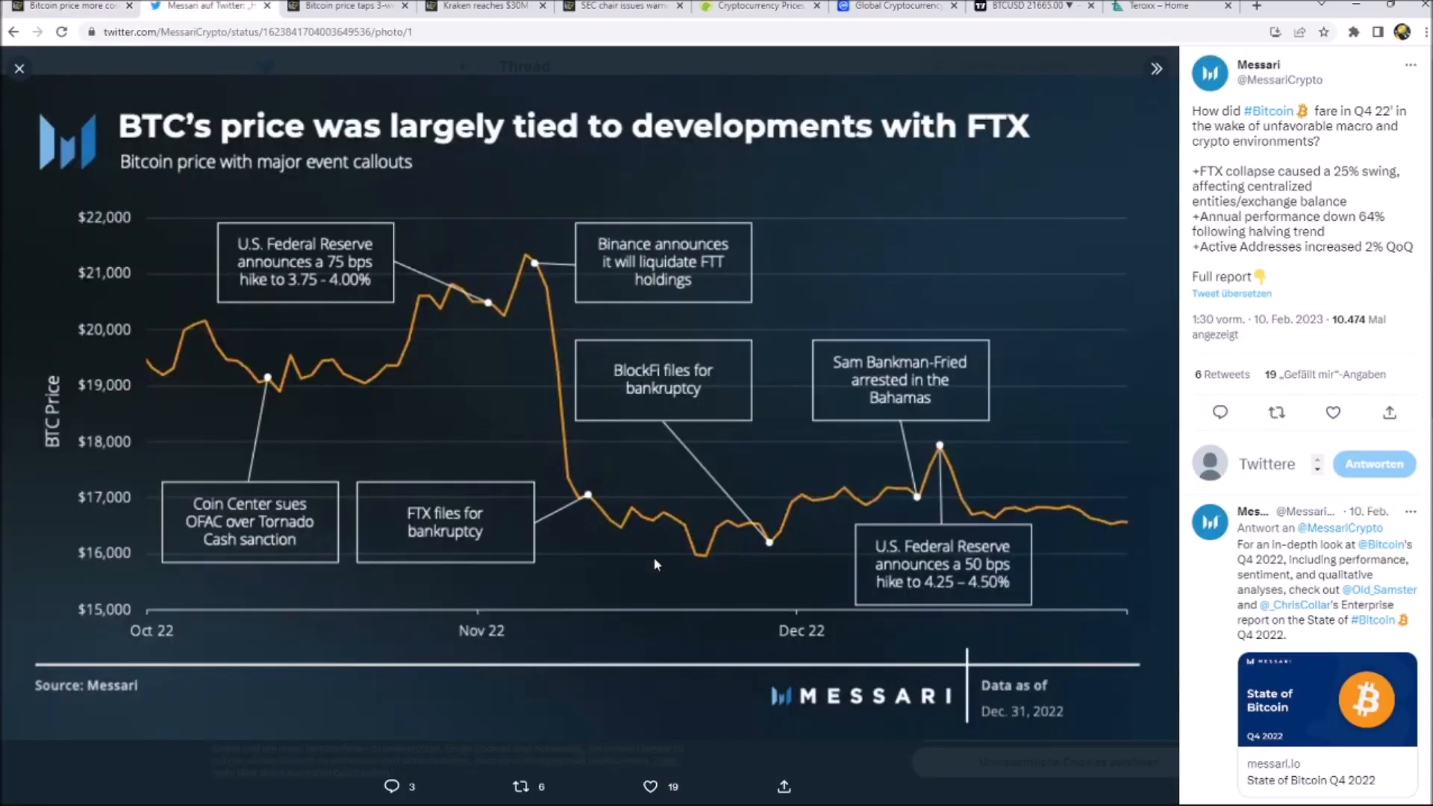
mouse_move(622, 247)
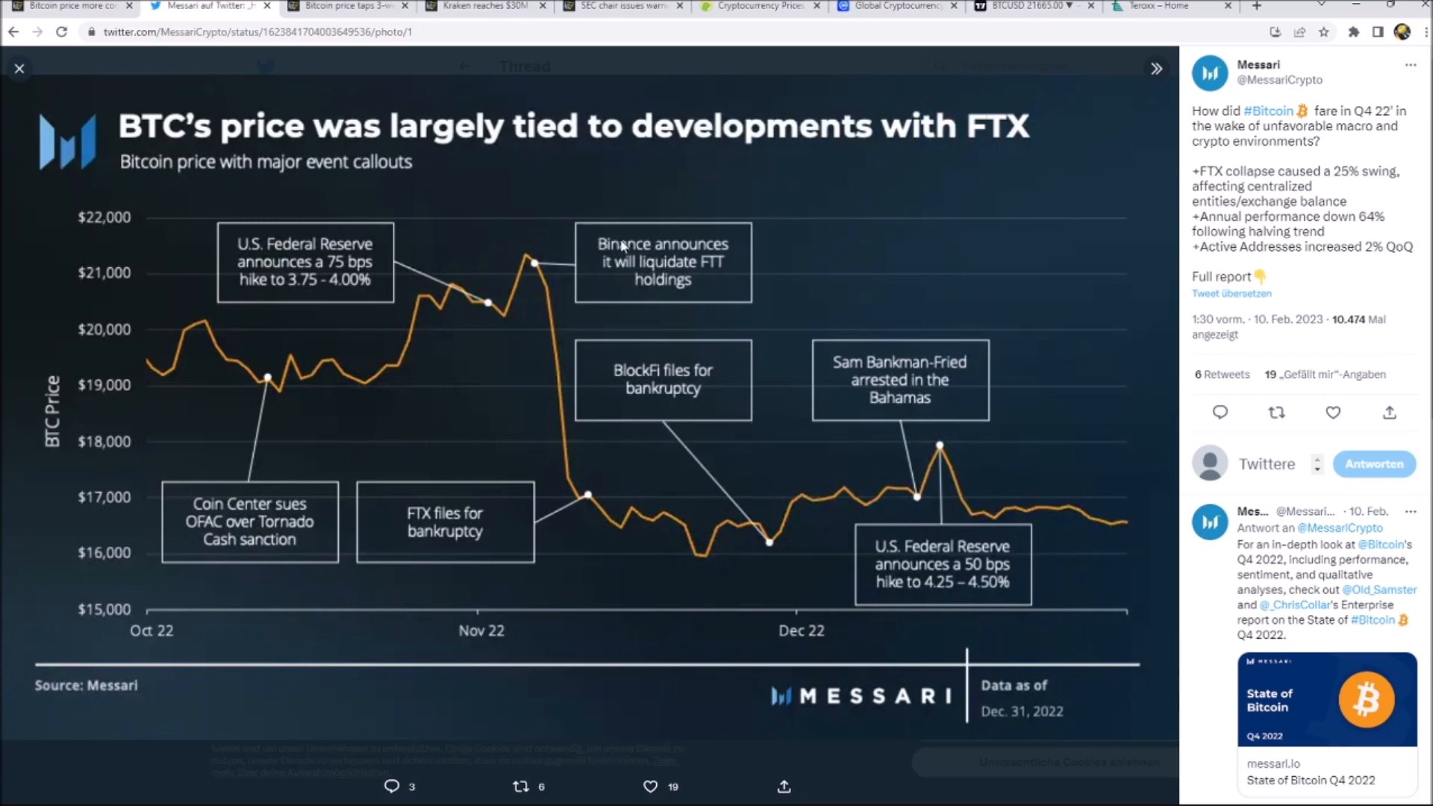
mouse_move(626, 247)
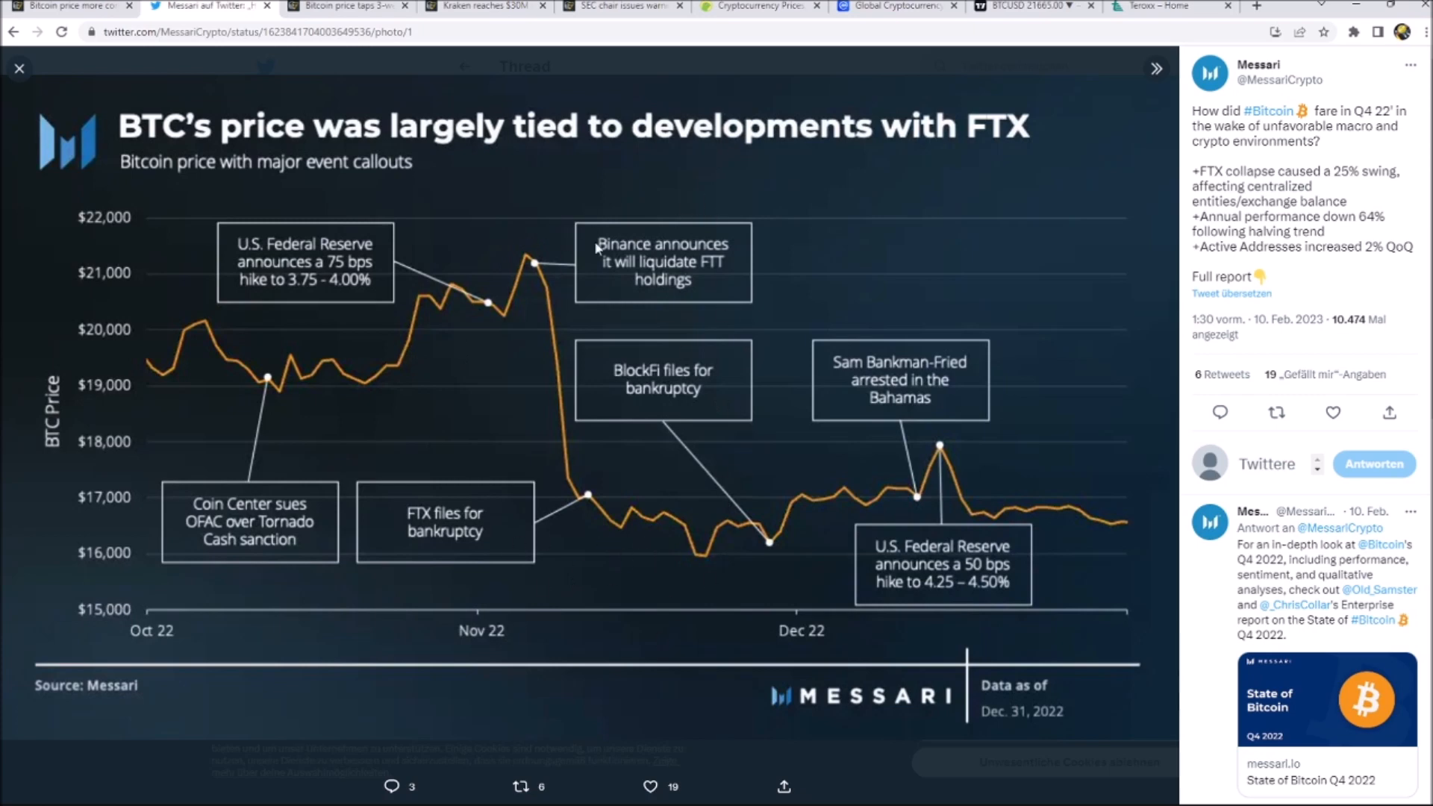
mouse_move(985, 489)
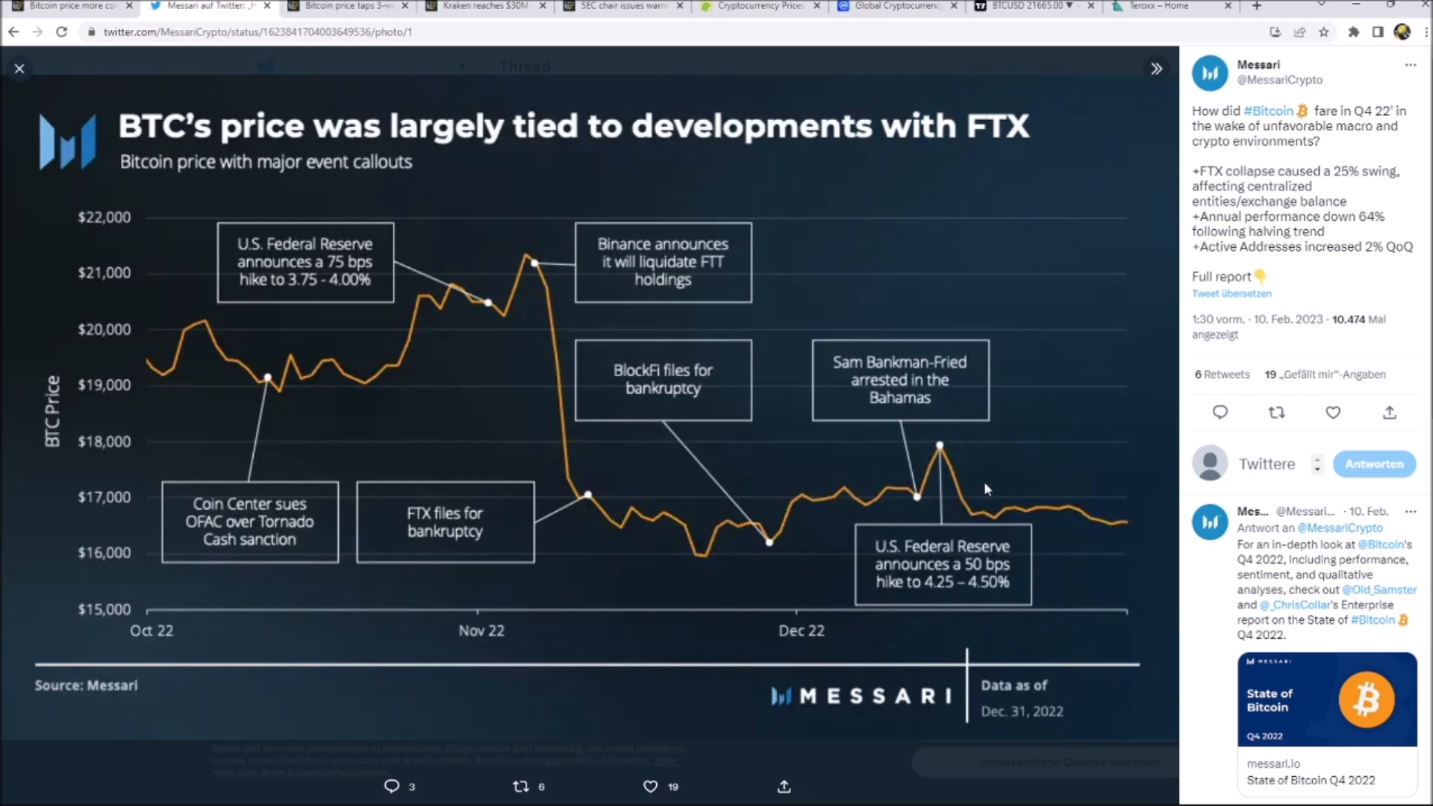
mouse_move(1017, 493)
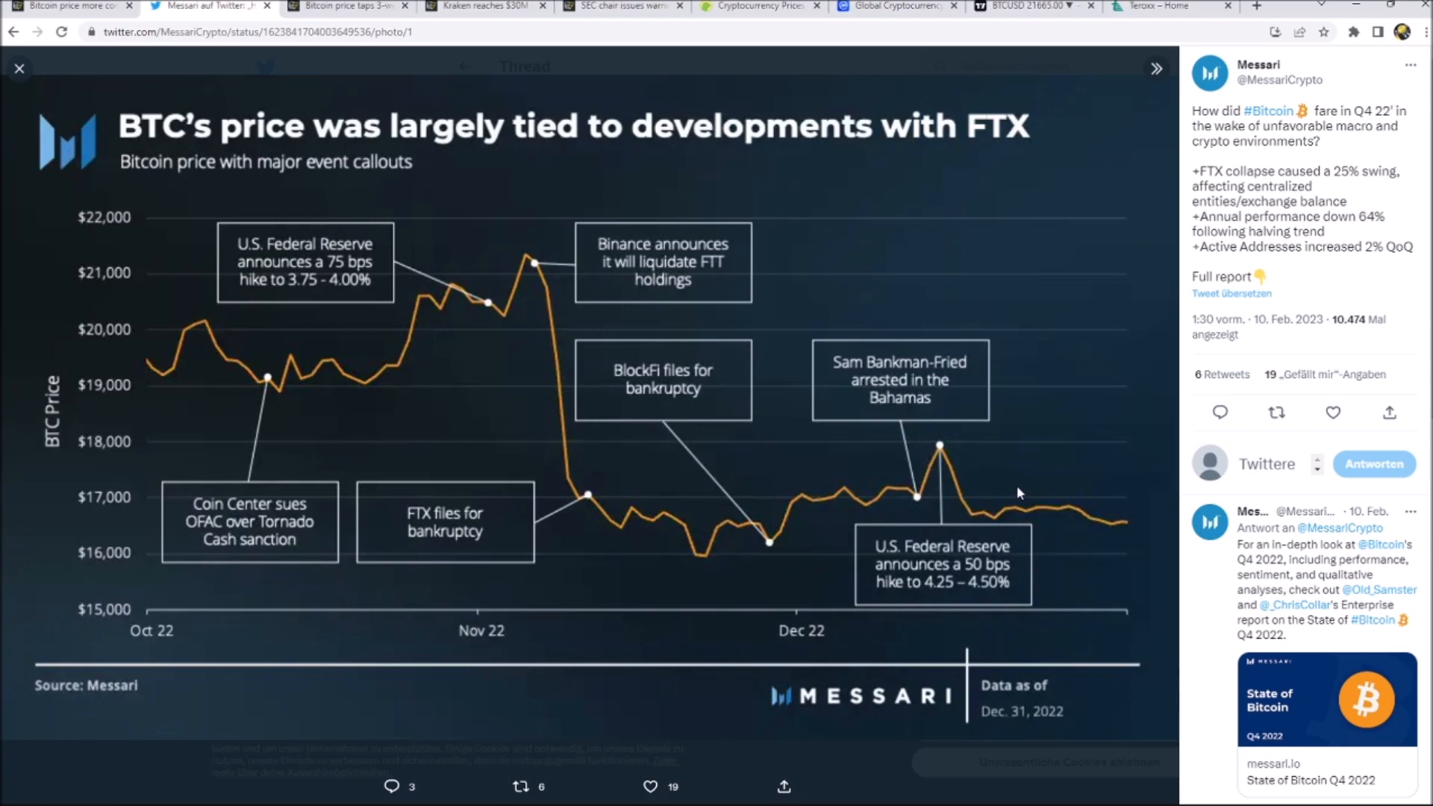
mouse_move(713, 510)
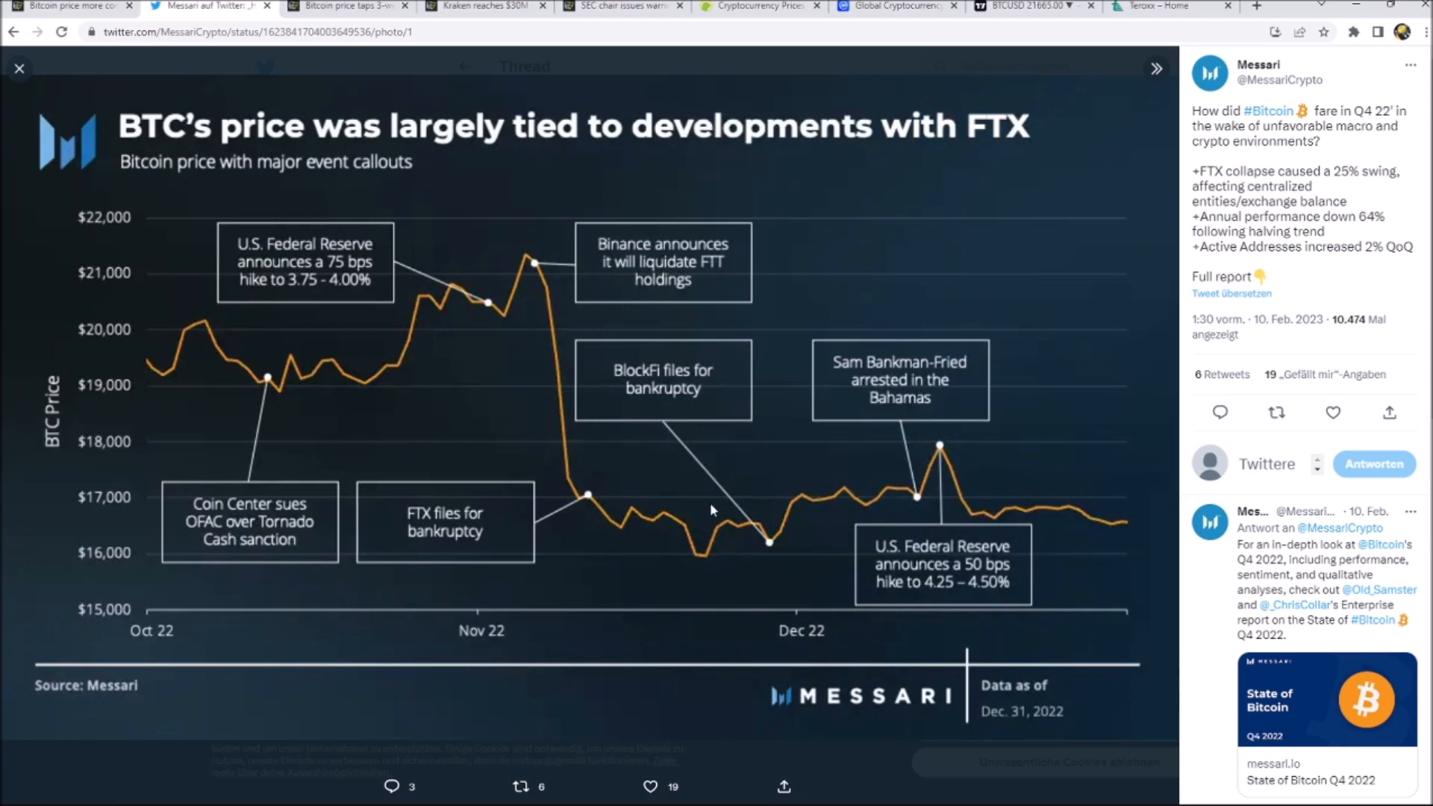
mouse_move(606, 535)
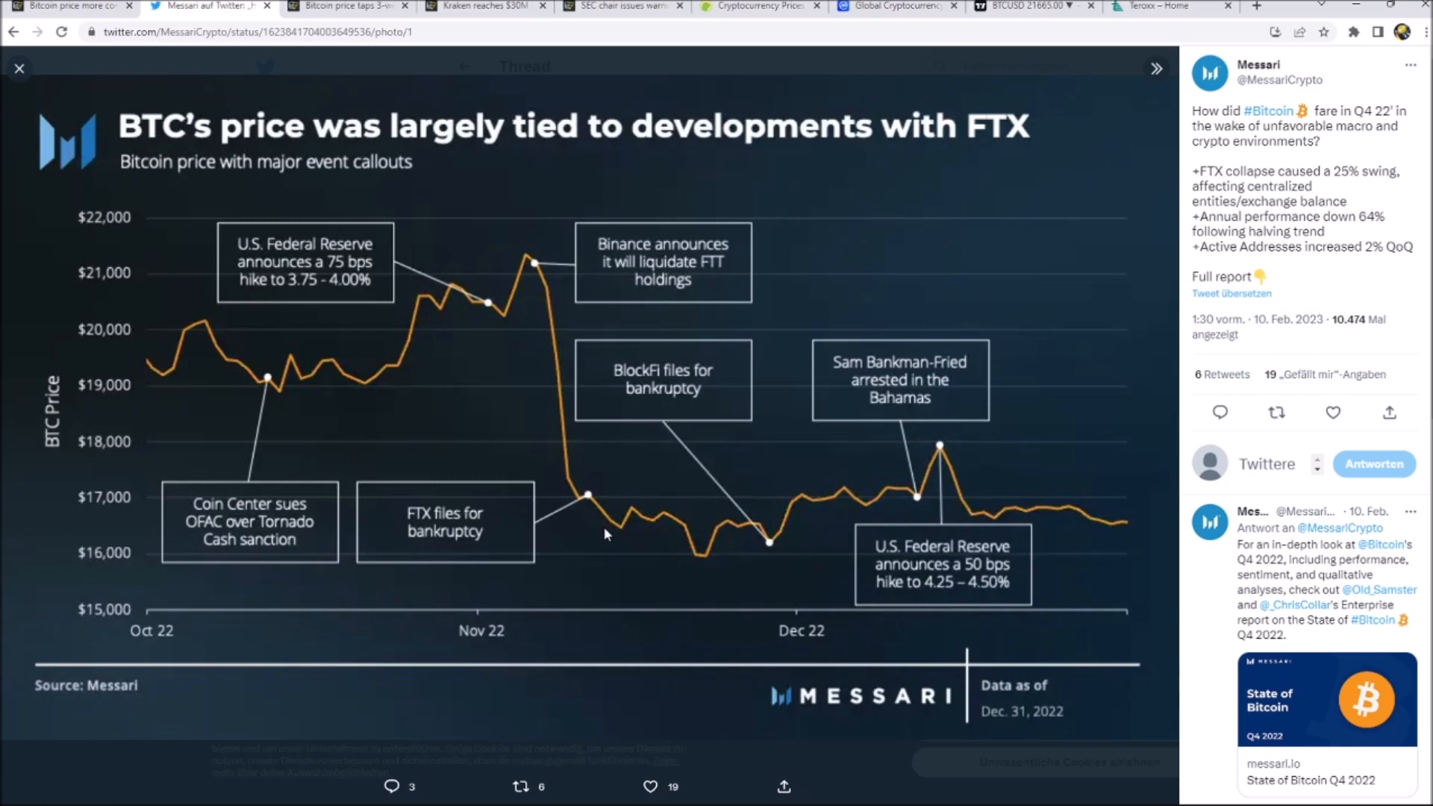
mouse_move(594, 460)
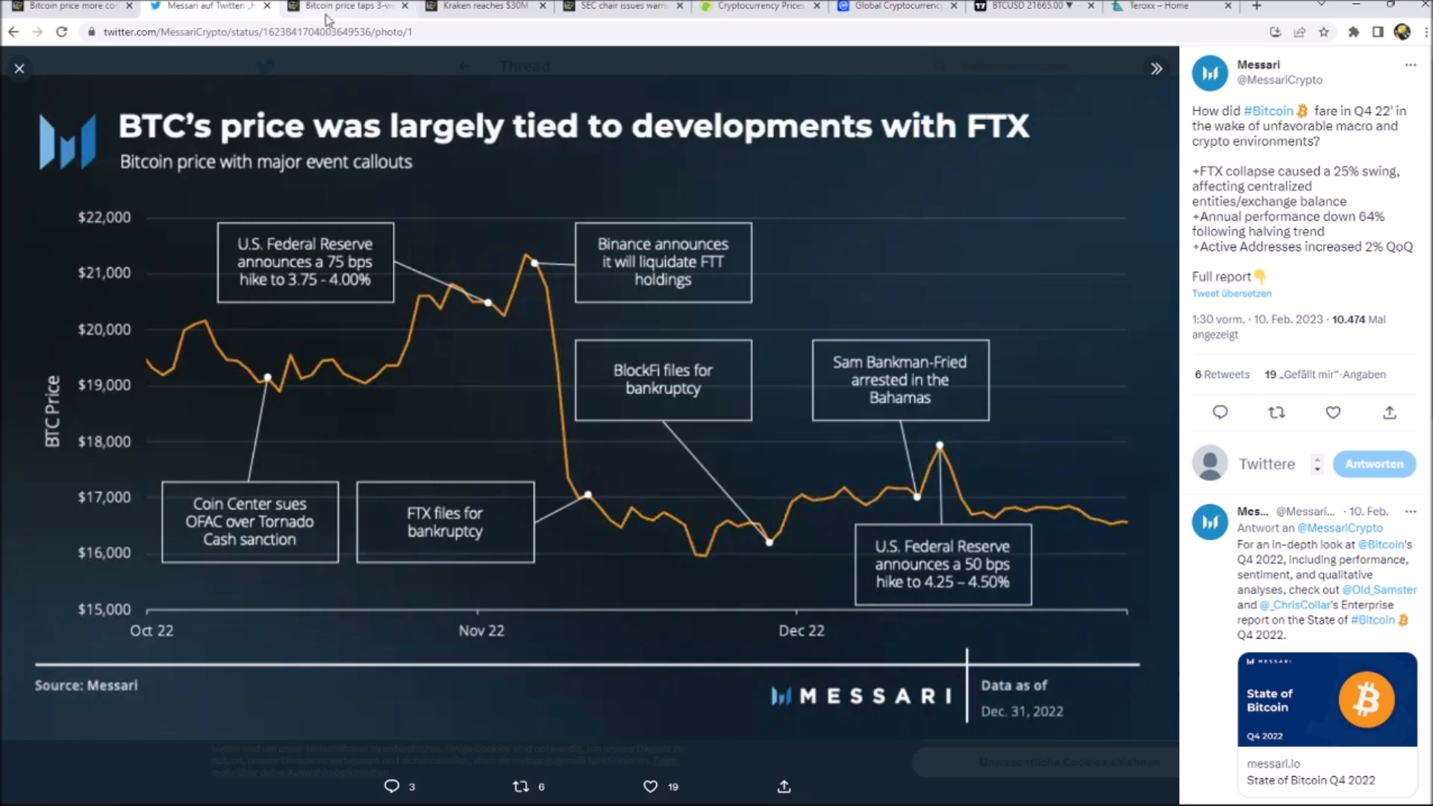
Step: Switch to the Bitcoin 3-week lows article and scroll to its BTC/USD 1-day chart
click(347, 7)
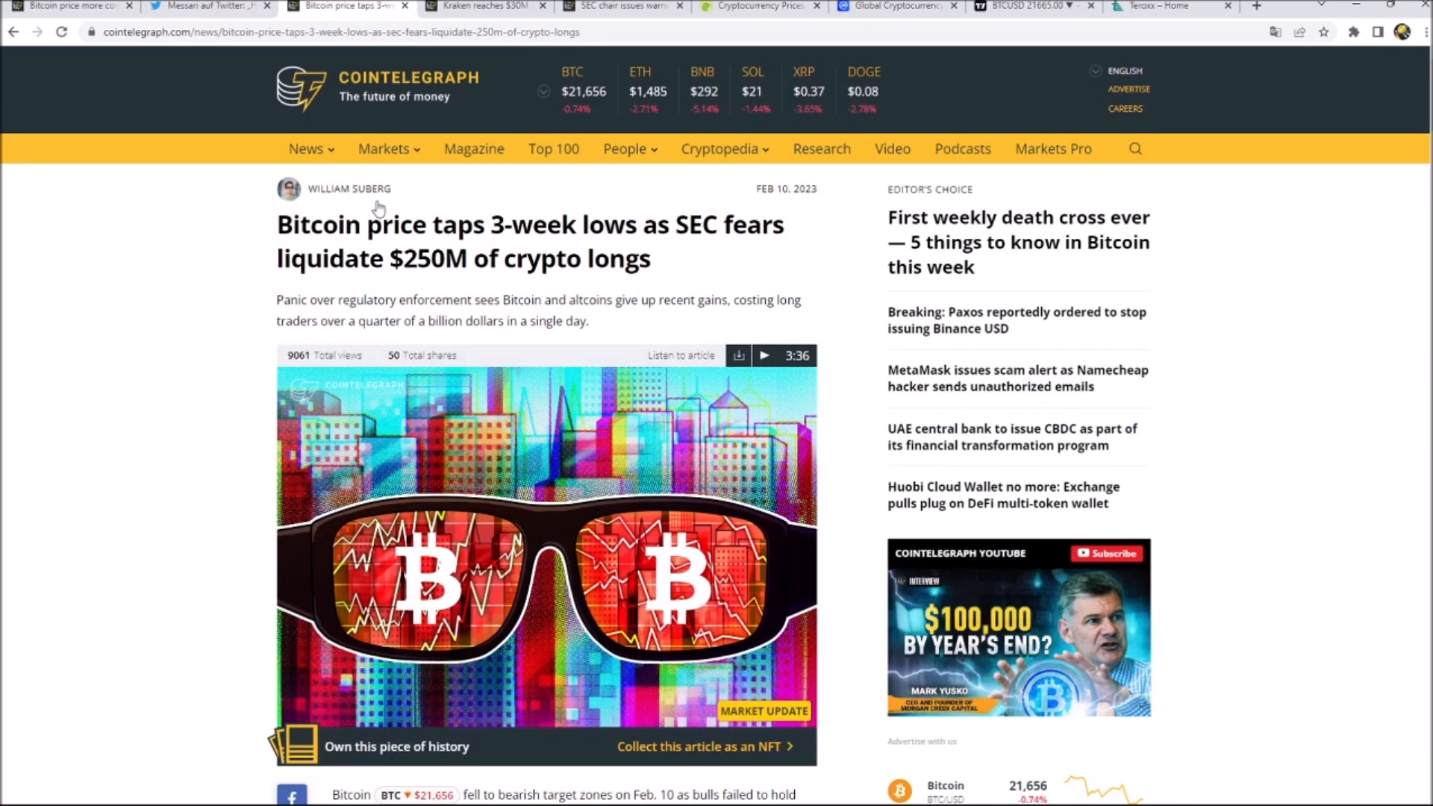
mouse_move(376, 208)
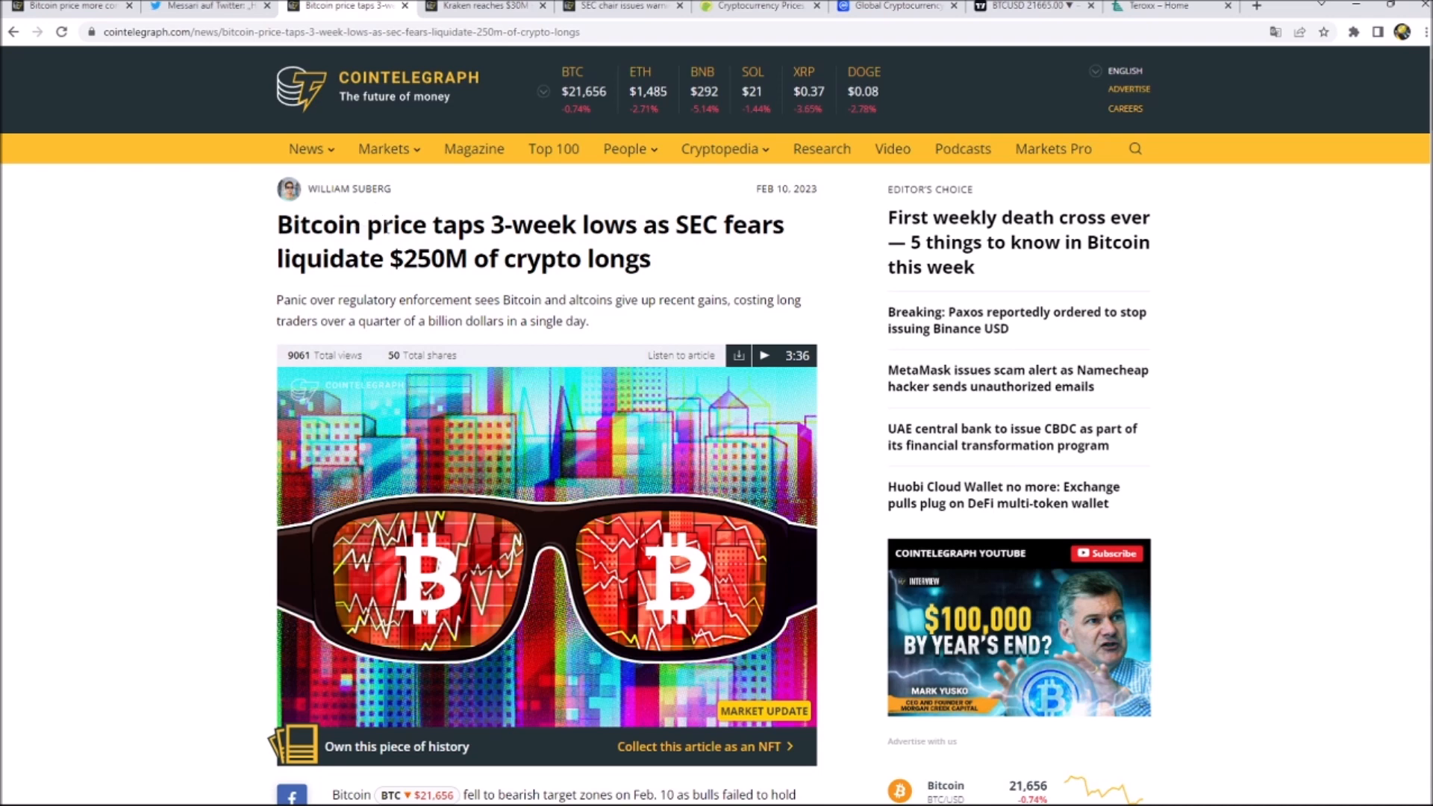
drag(656, 224, 758, 224)
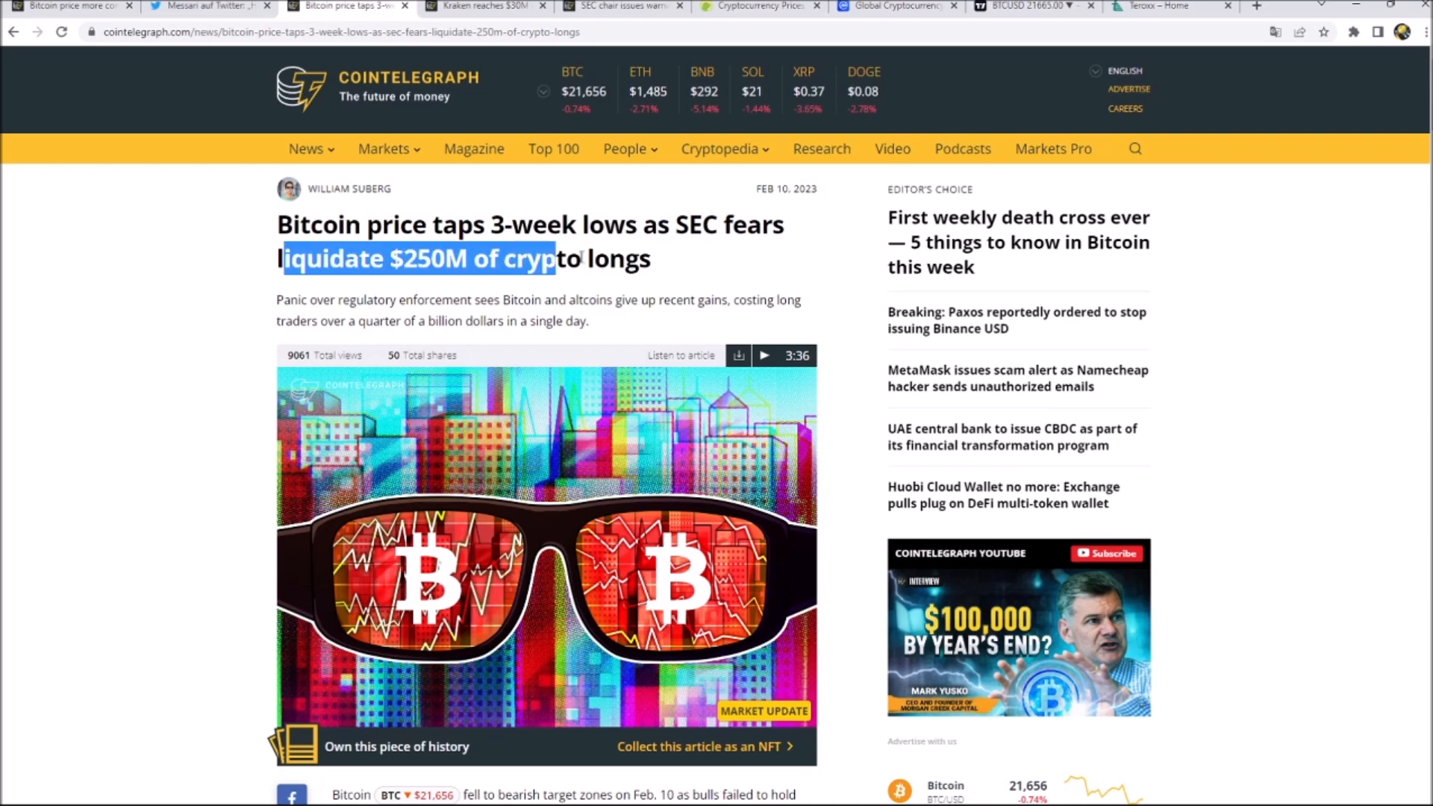
scroll(down, 3)
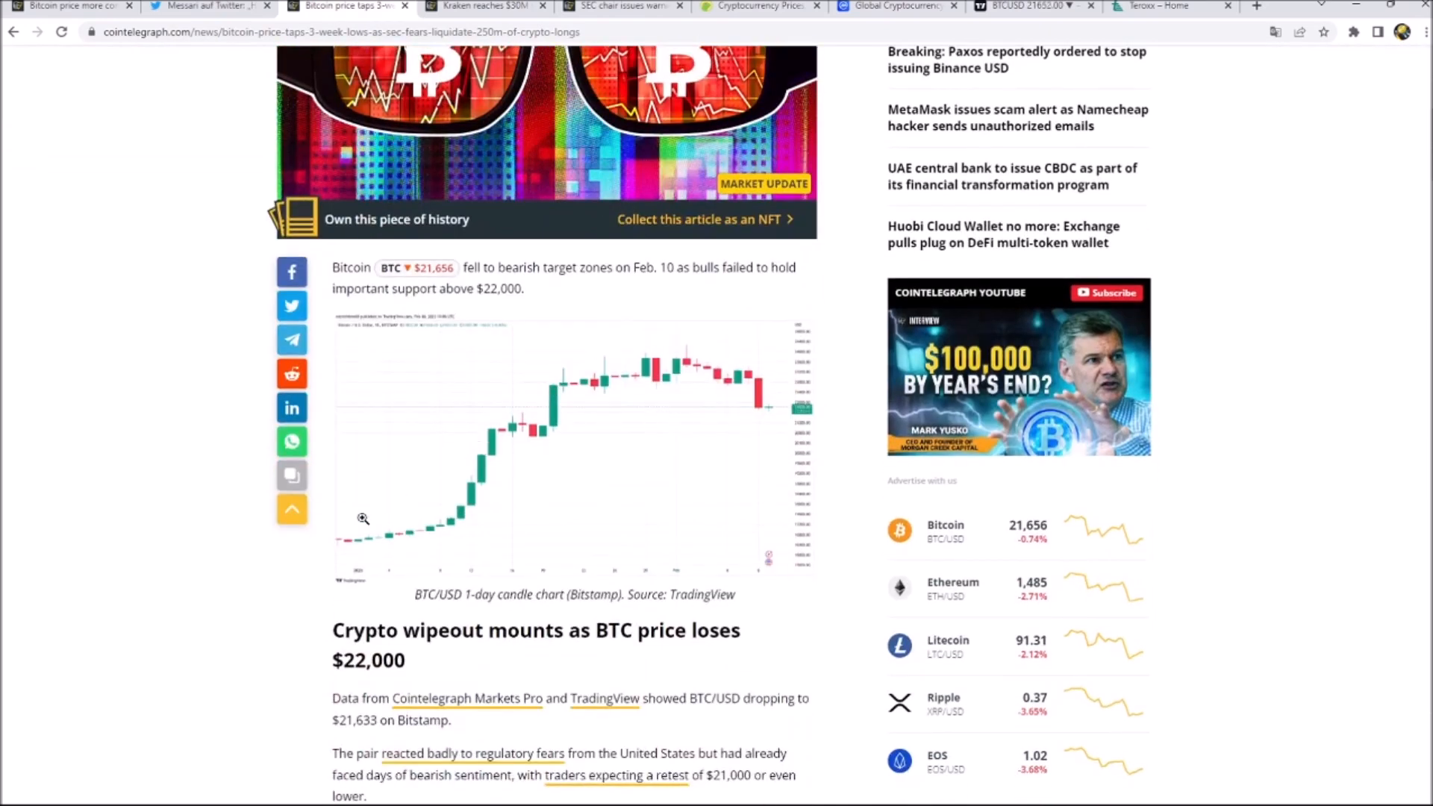
mouse_move(609, 363)
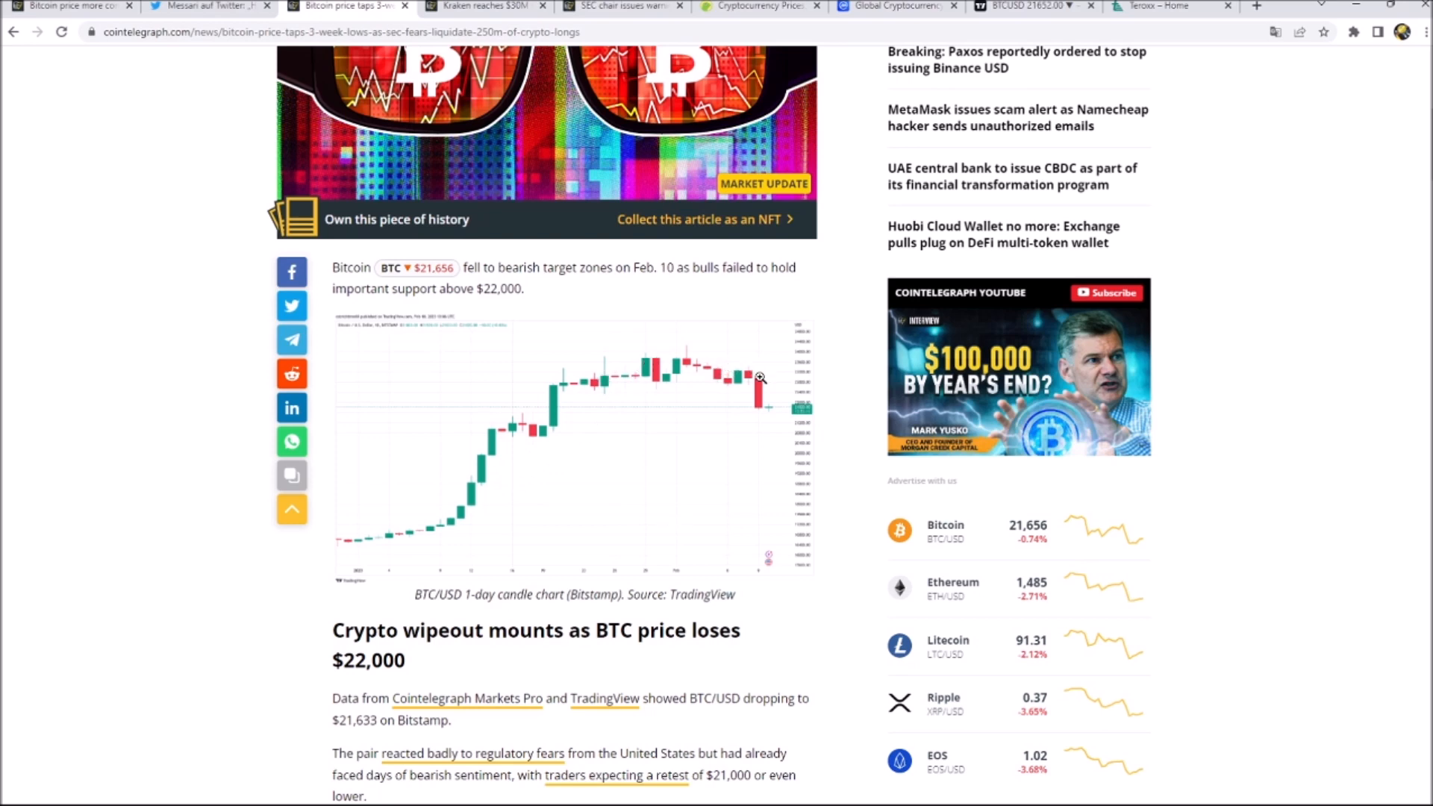
Step: Scroll down the article toward the annotated BTC/USD and Coinglass liquidation charts
scroll(down, 3)
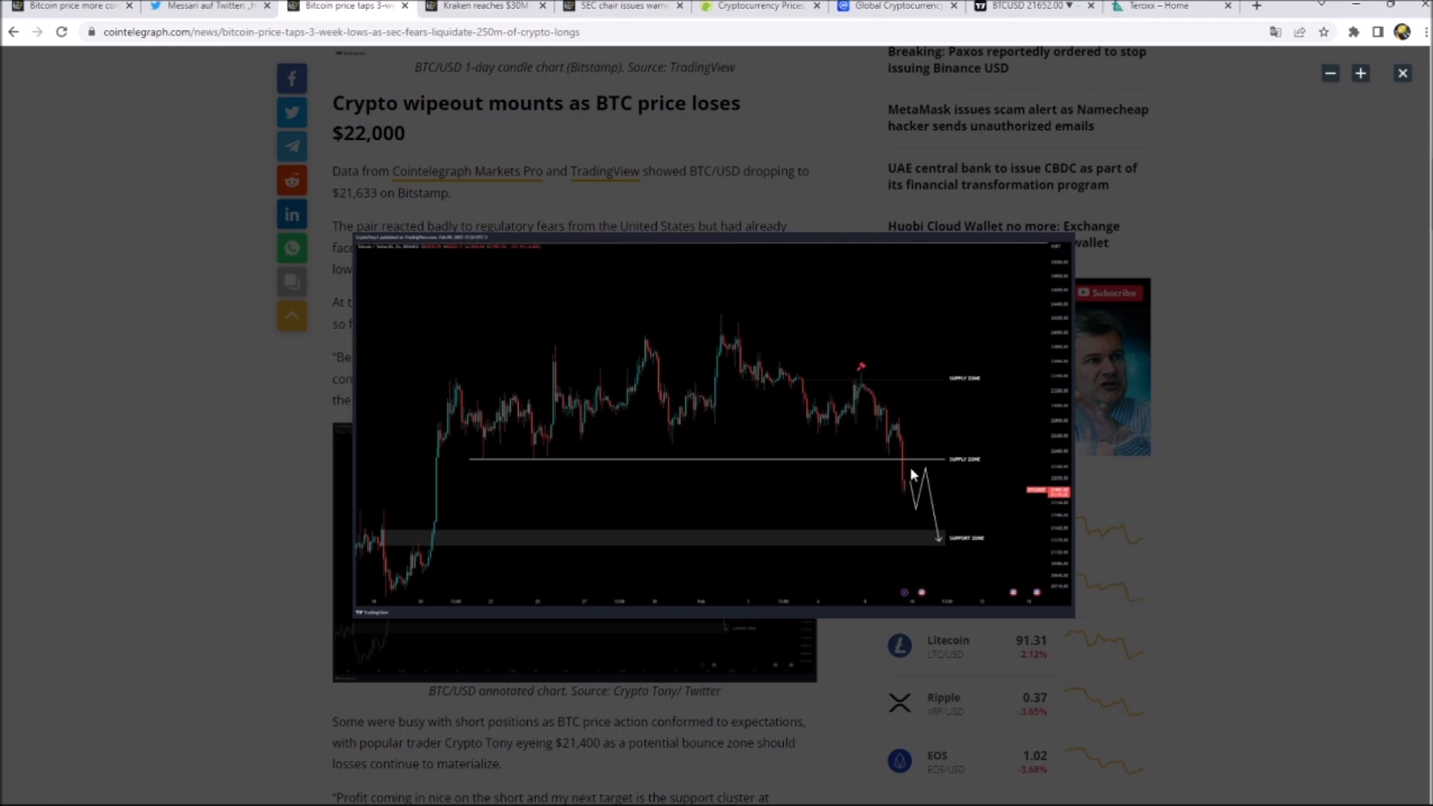
mouse_move(560, 533)
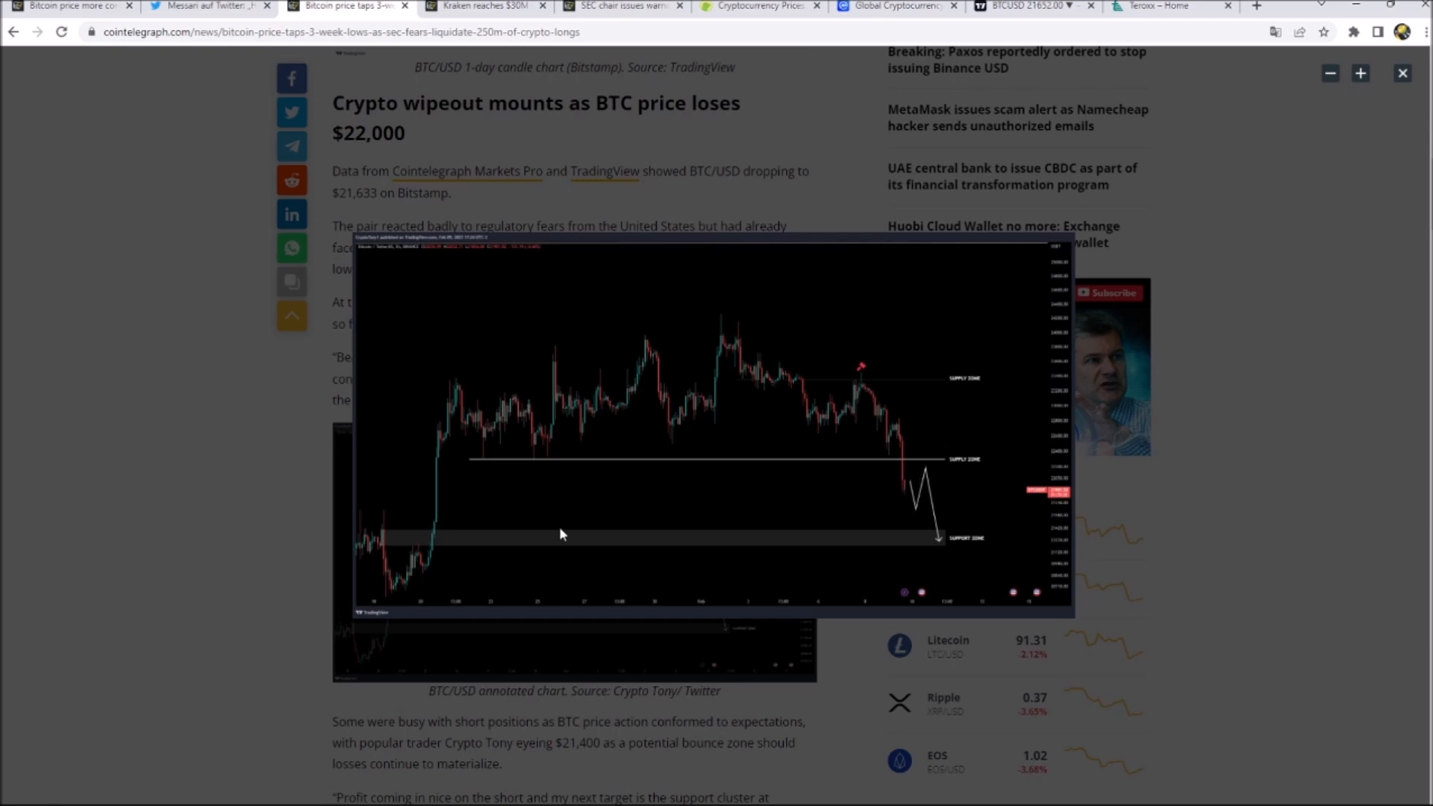
mouse_move(485, 397)
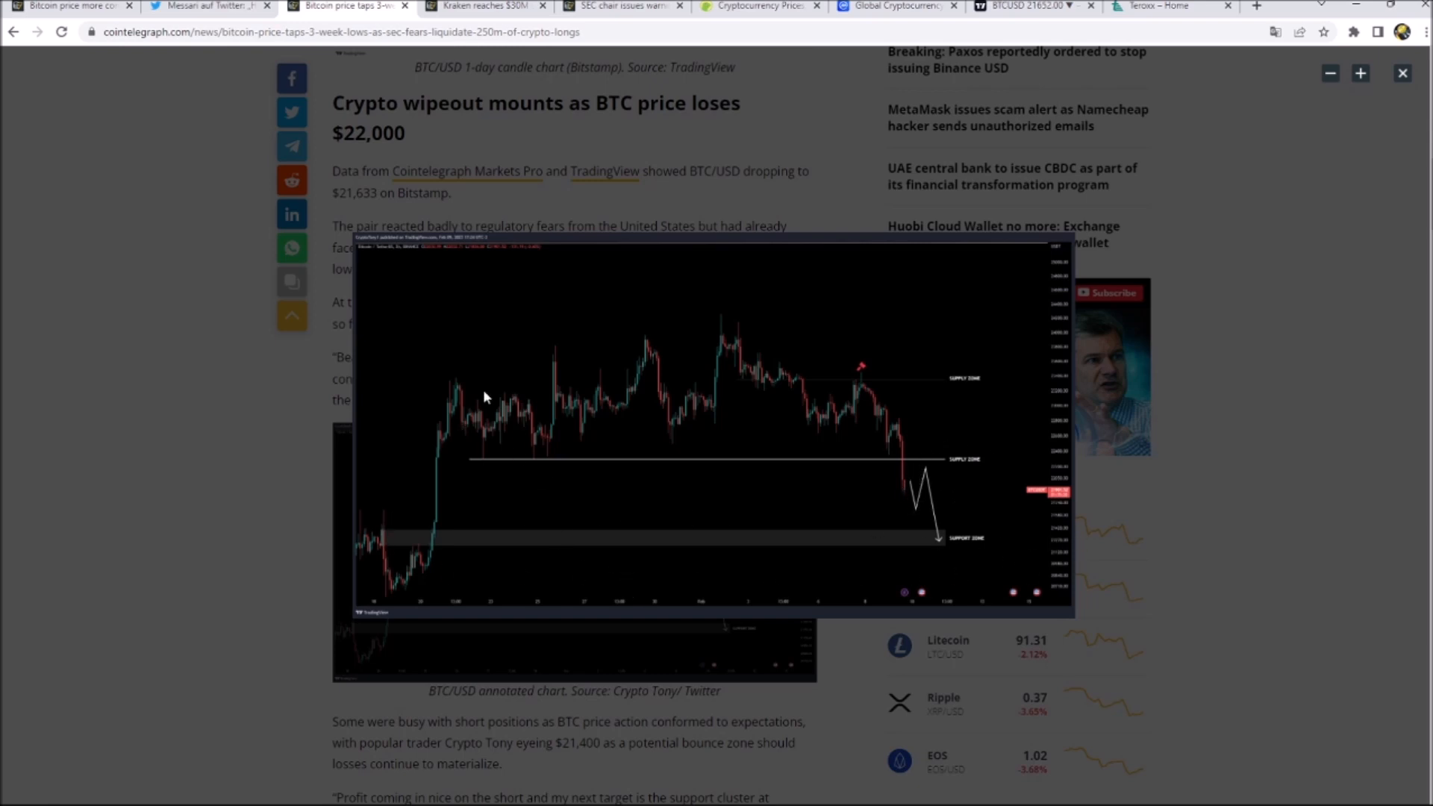
mouse_move(665, 325)
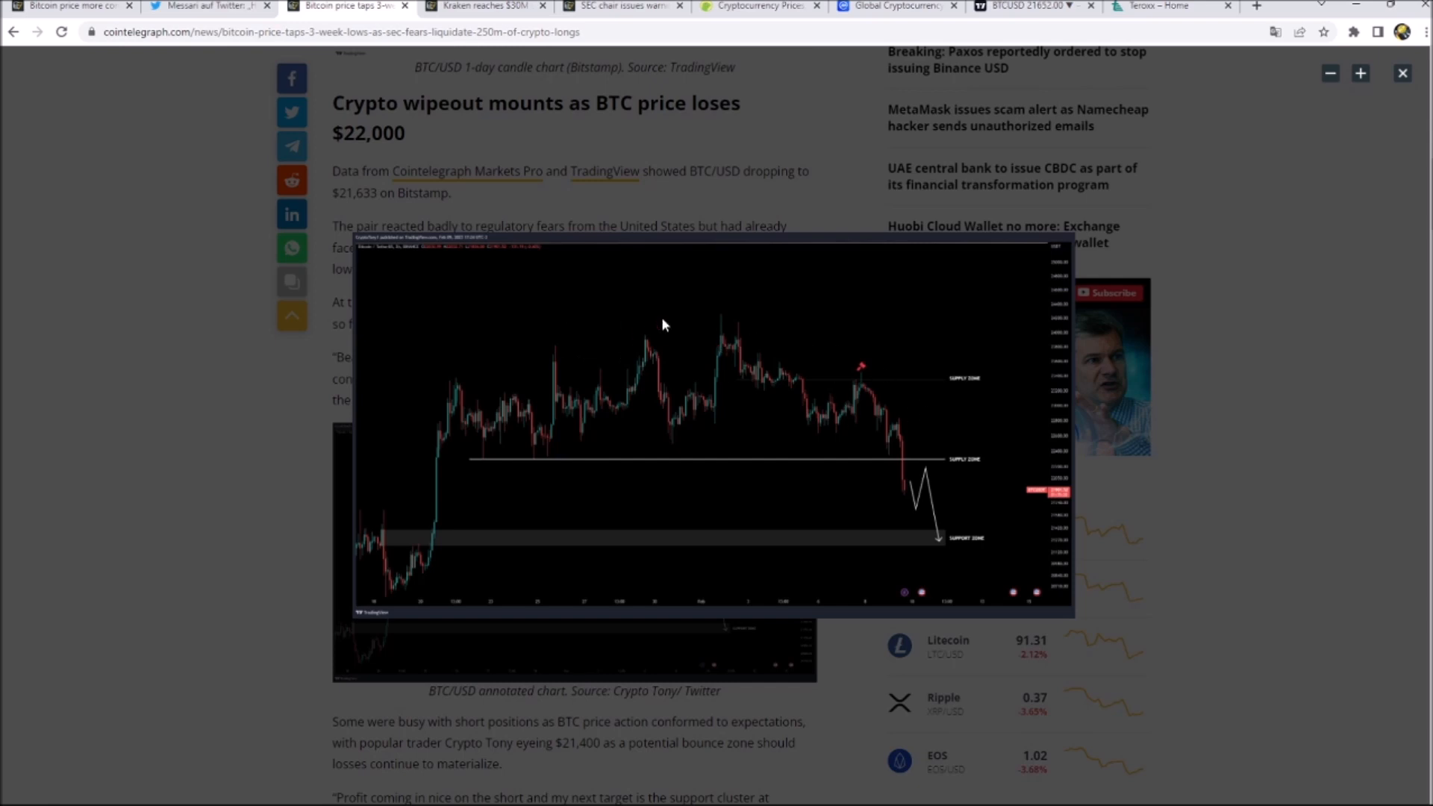
mouse_move(807, 372)
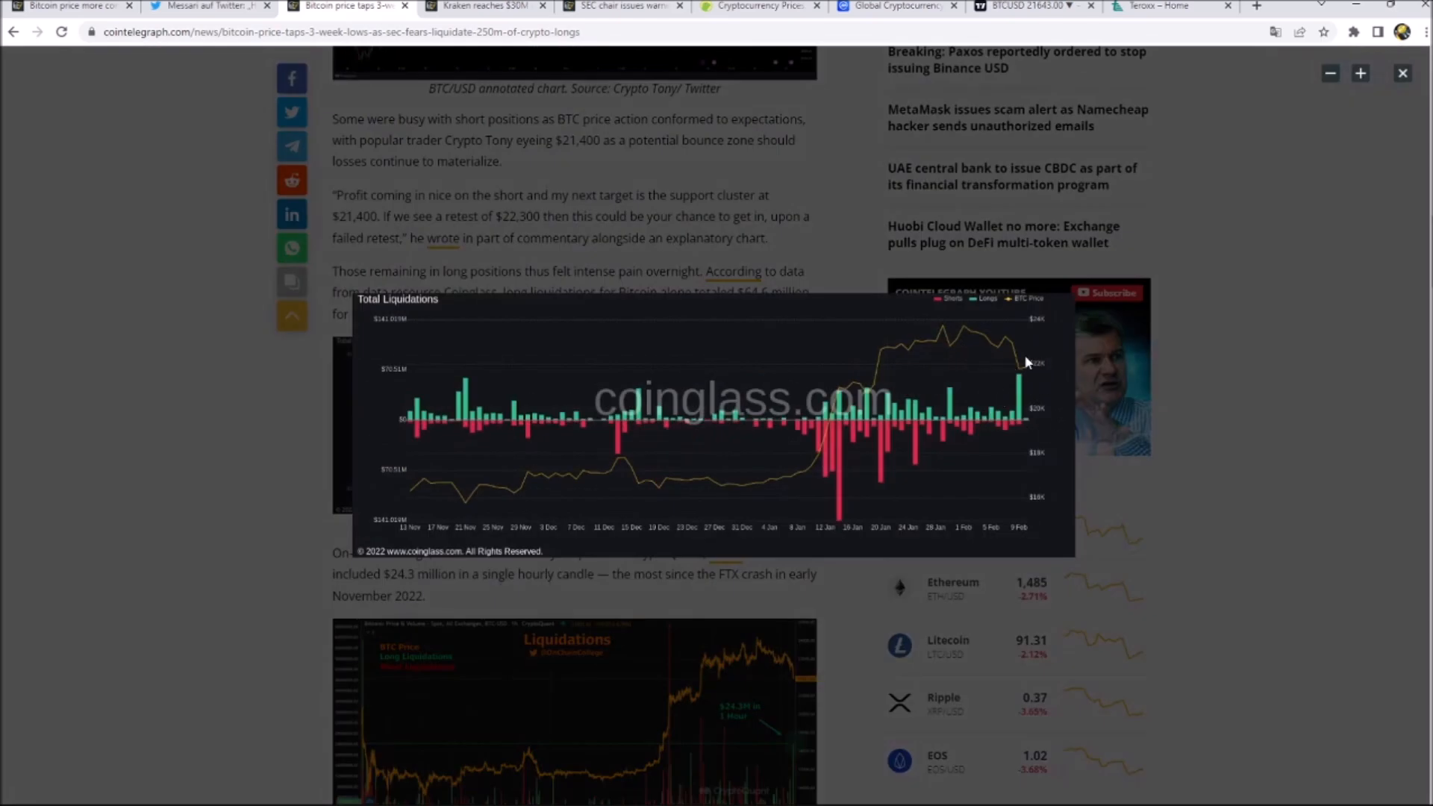
mouse_move(1048, 378)
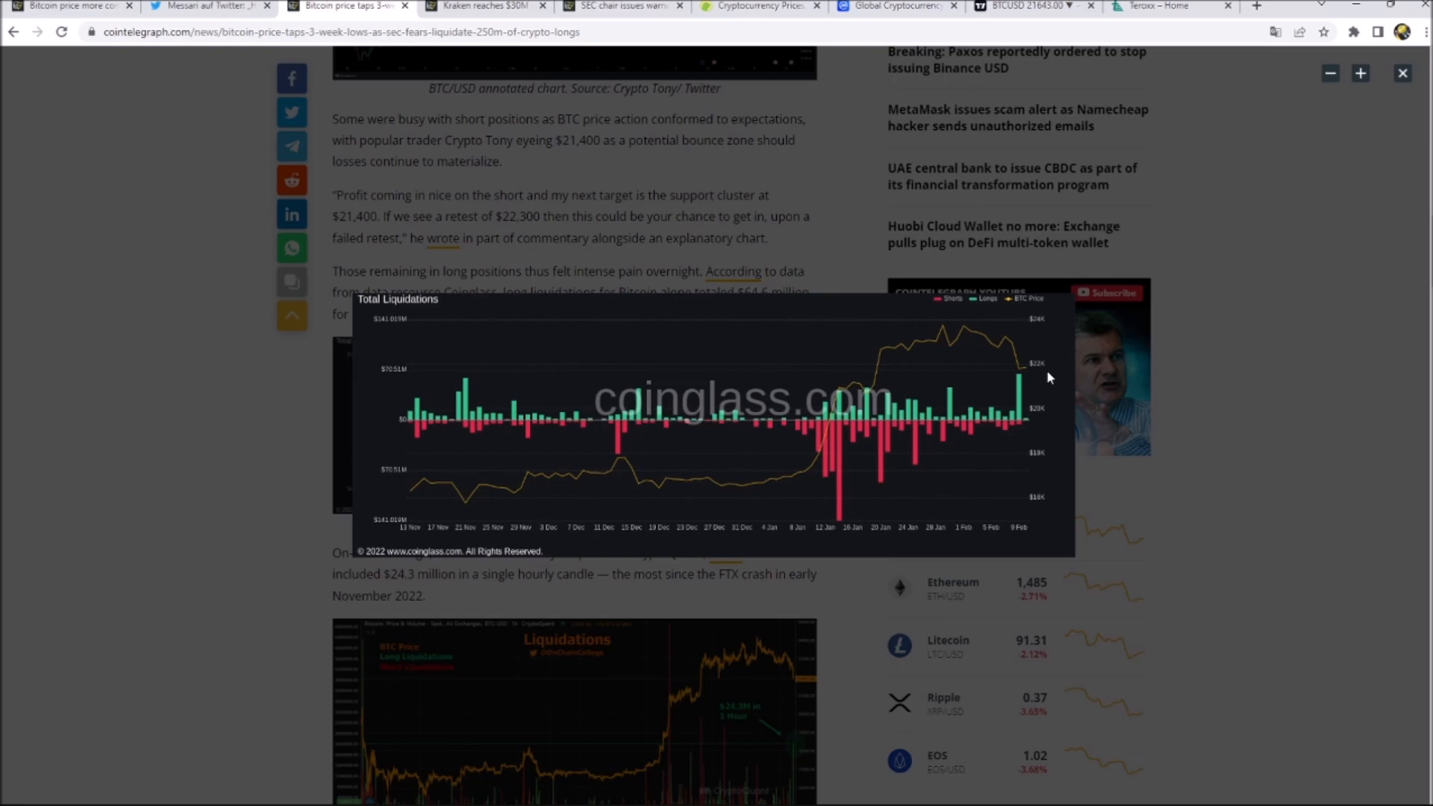
mouse_move(1030, 374)
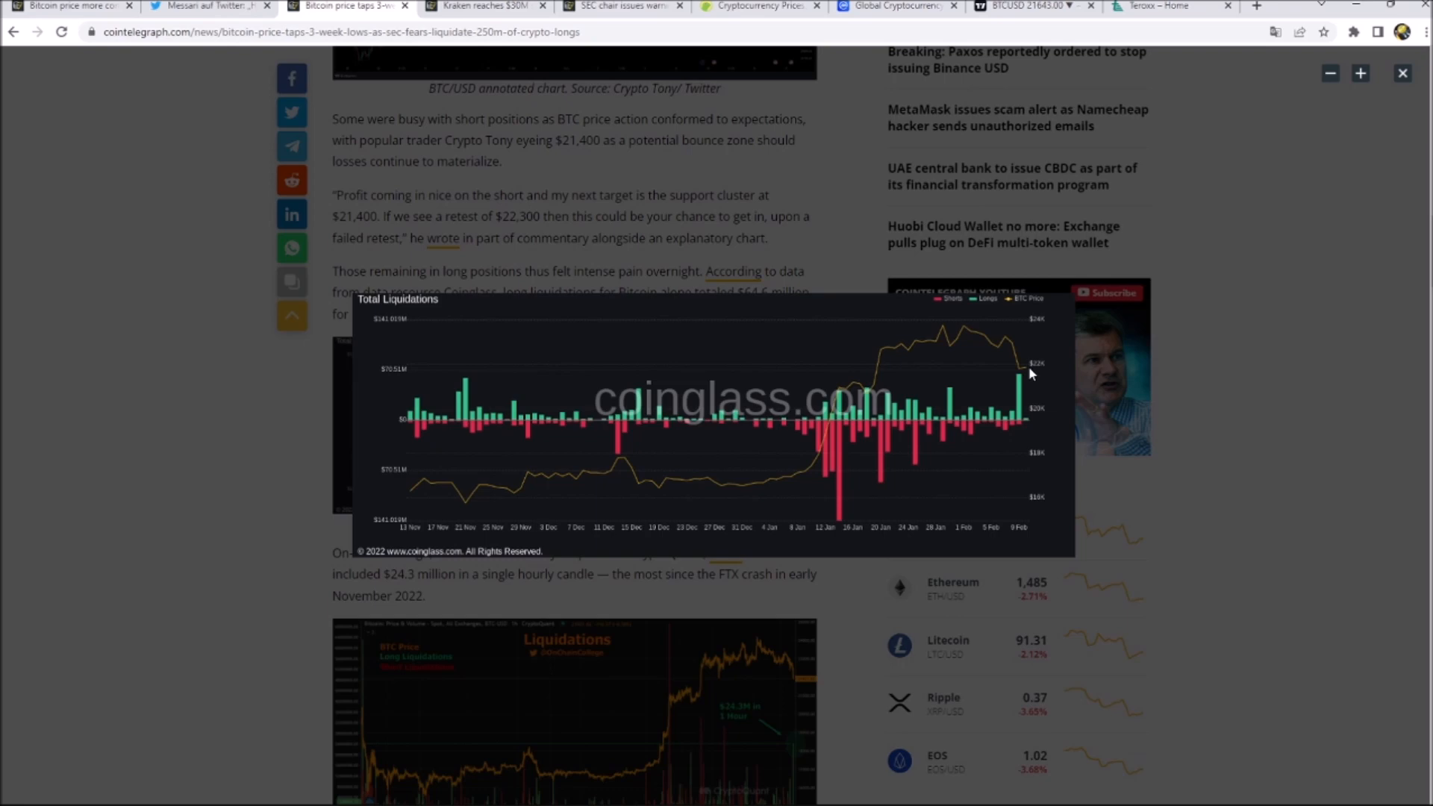
mouse_move(993, 375)
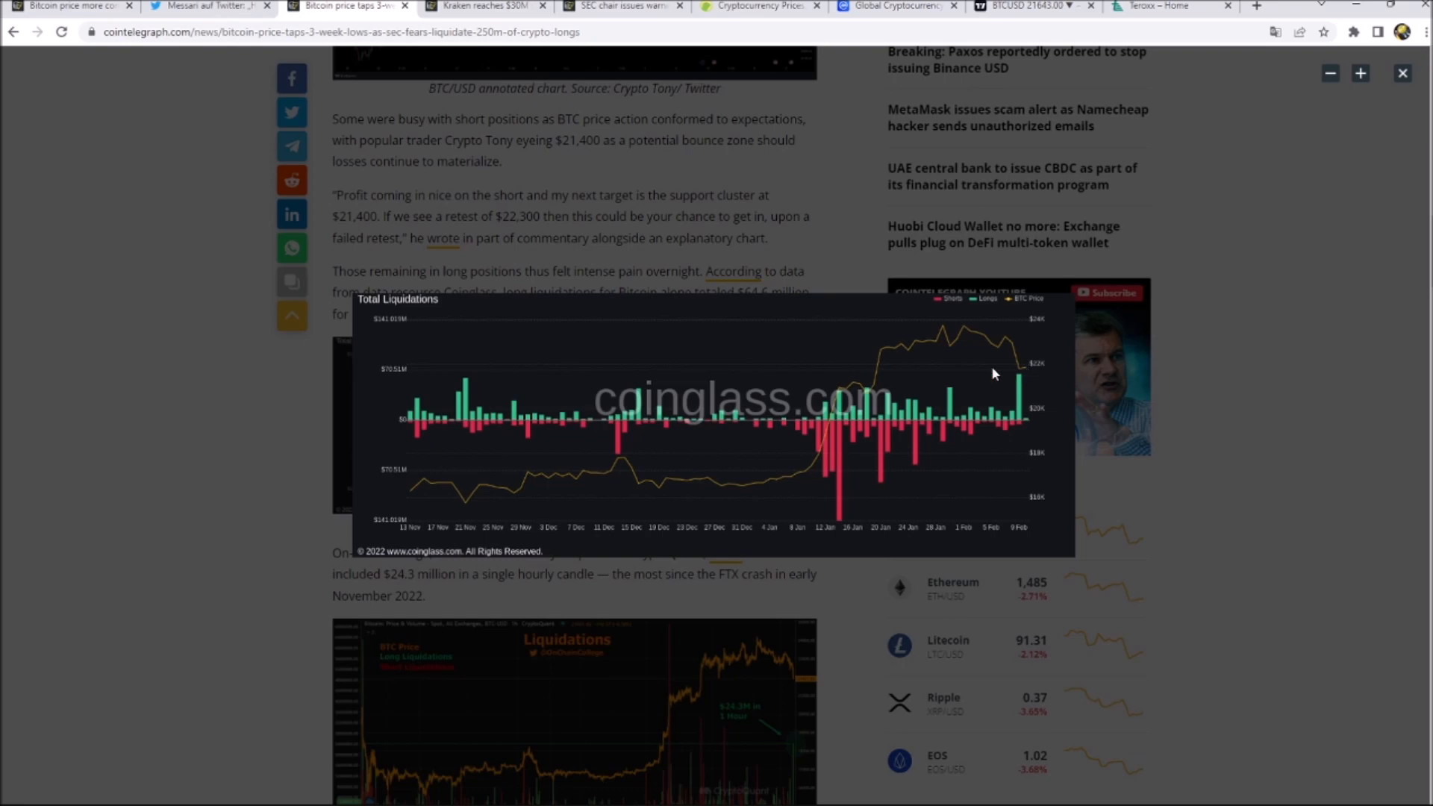
mouse_move(1031, 411)
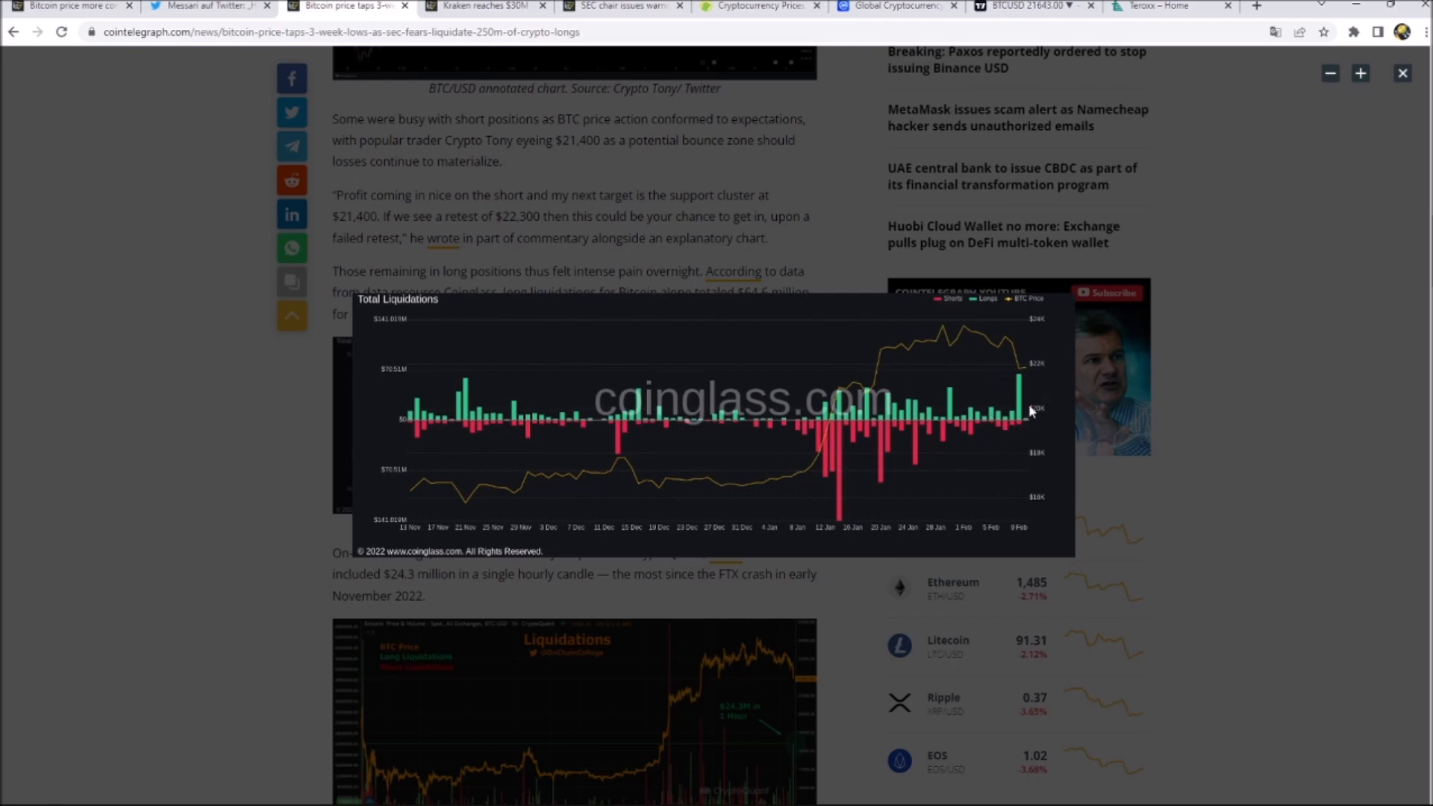
mouse_move(1010, 400)
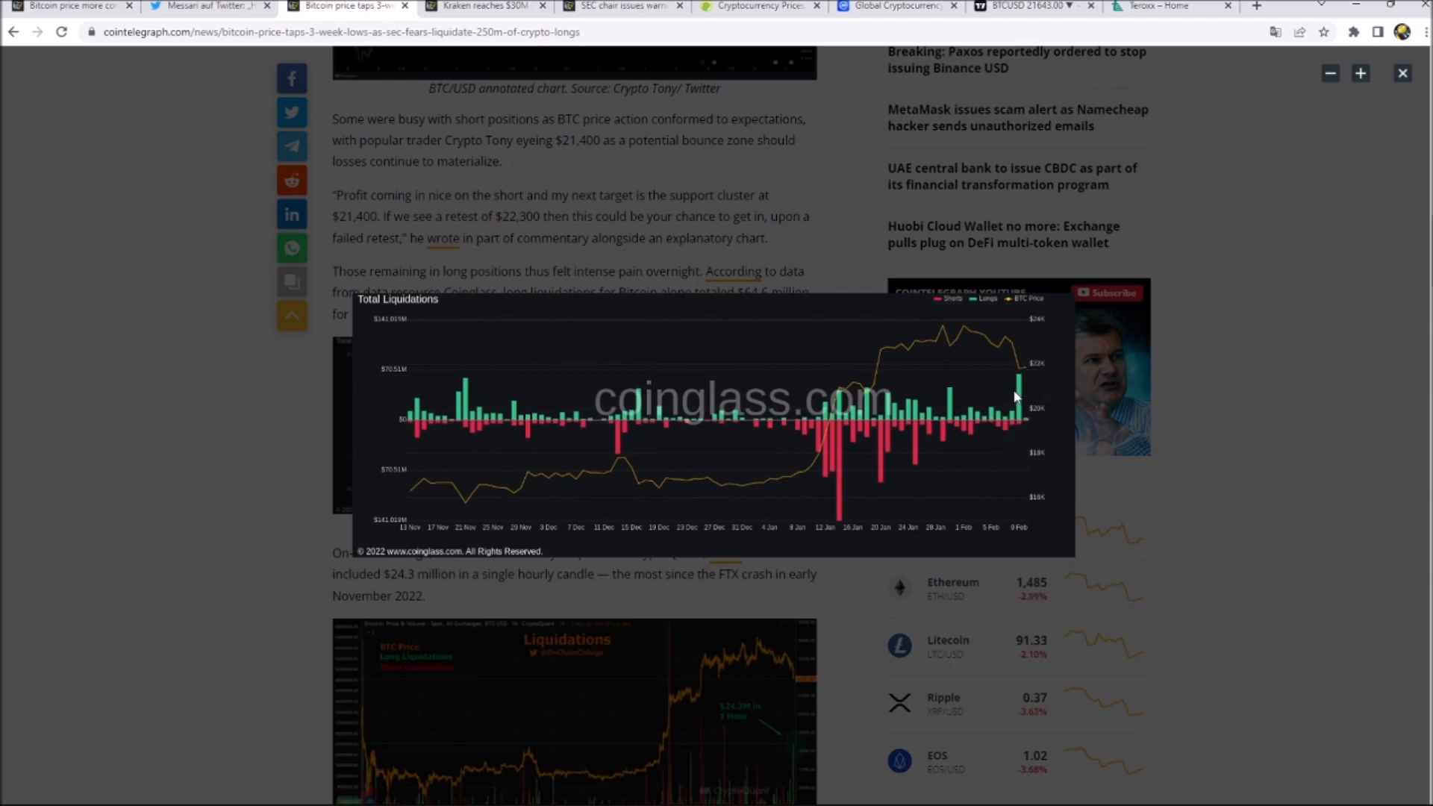
mouse_move(443, 395)
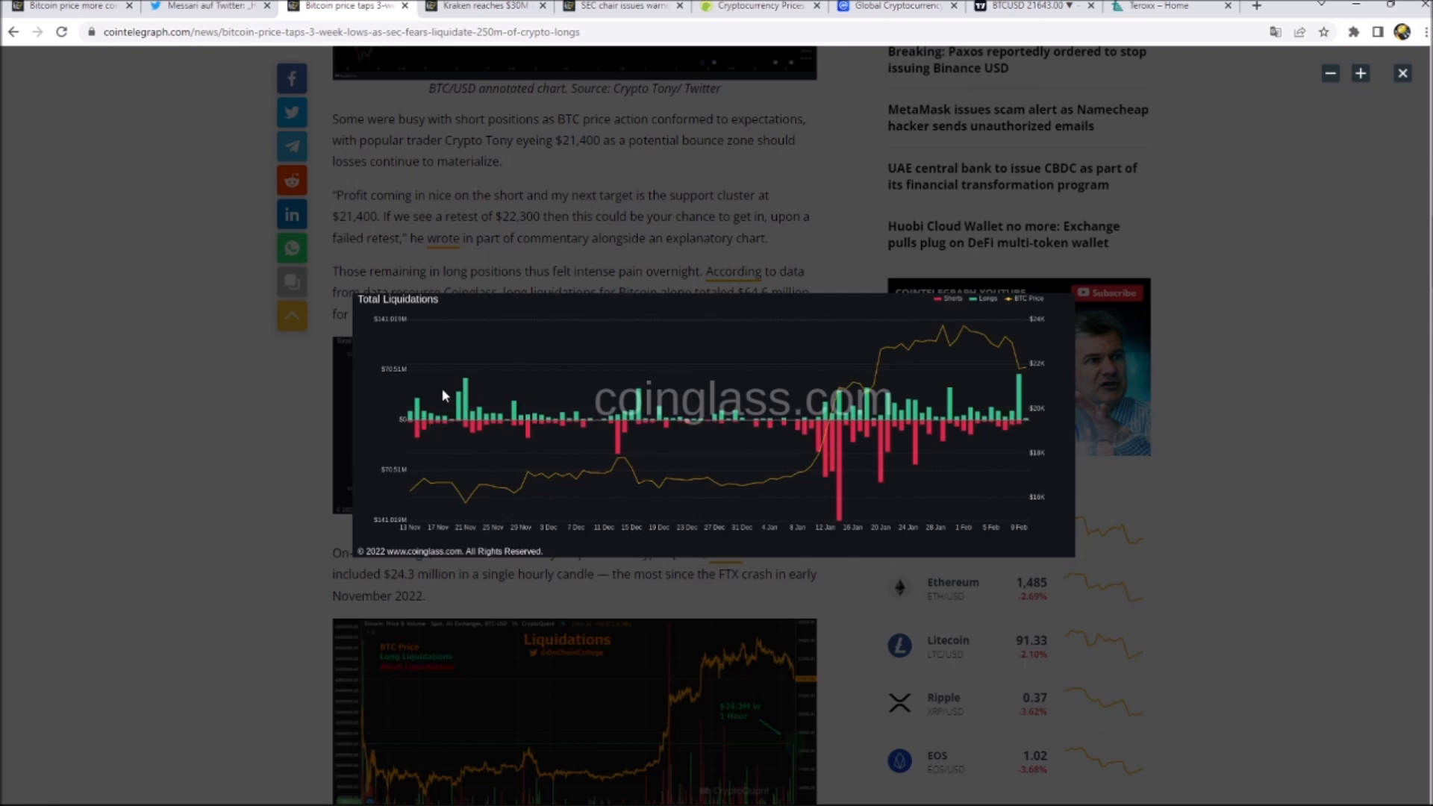
mouse_move(554, 294)
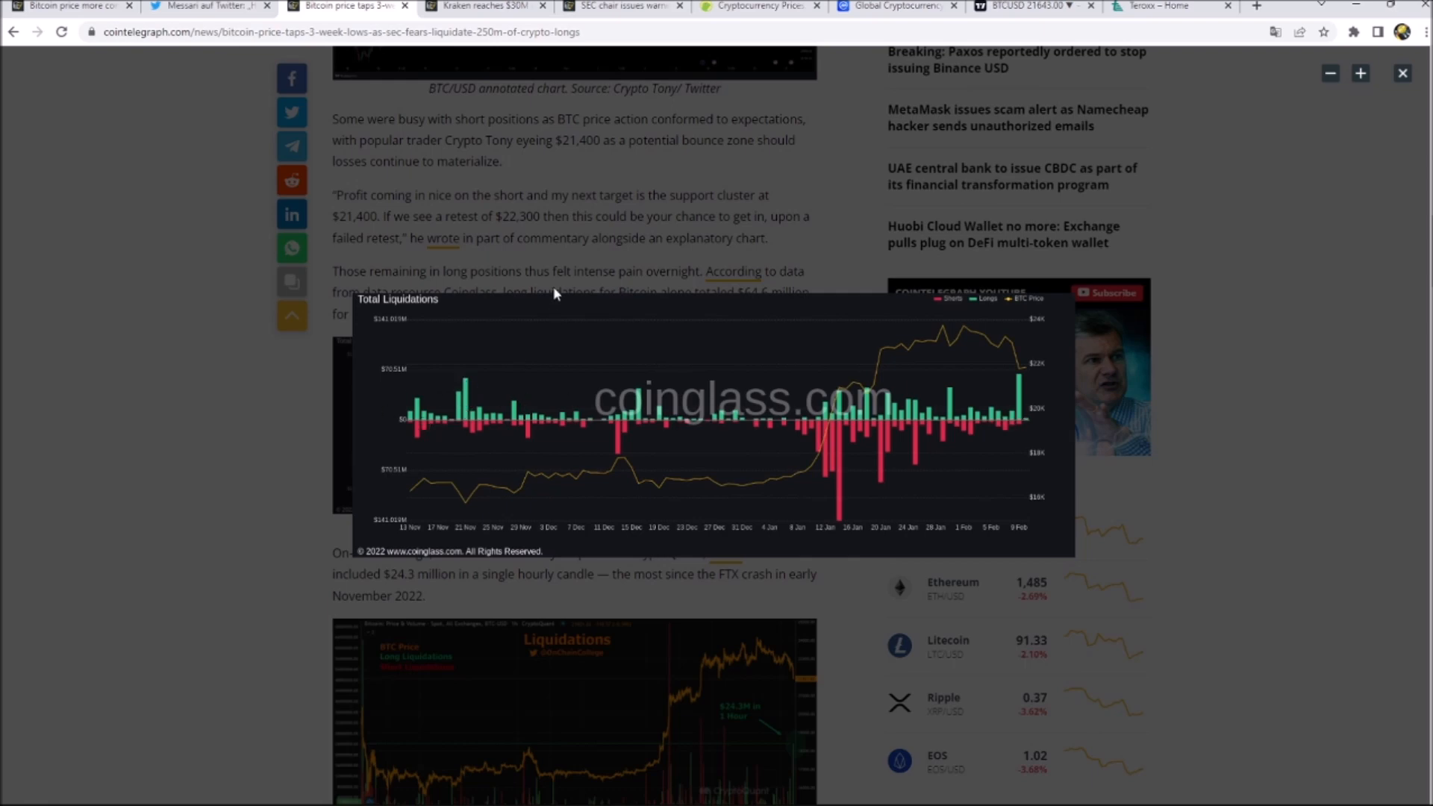
Step: Highlight the '$16,000 bottom' heading and the 200-day moving average near $20,000 passage
scroll(down, 3)
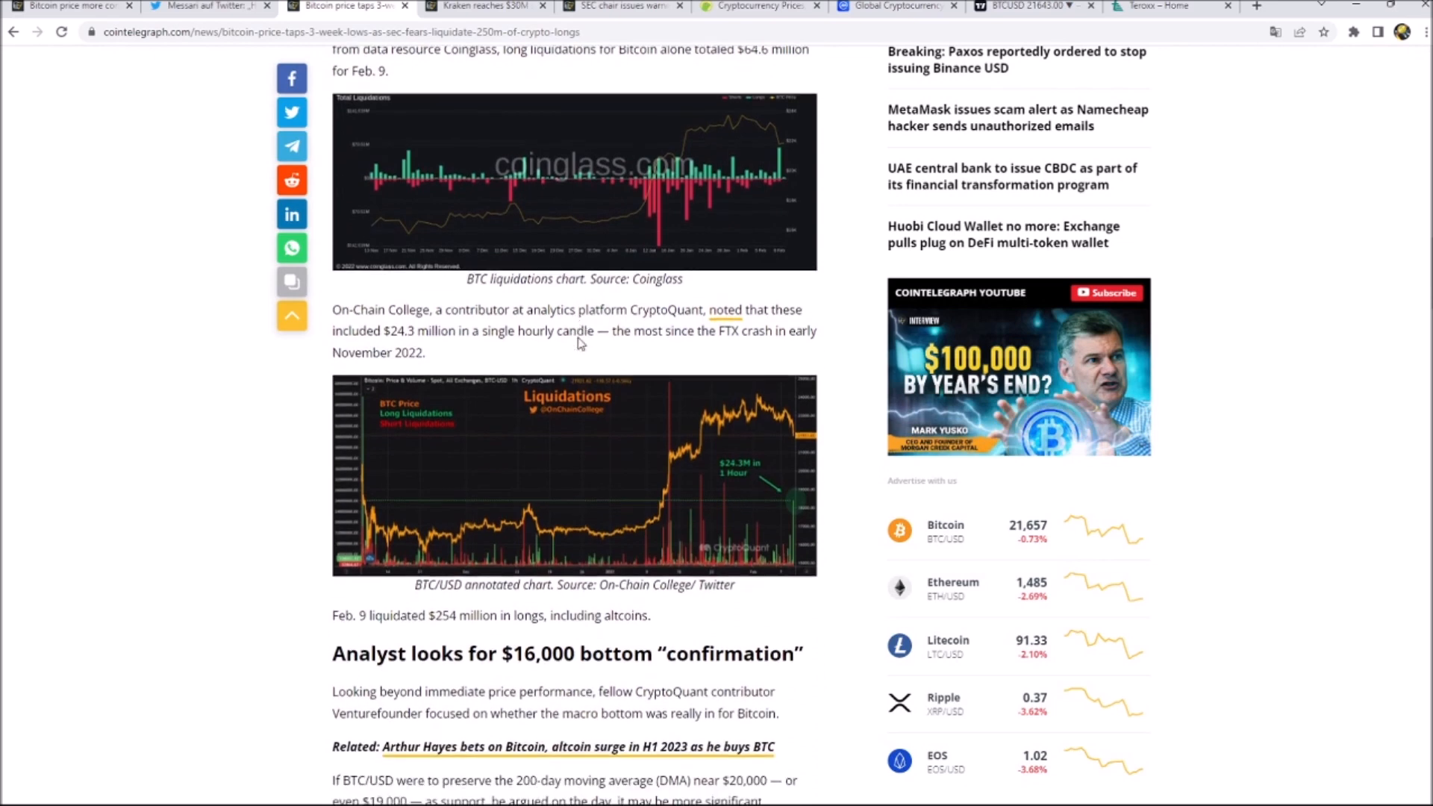
scroll(down, 3)
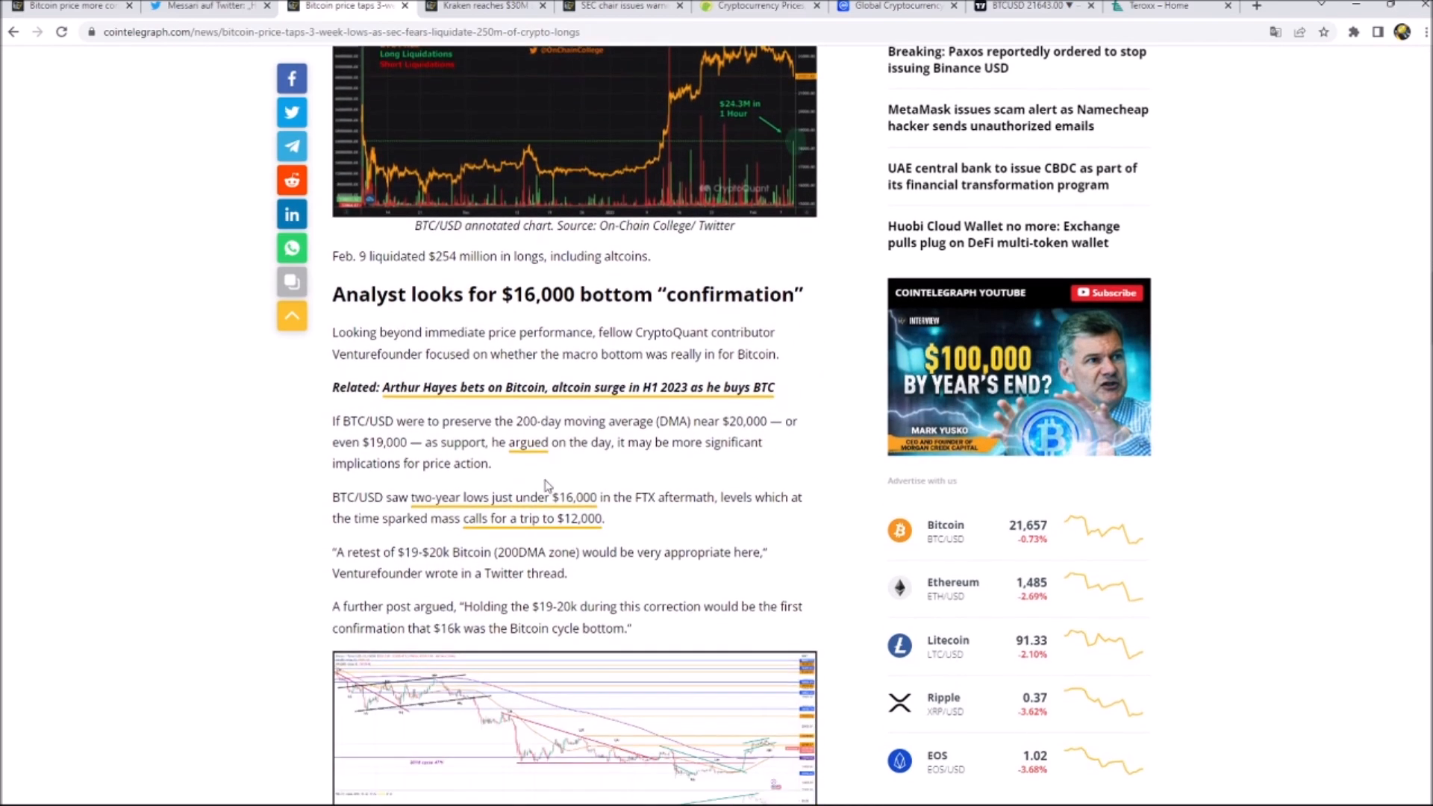
drag(501, 294, 632, 294)
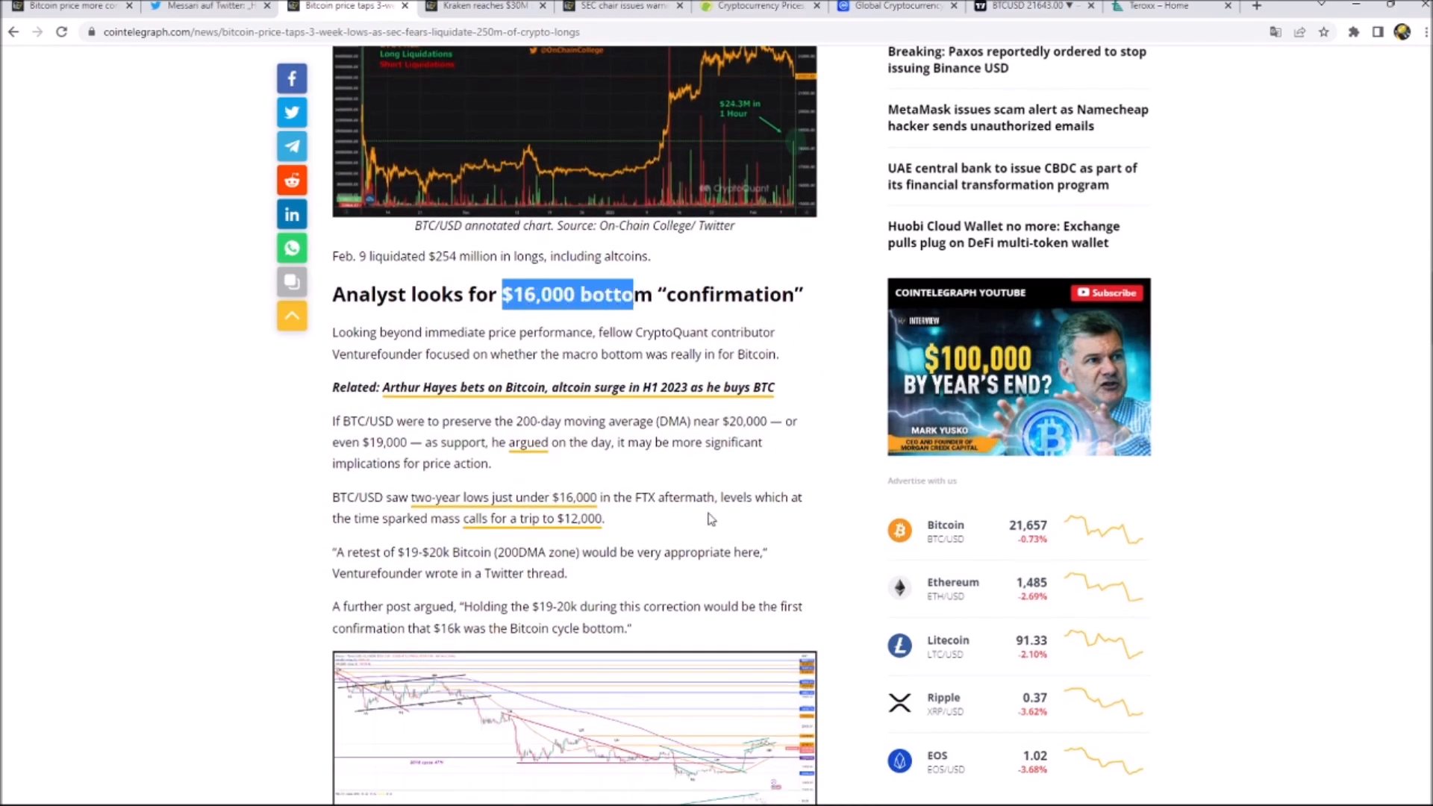
mouse_move(633, 506)
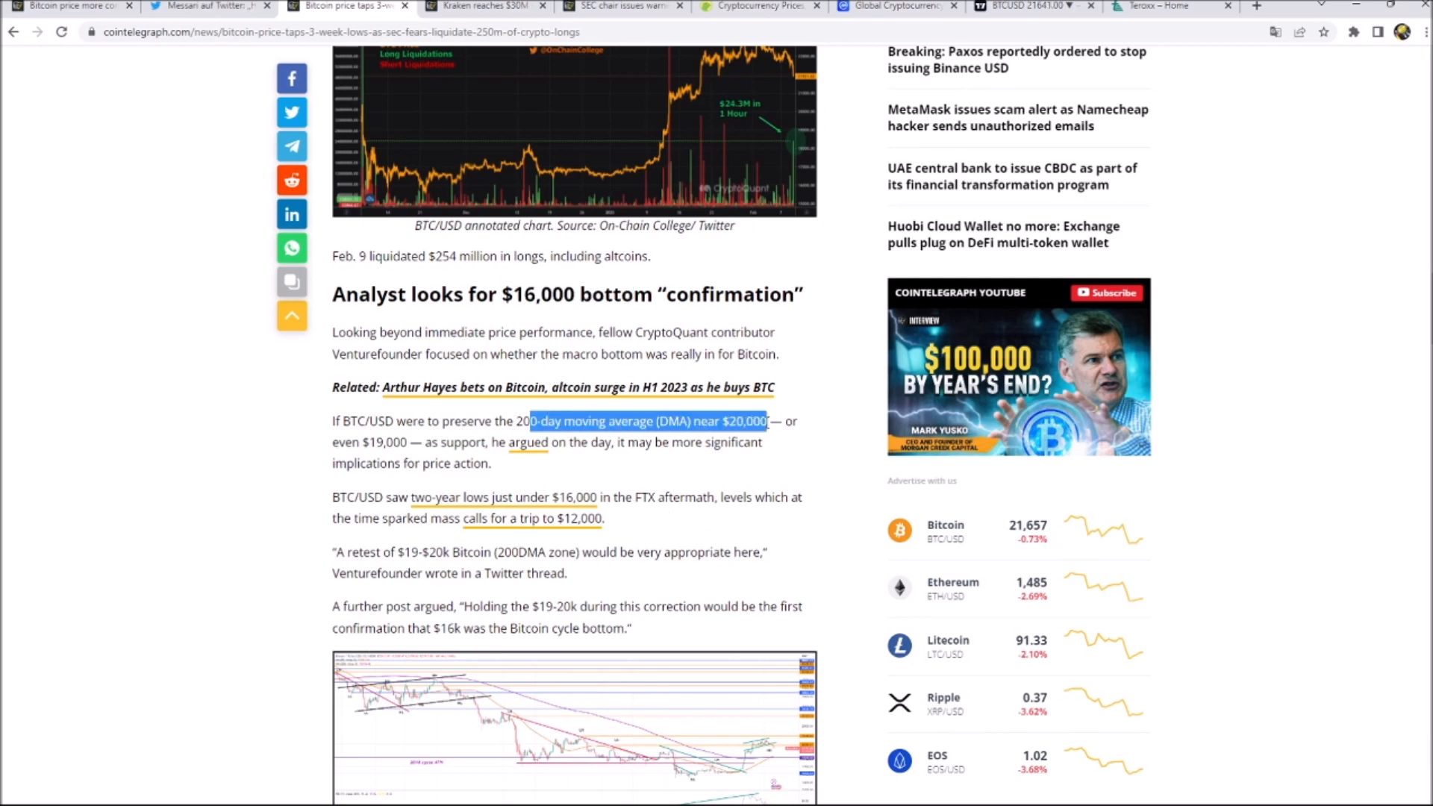
drag(771, 421, 337, 447)
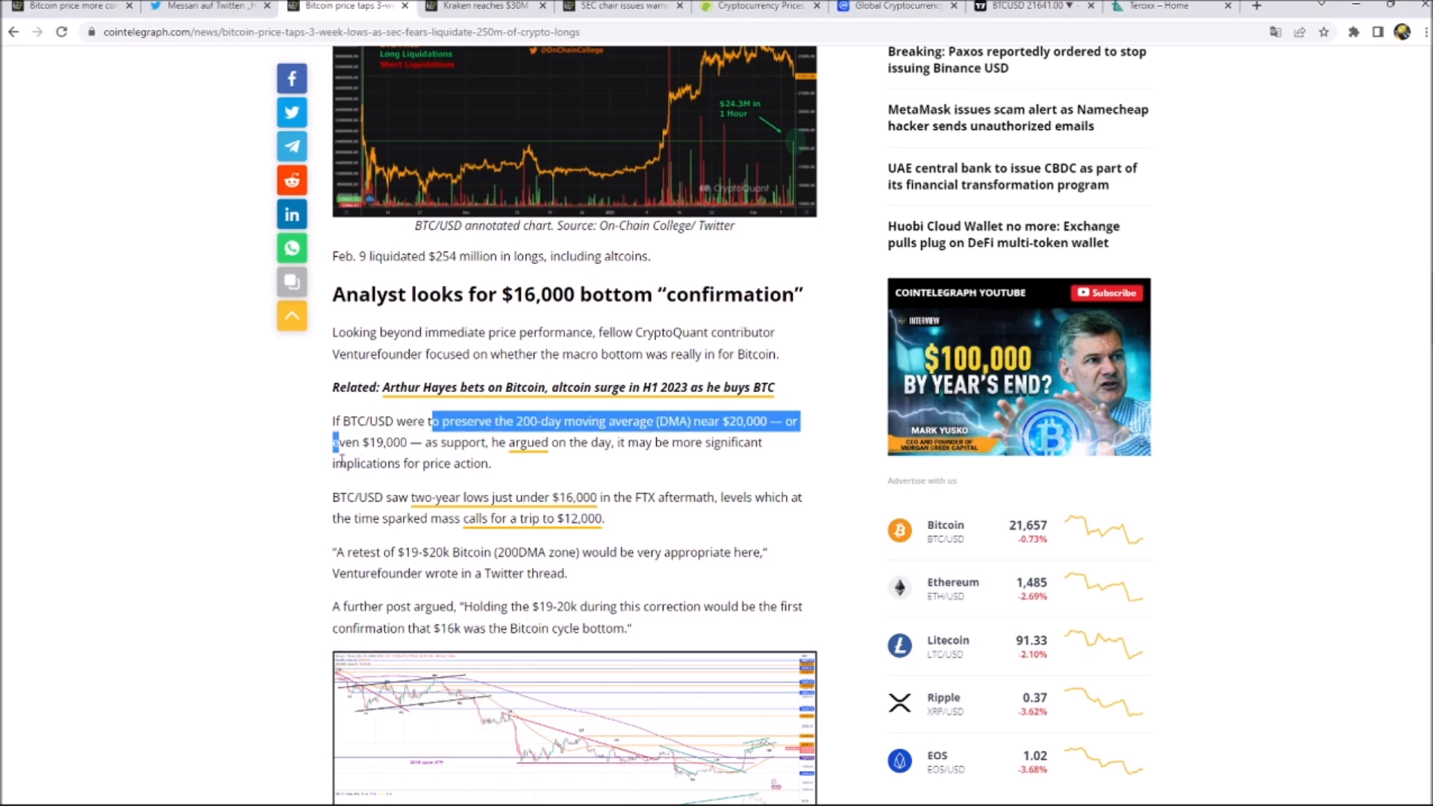
scroll(down, 3)
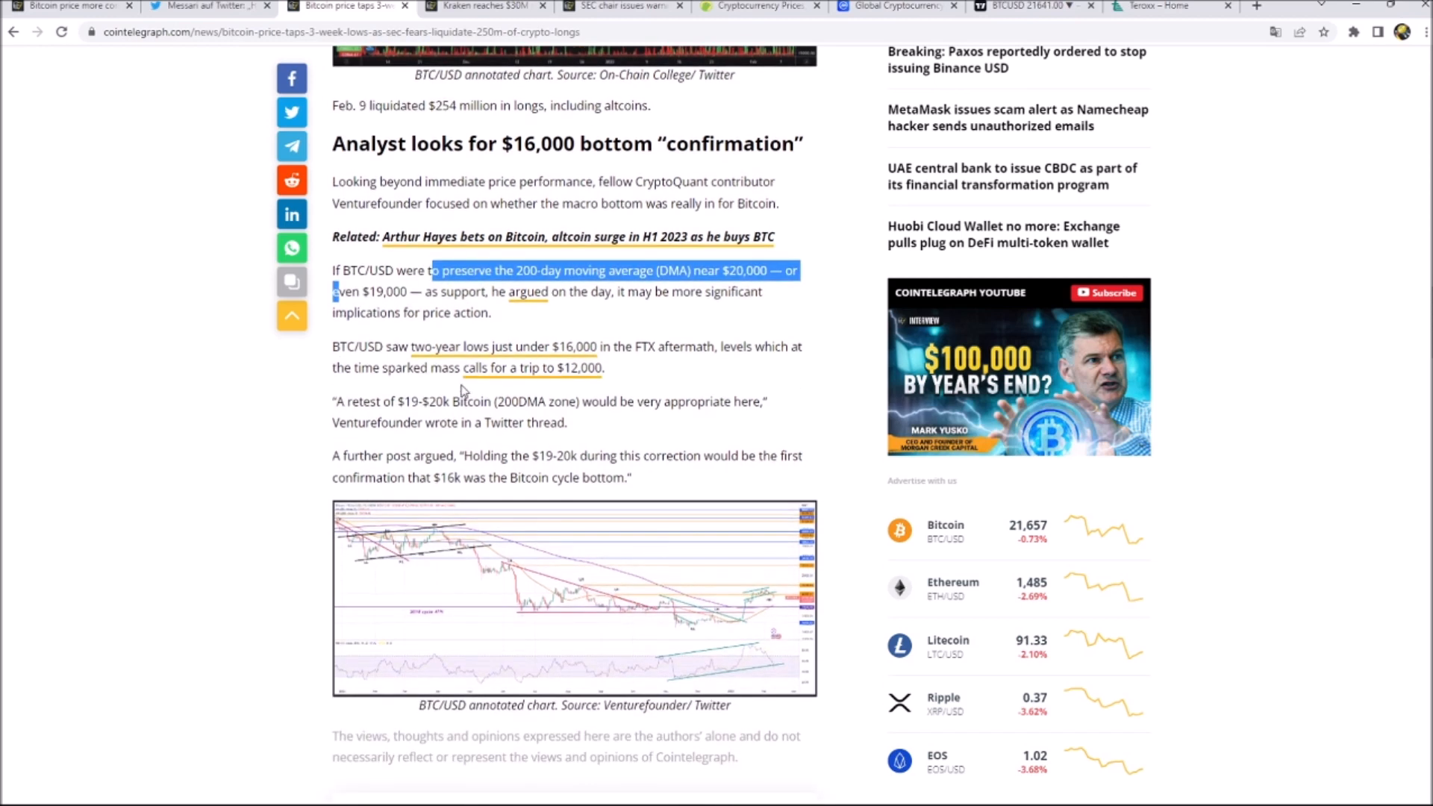
scroll(down, 3)
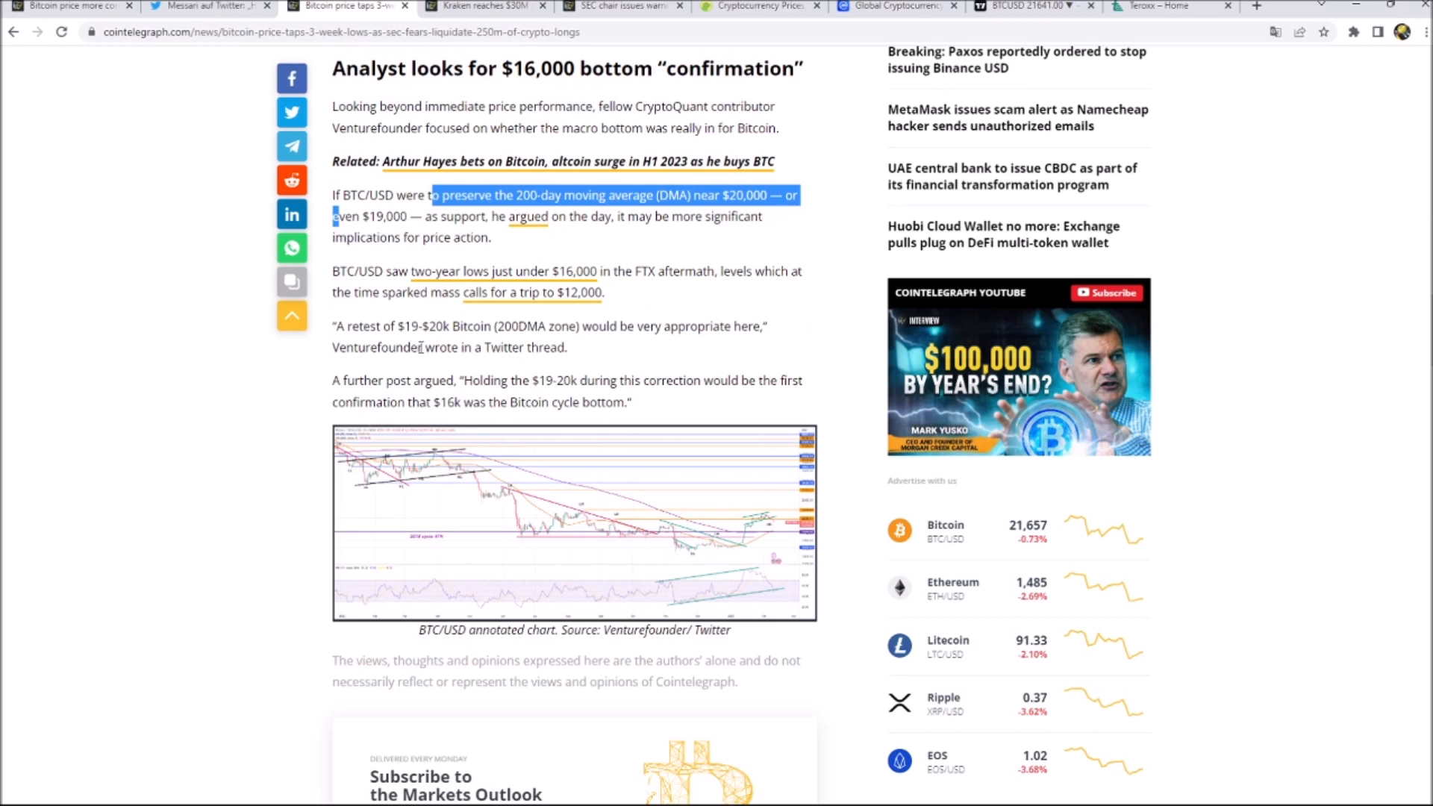
scroll(up, 3)
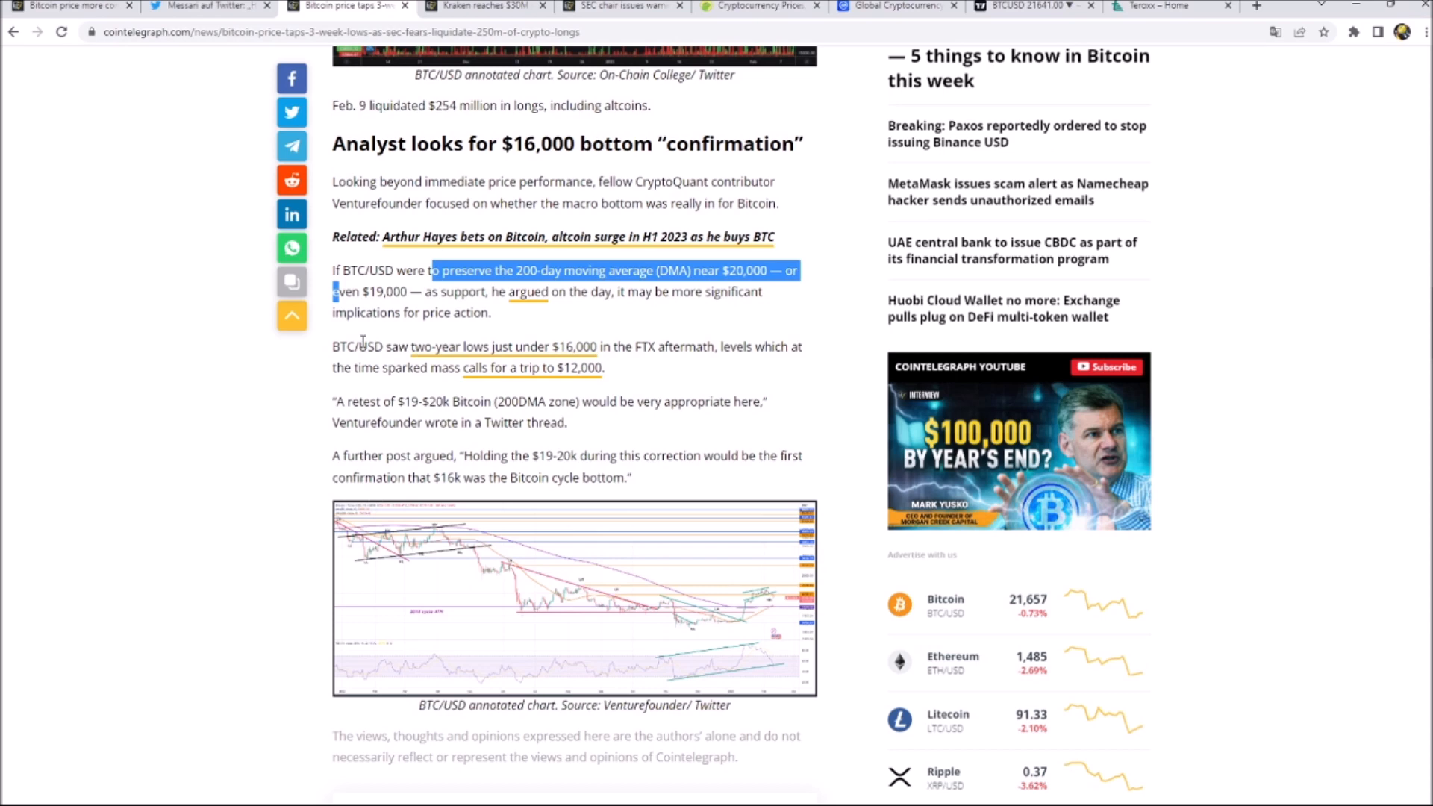
mouse_move(378, 336)
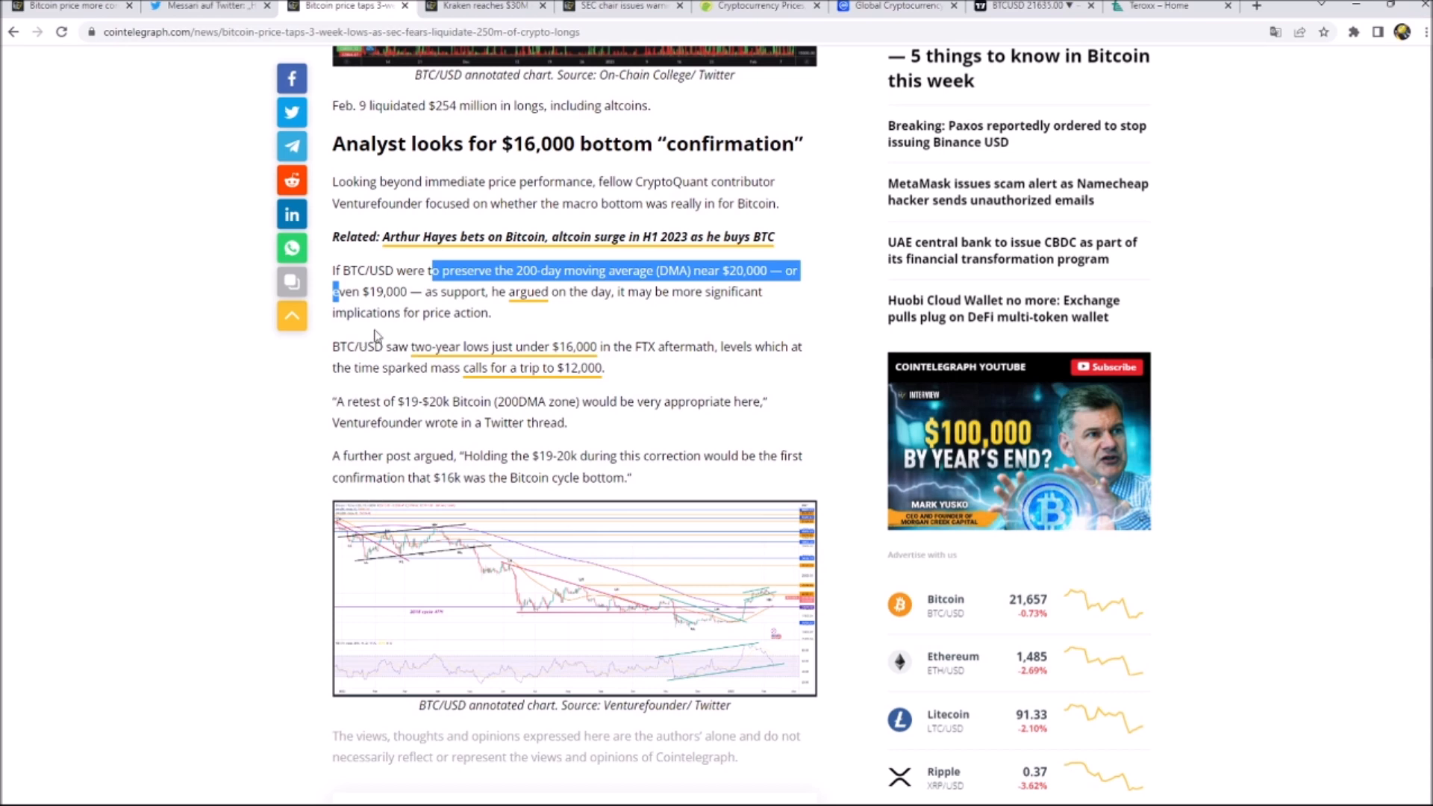
mouse_move(376, 338)
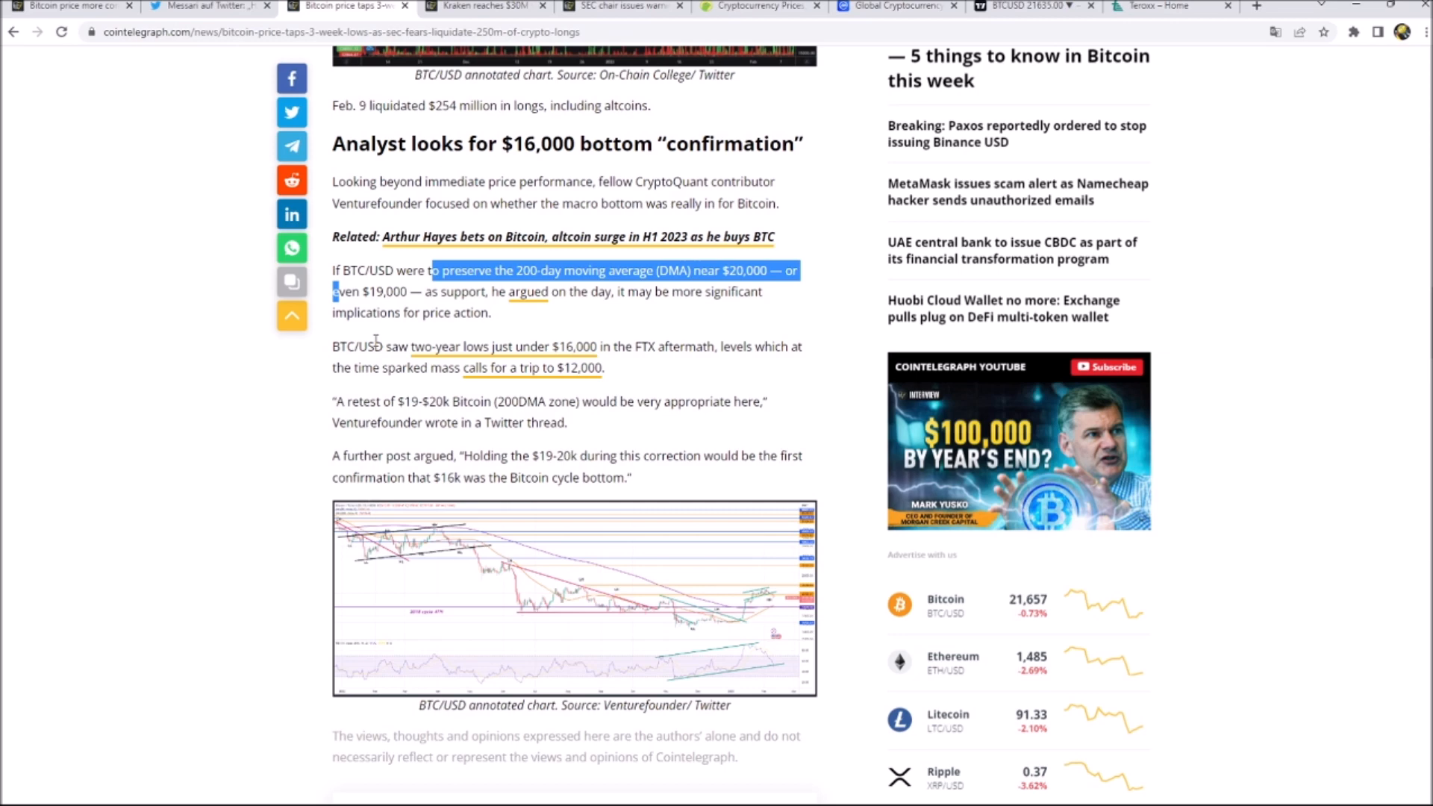
Step: Open the Kraken settlement article and highlight the Feb. 9 charges and Grewal's outsized-returns quote
click(480, 7)
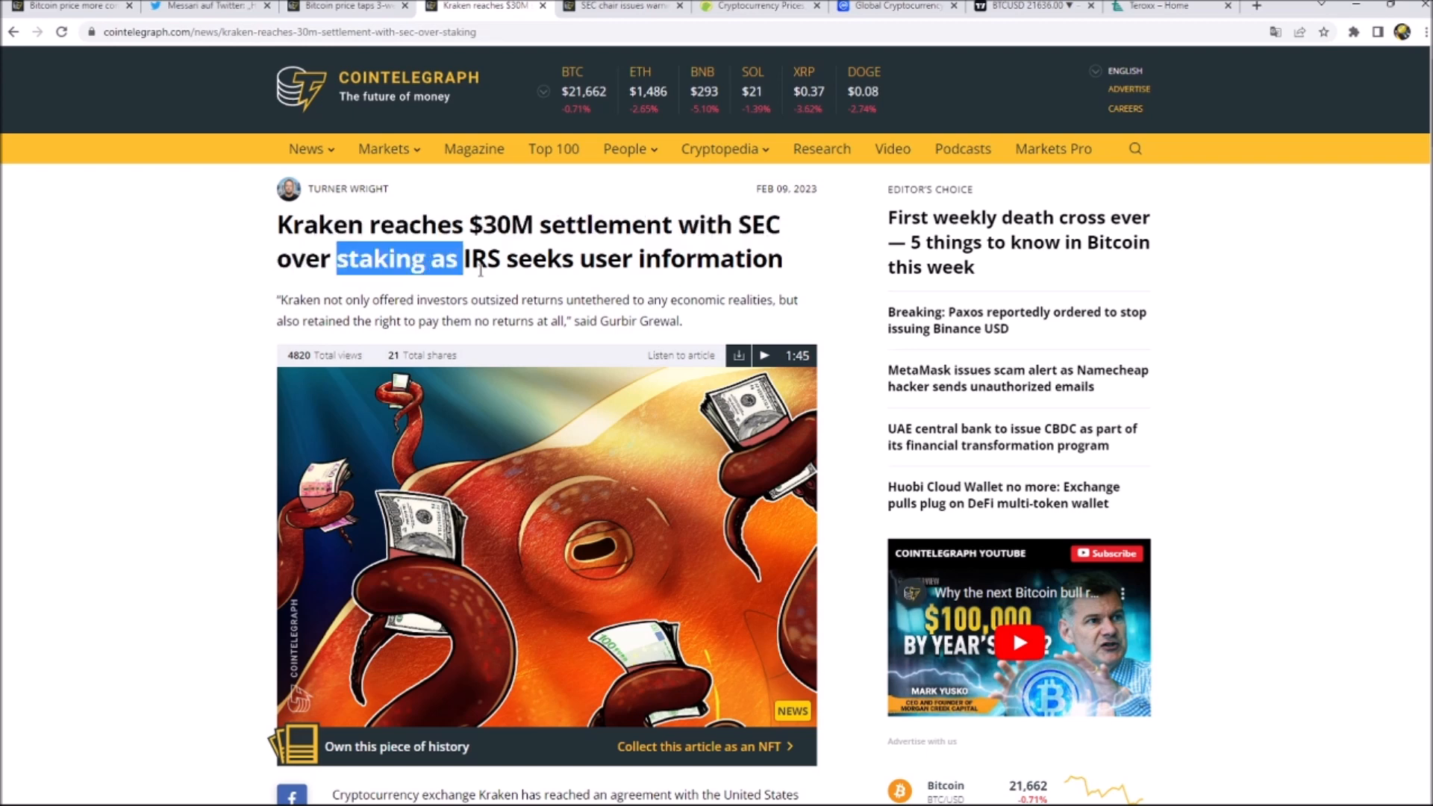
scroll(down, 3)
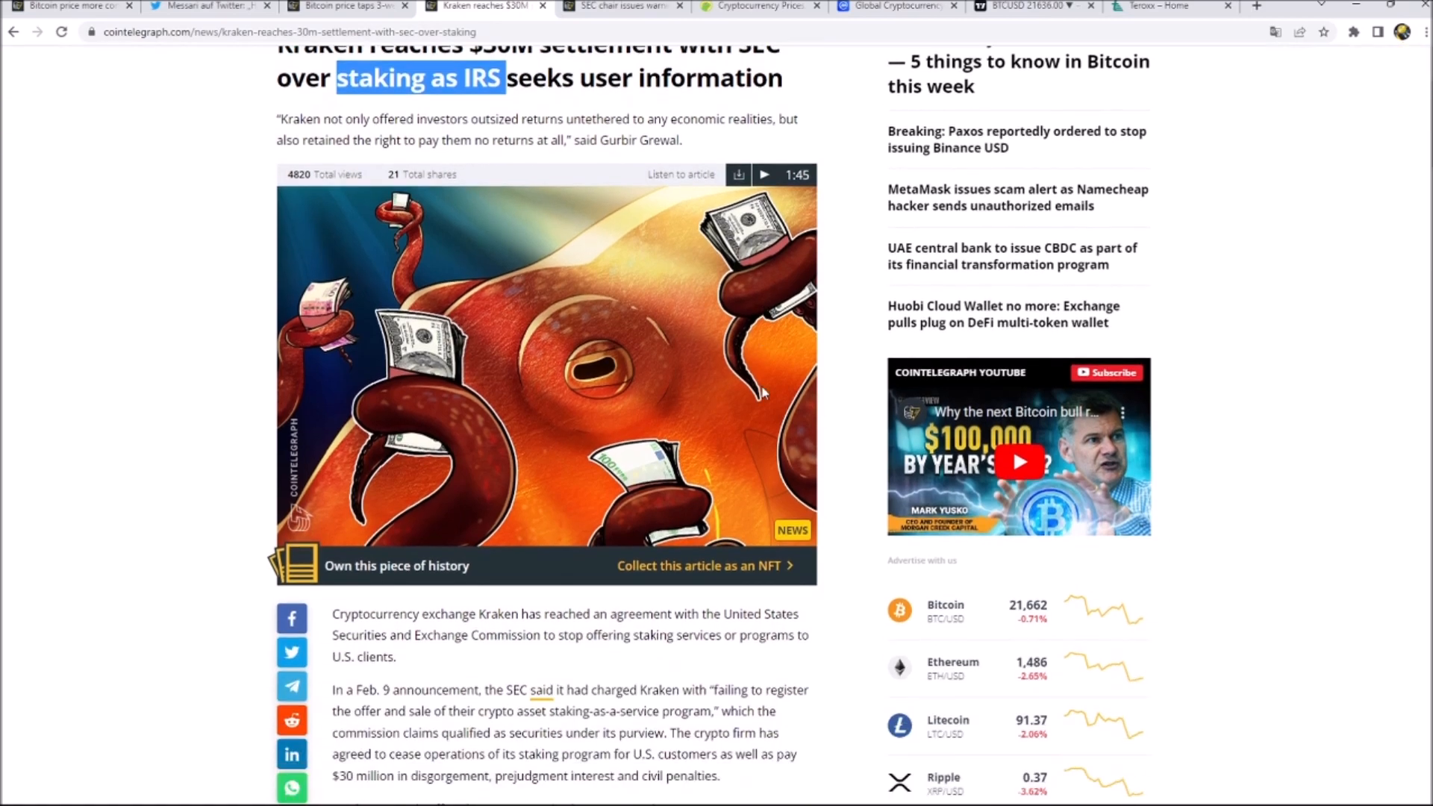
scroll(down, 3)
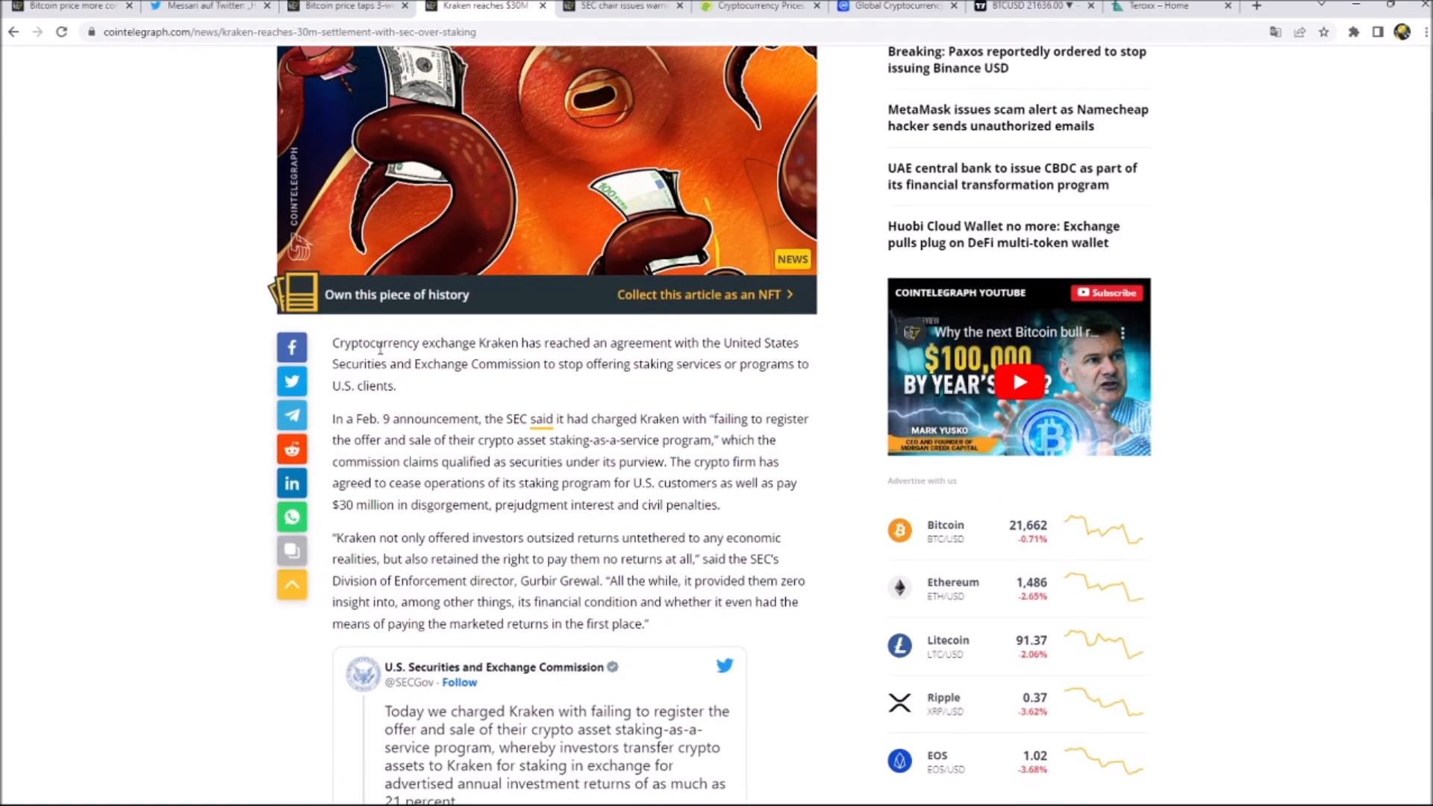
drag(353, 342, 552, 343)
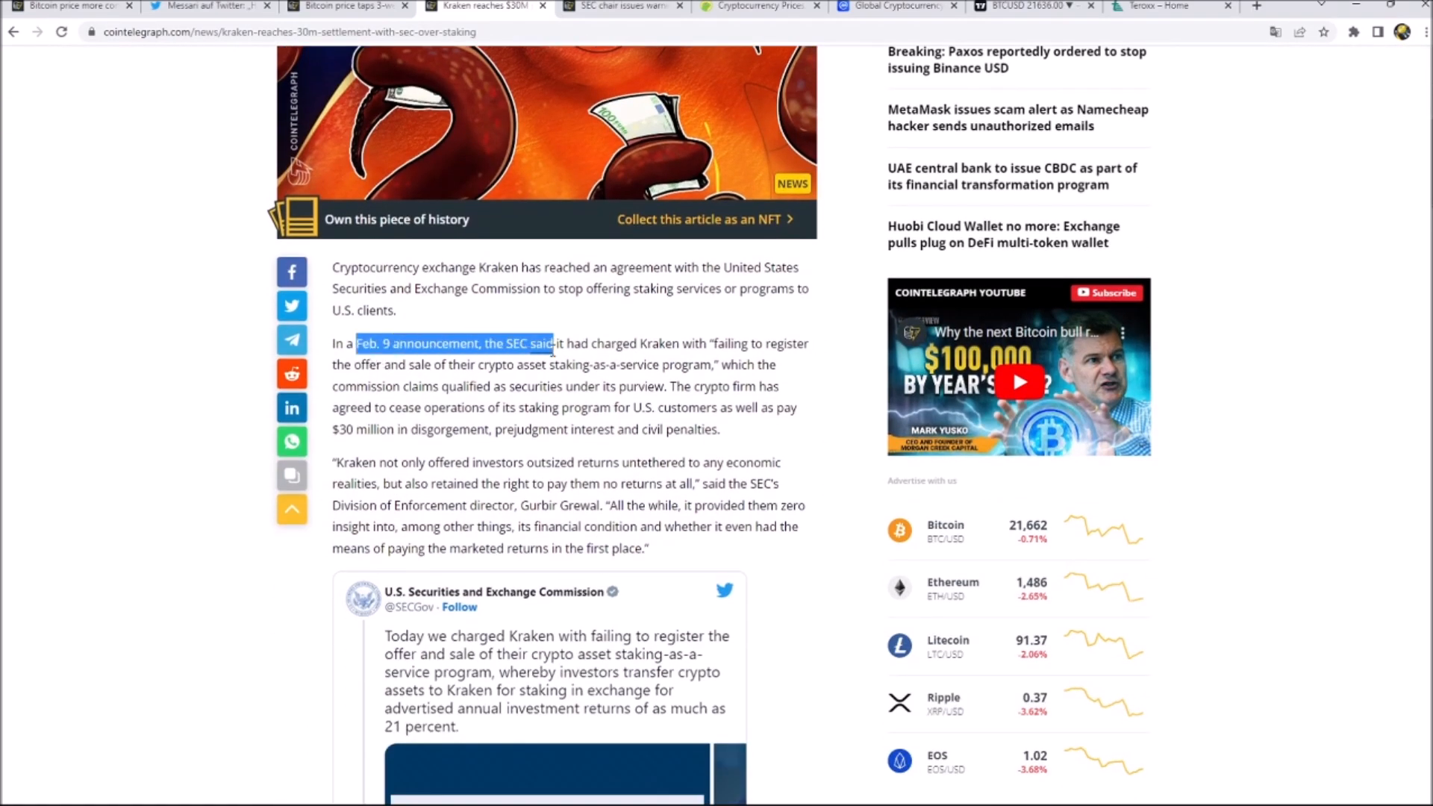
drag(553, 343, 712, 343)
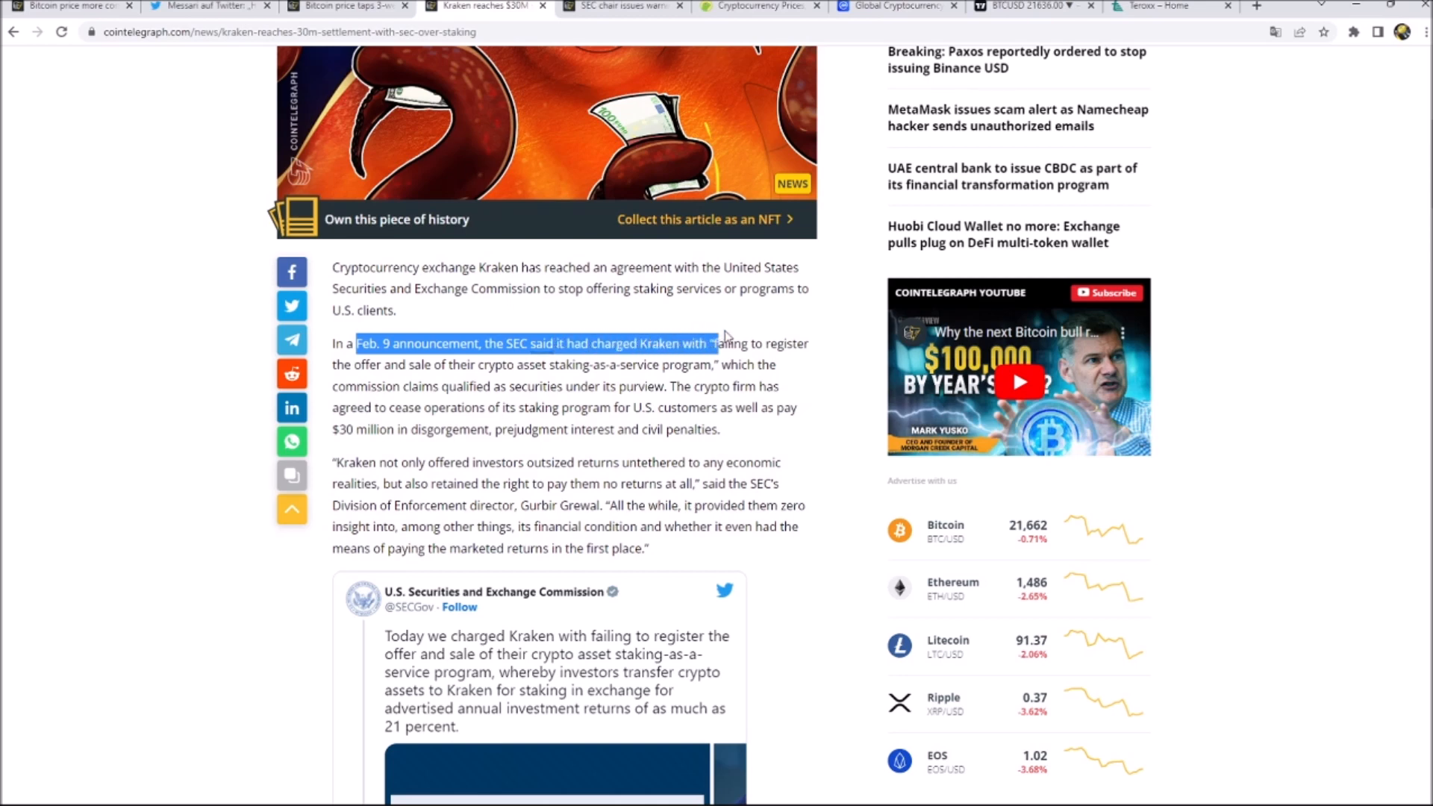
drag(708, 343, 480, 365)
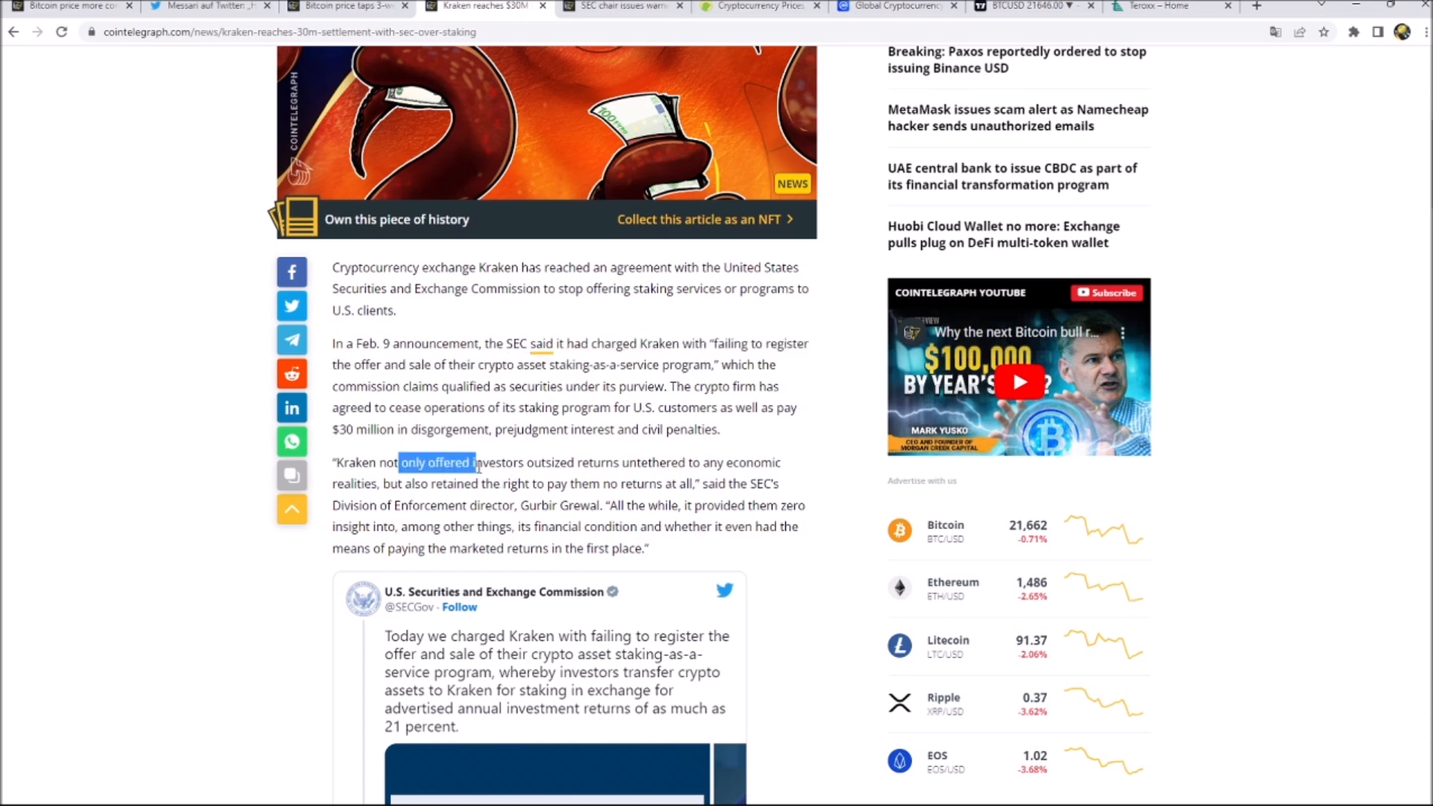
drag(475, 463, 559, 462)
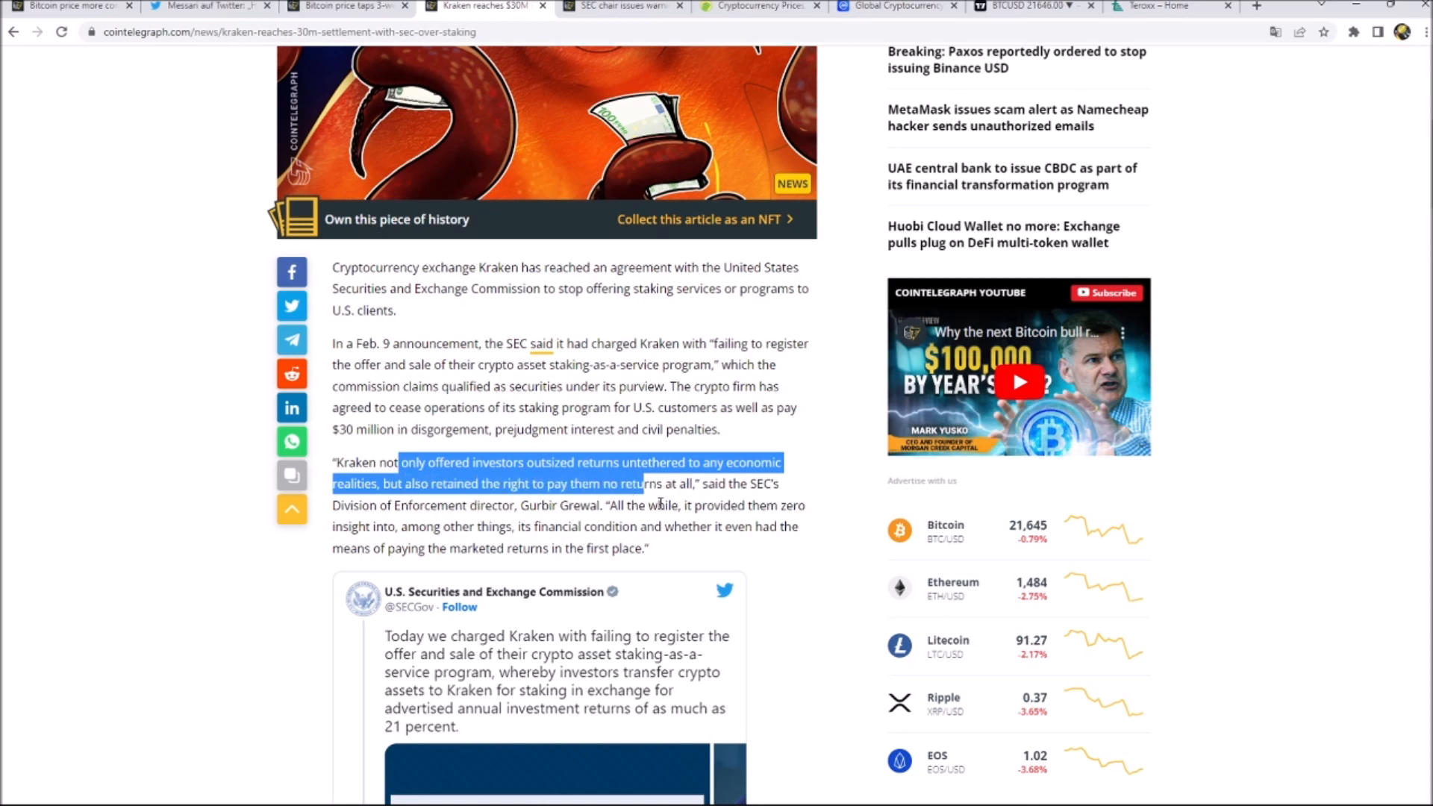
Step: Scroll to the embedded SEC tweet announcing the Kraken charges and $30 million settlement
scroll(down, 3)
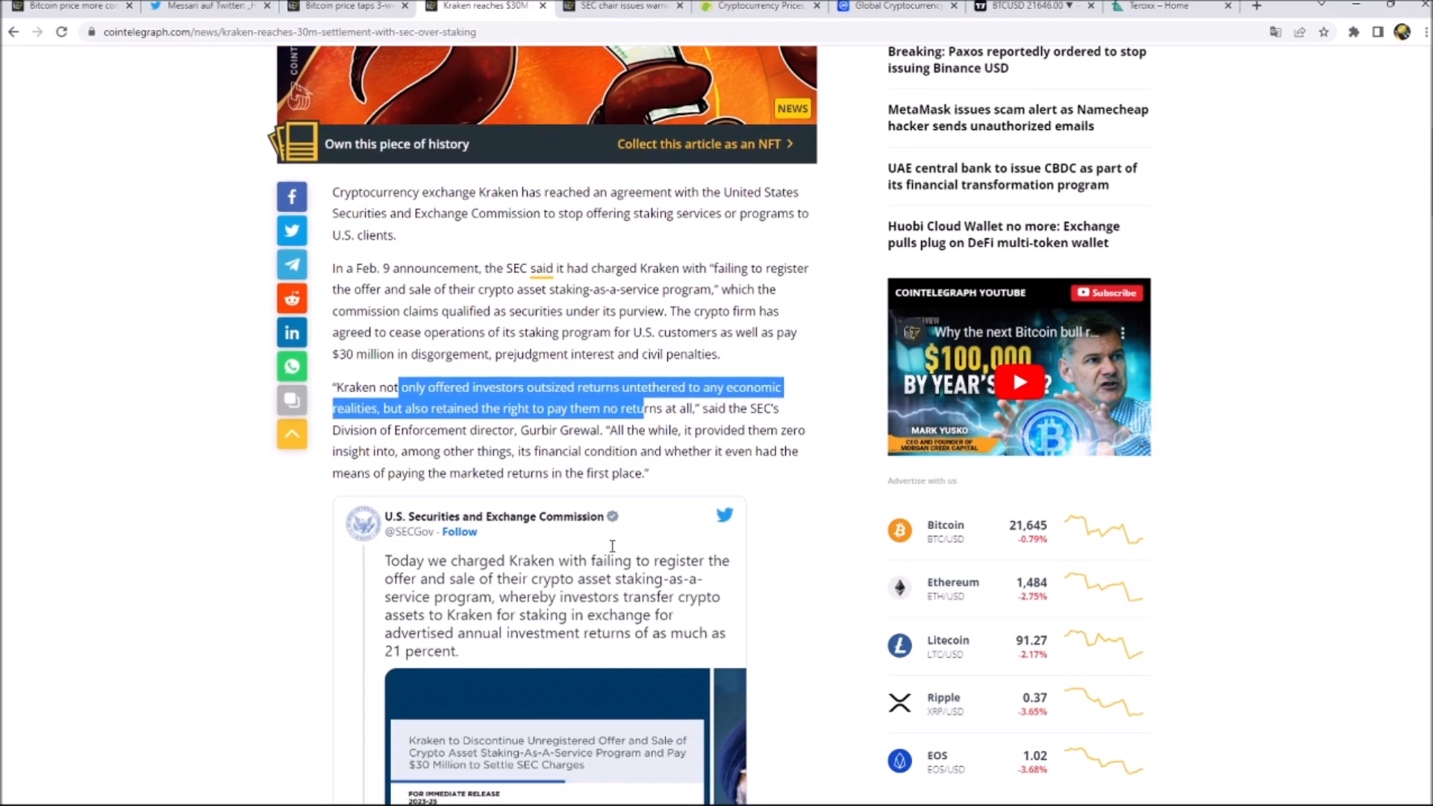
scroll(down, 3)
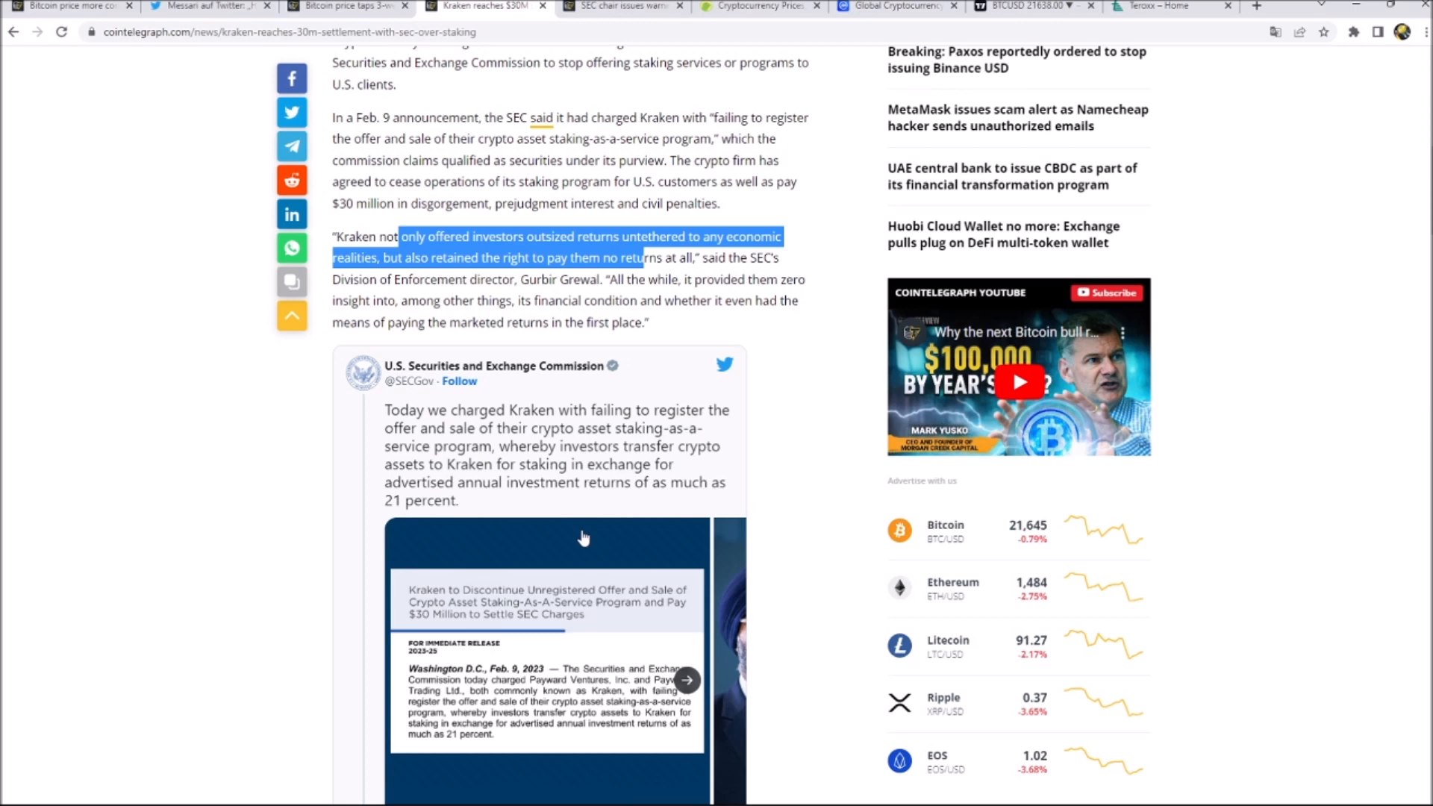
mouse_move(596, 384)
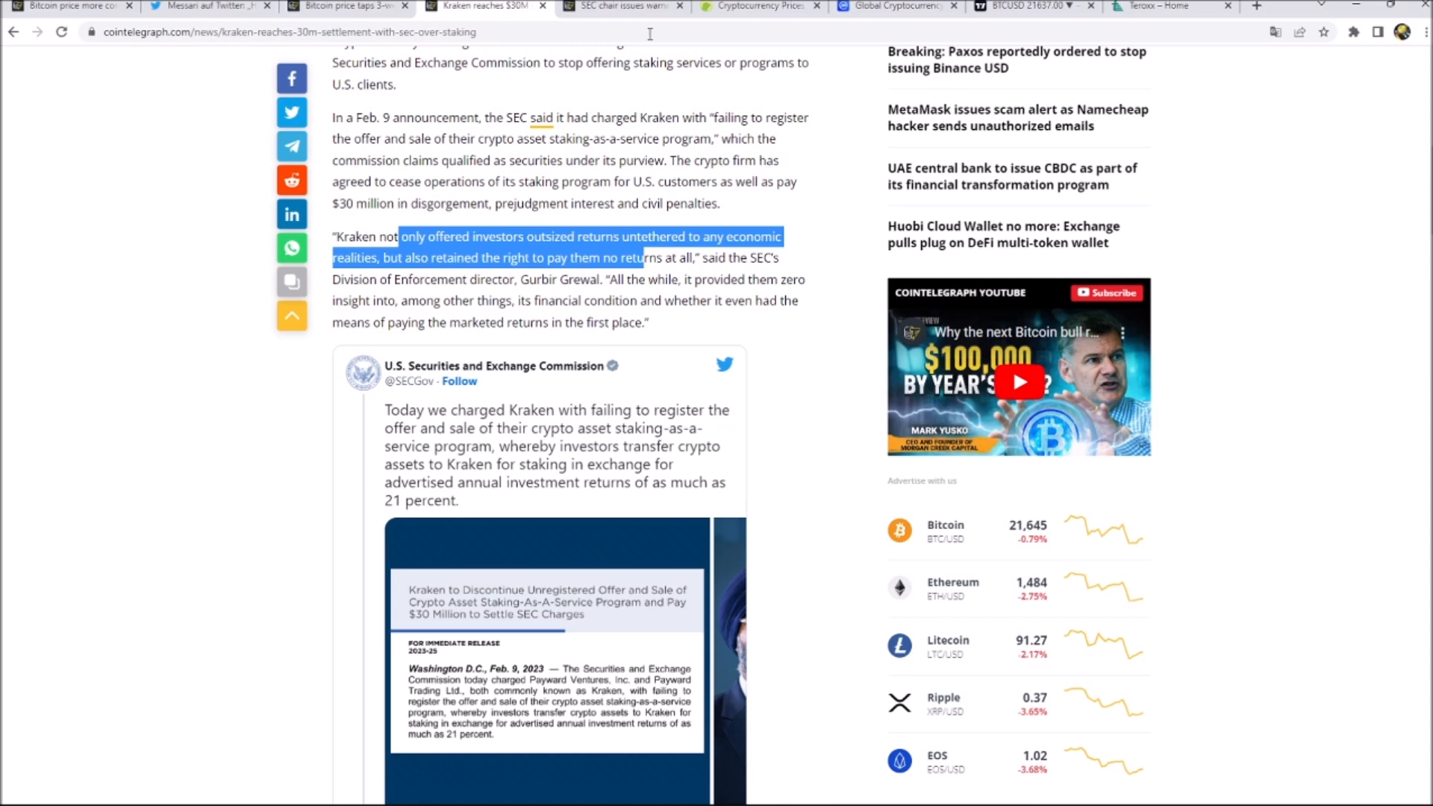
Step: Open the SEC chair warning article and highlight Gensler's full quote about customer funds
click(622, 7)
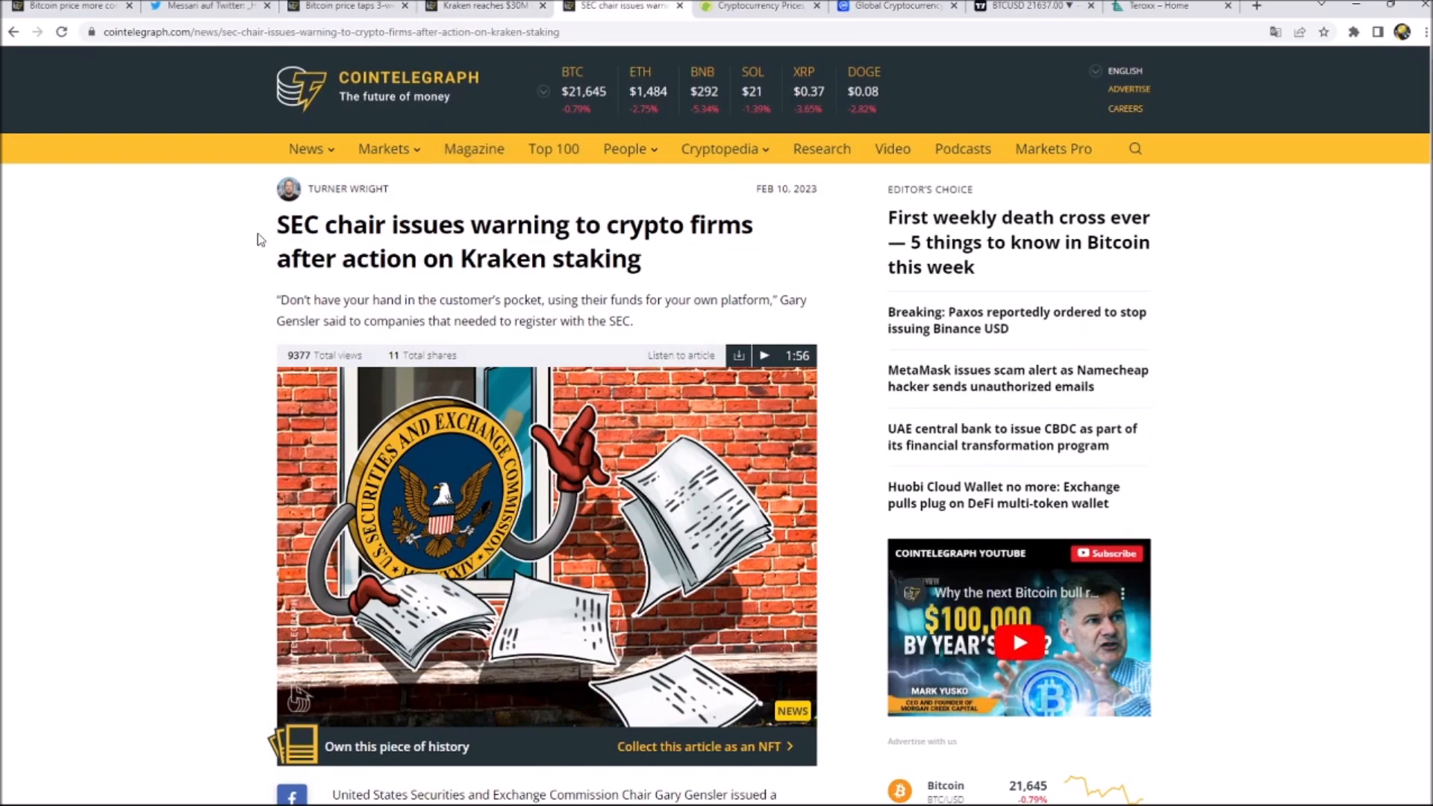
drag(278, 300, 358, 300)
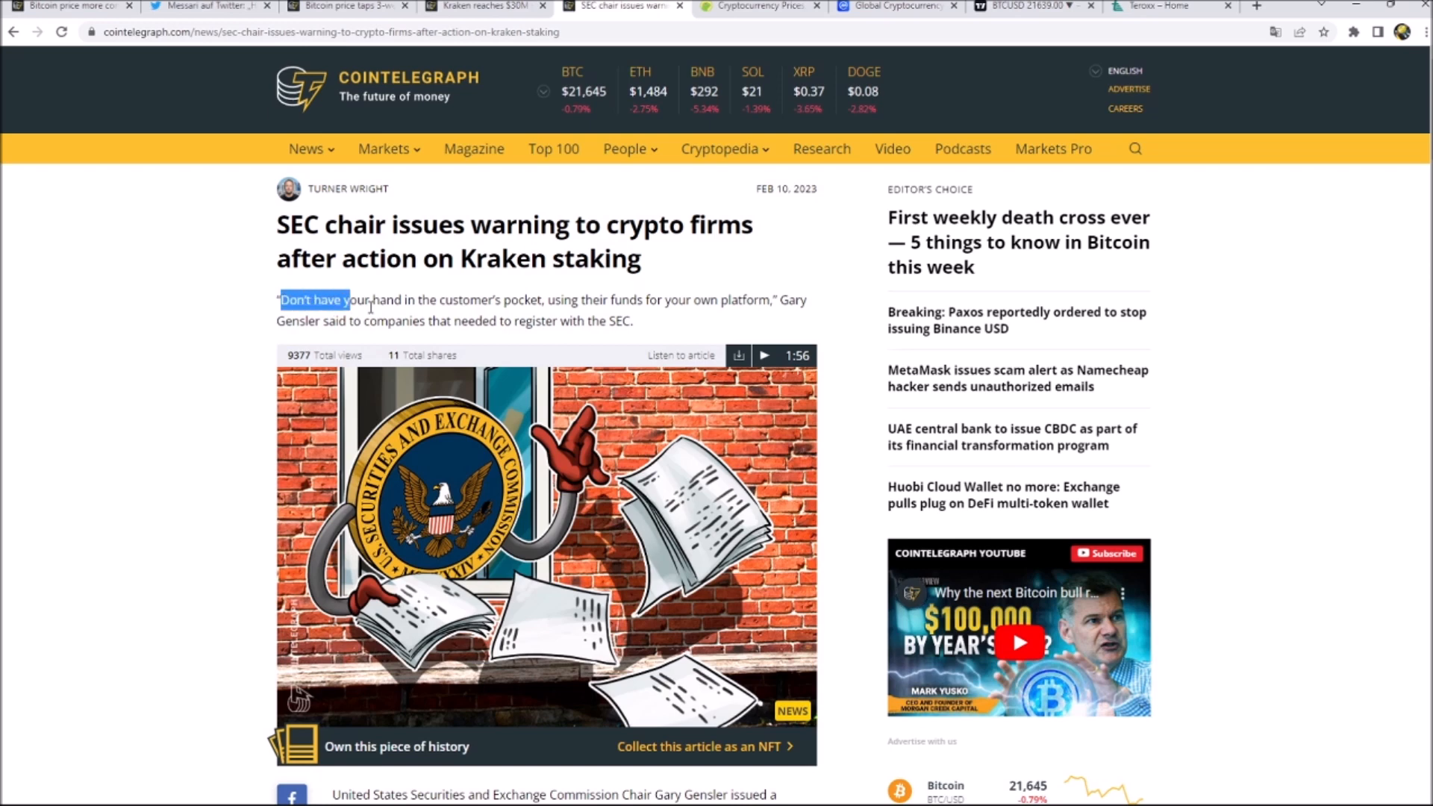
drag(349, 300, 544, 300)
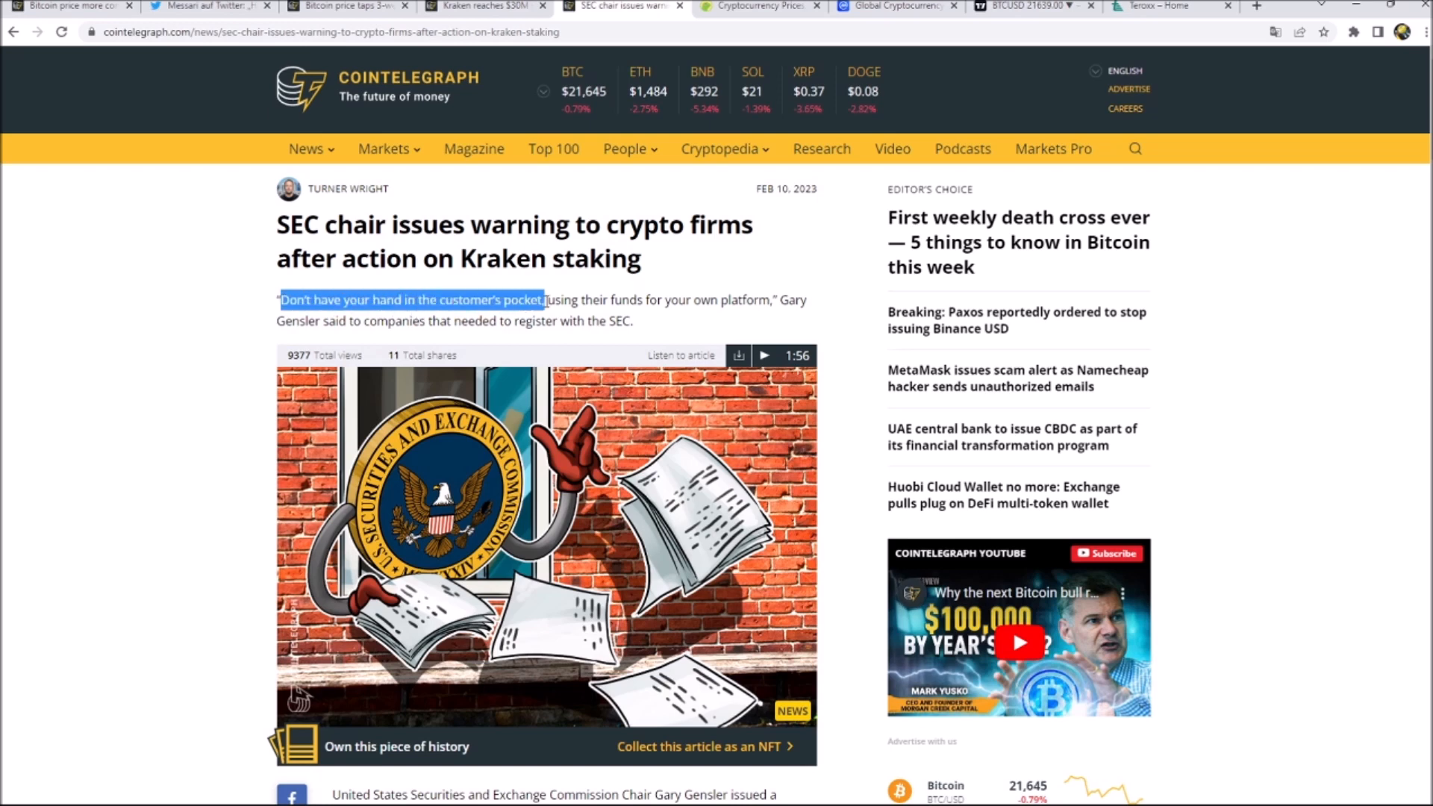
drag(544, 299, 744, 298)
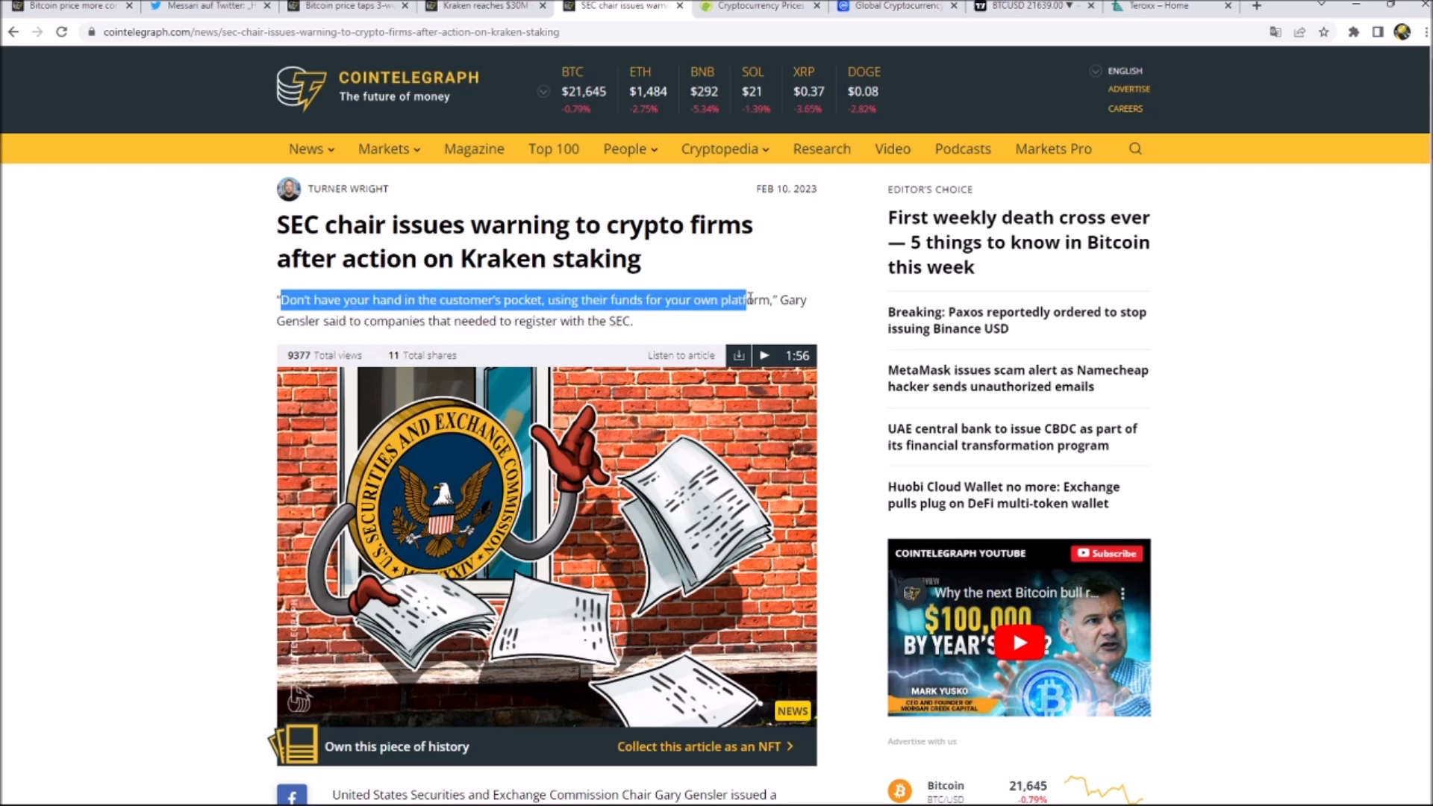
Step: Read down the Gensler article, then move to CoinMarketCap's 7-day total market cap chart
scroll(down, 3)
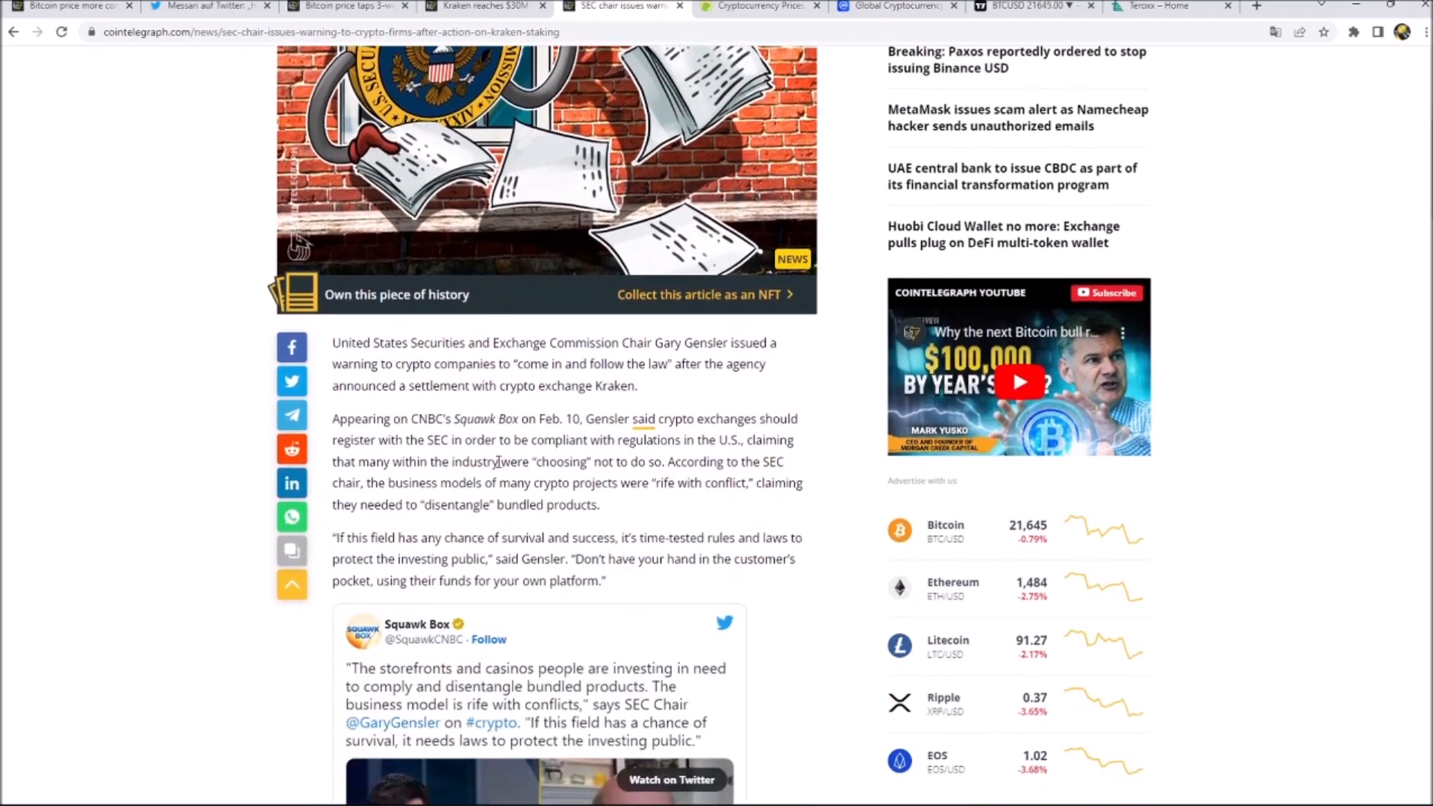
scroll(down, 3)
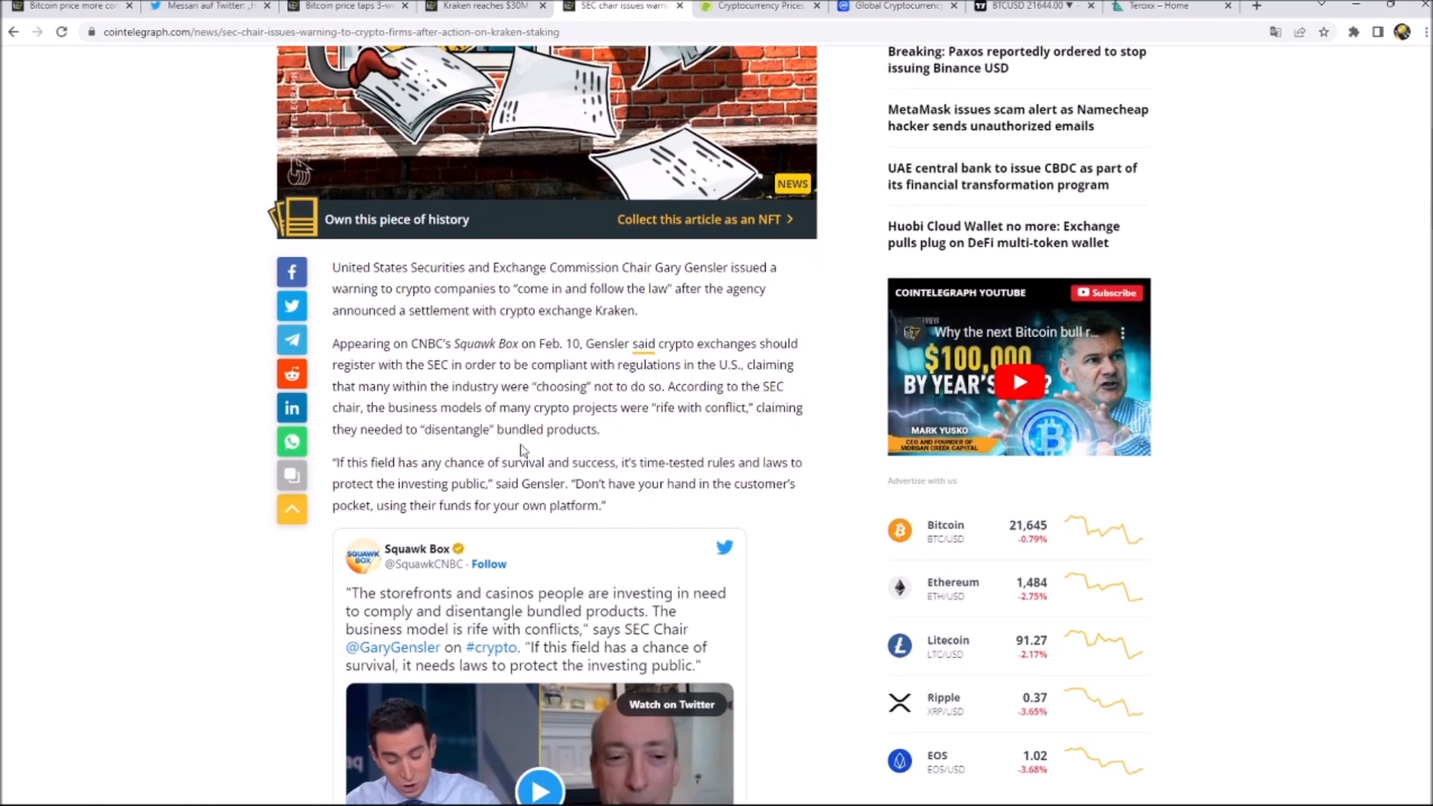
scroll(down, 3)
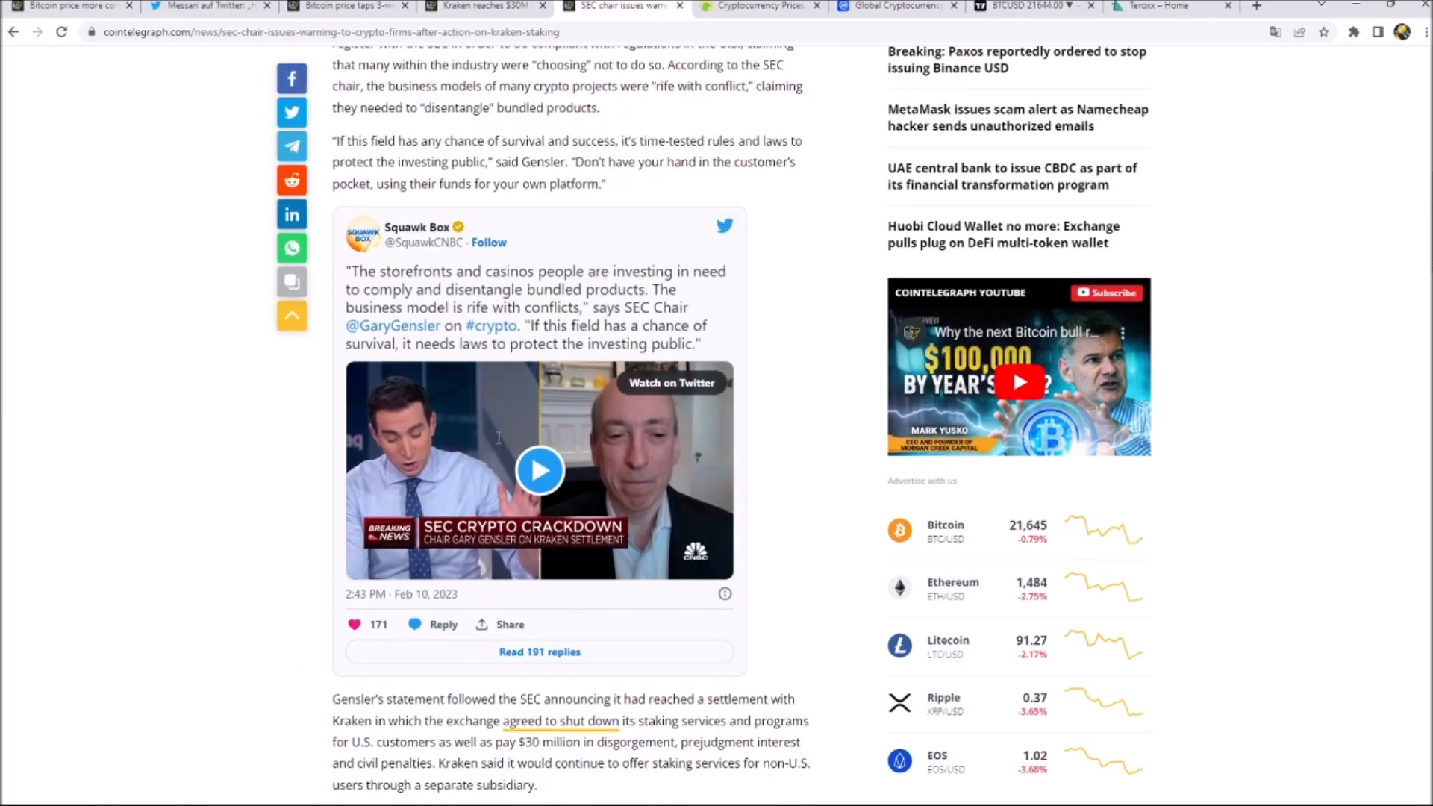
scroll(down, 3)
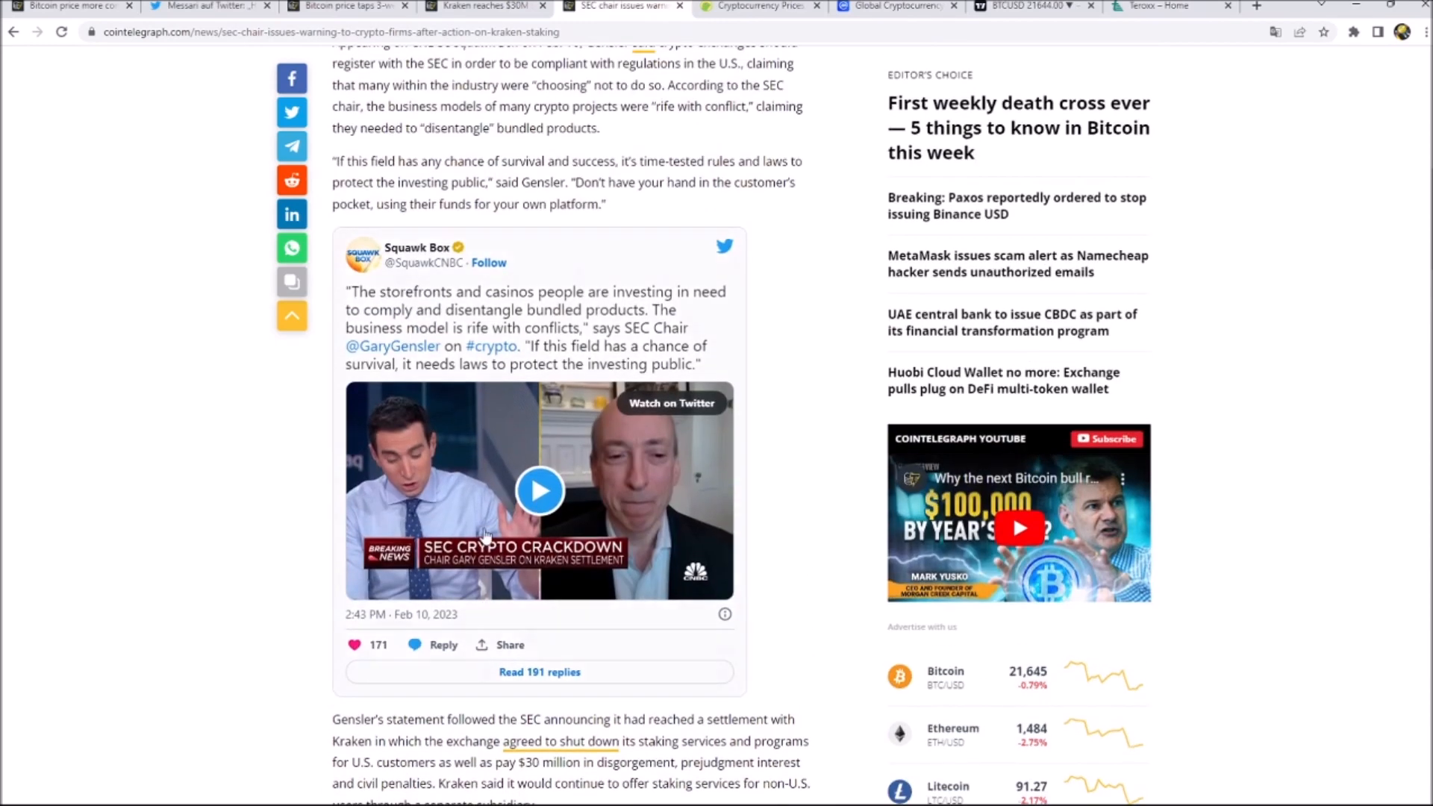
mouse_move(461, 347)
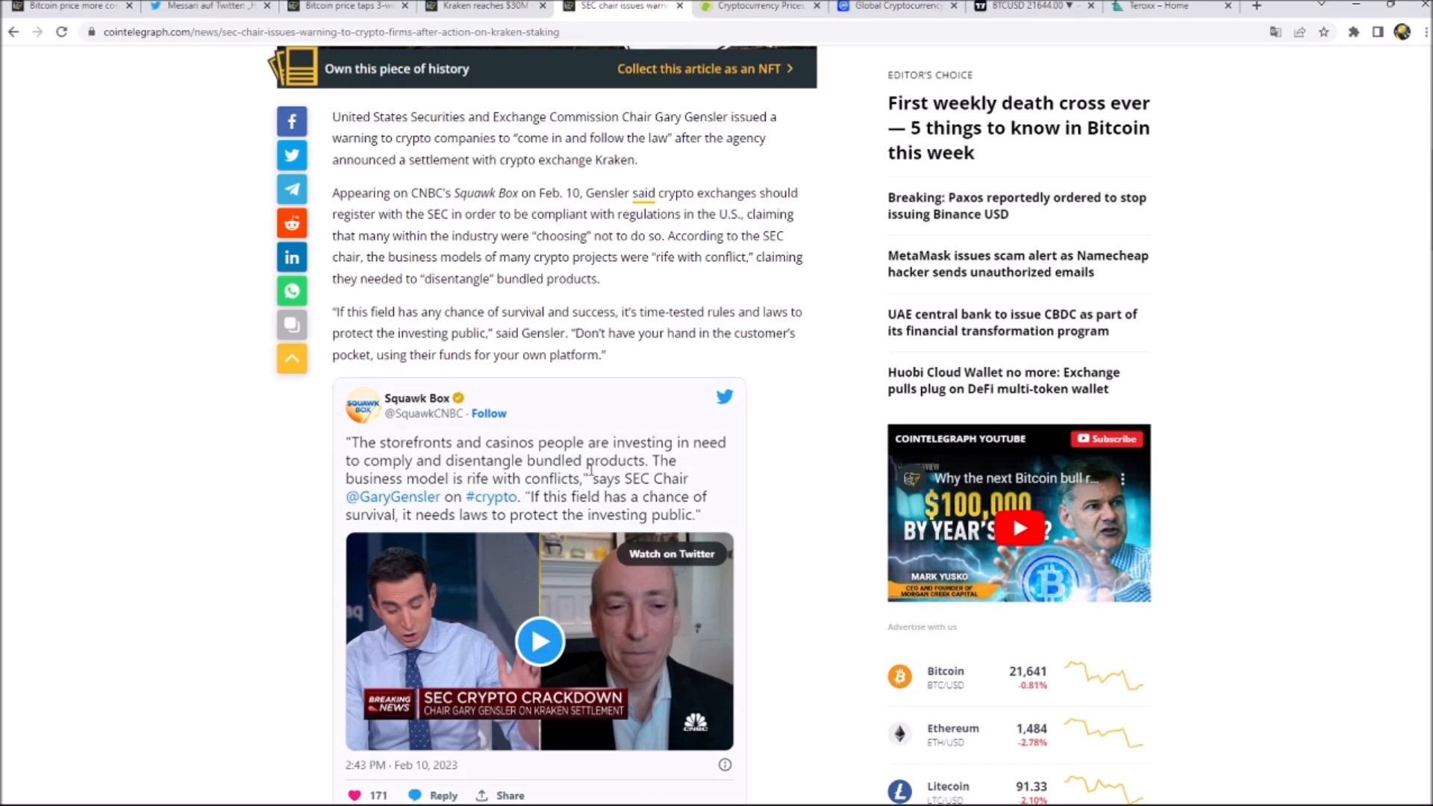
mouse_move(600, 630)
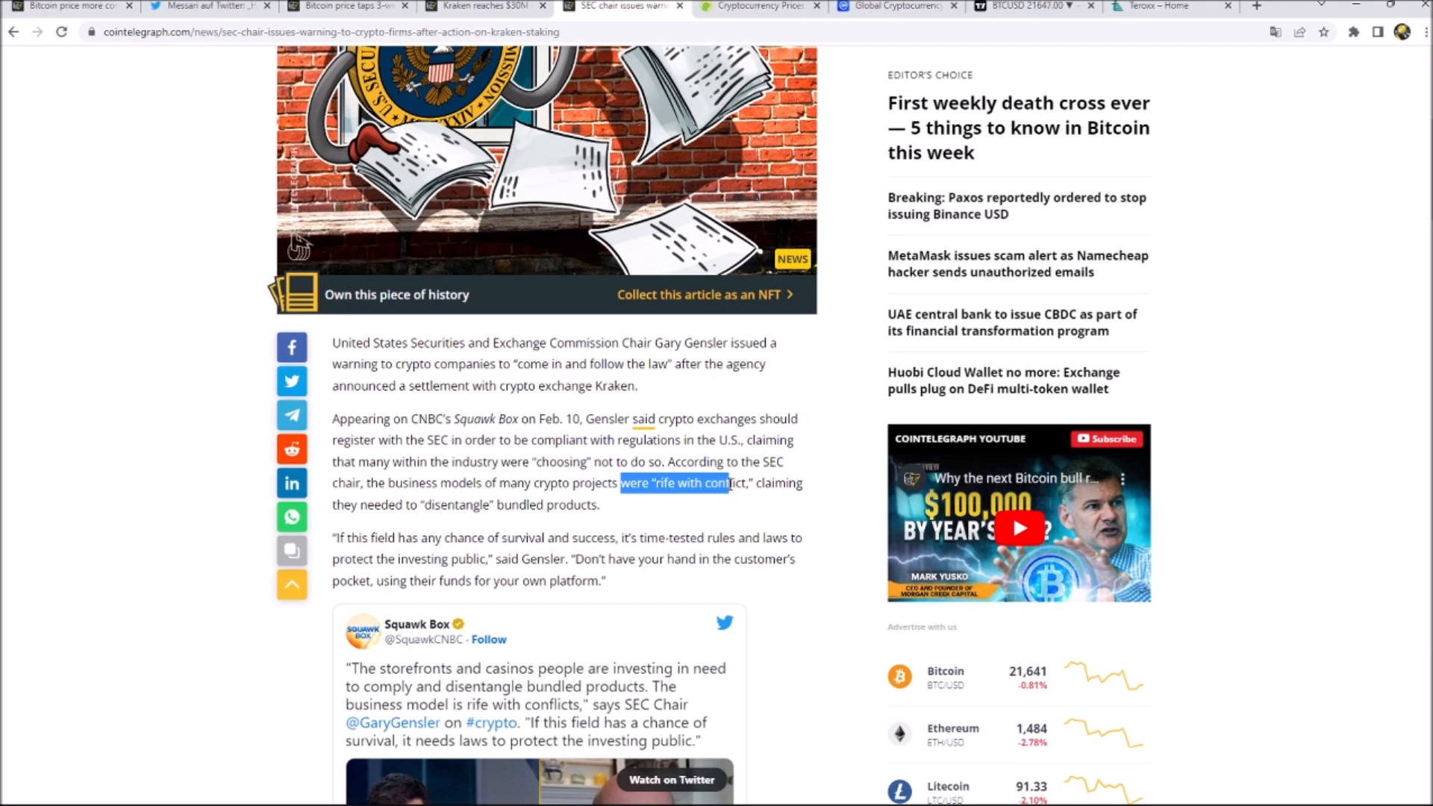
mouse_move(681, 436)
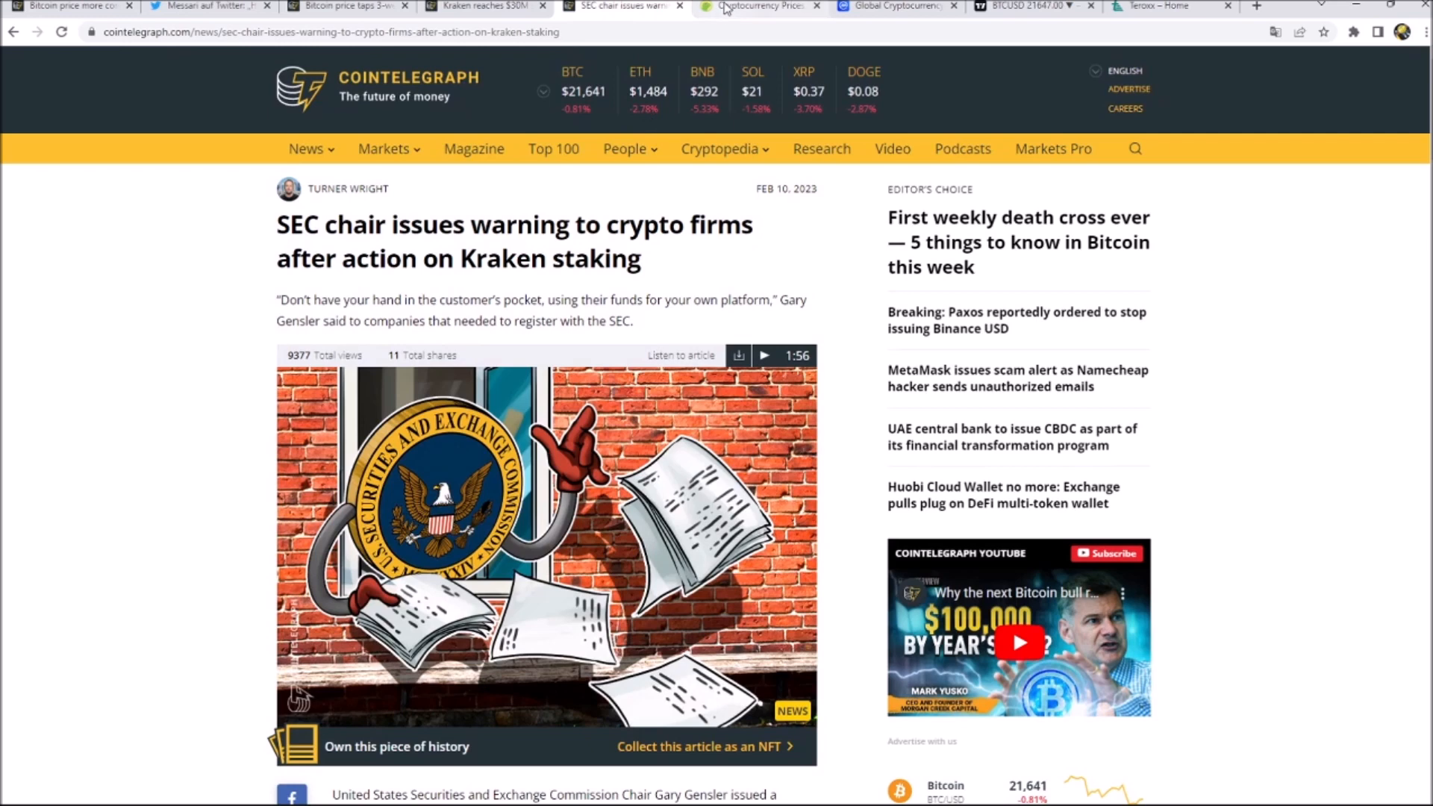
click(759, 6)
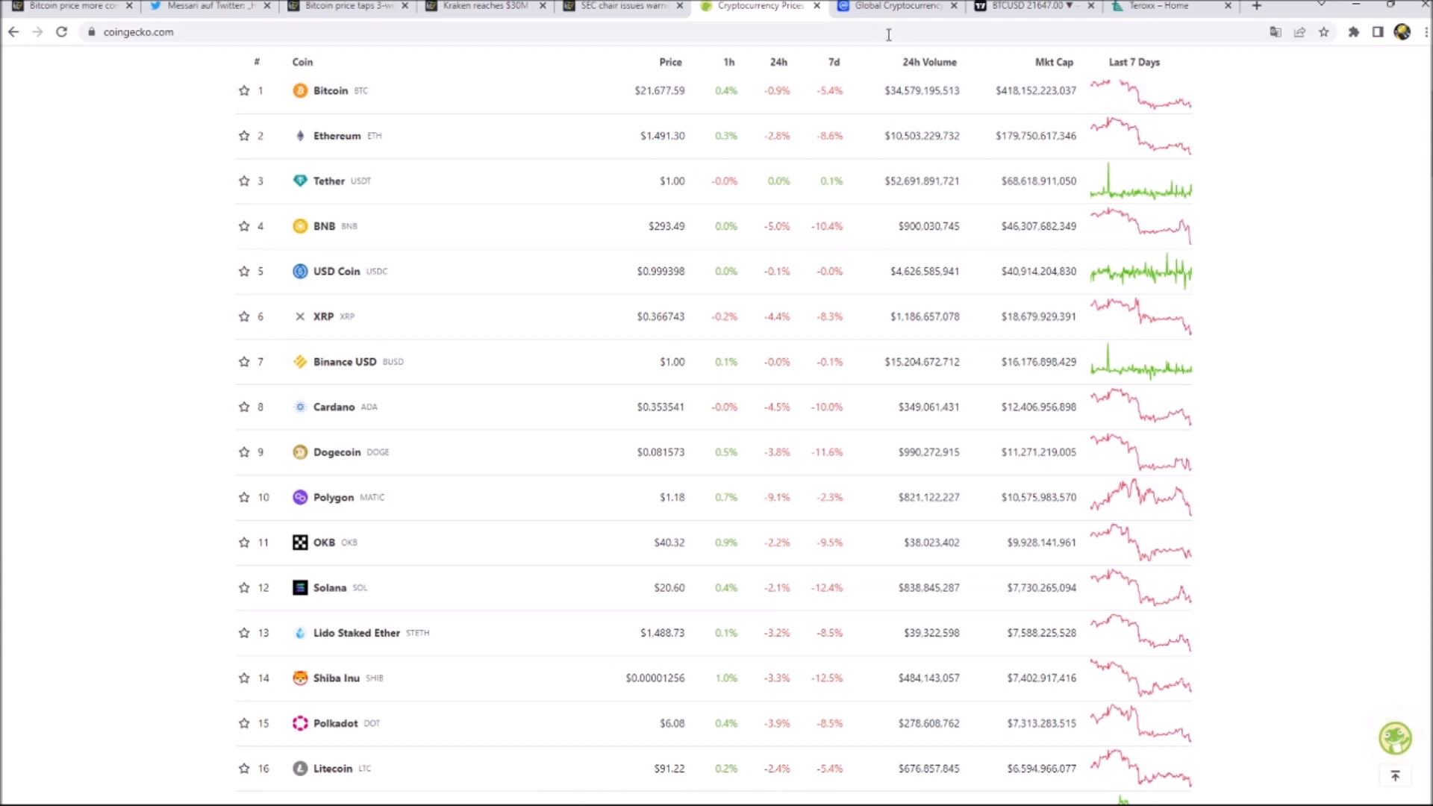
click(896, 6)
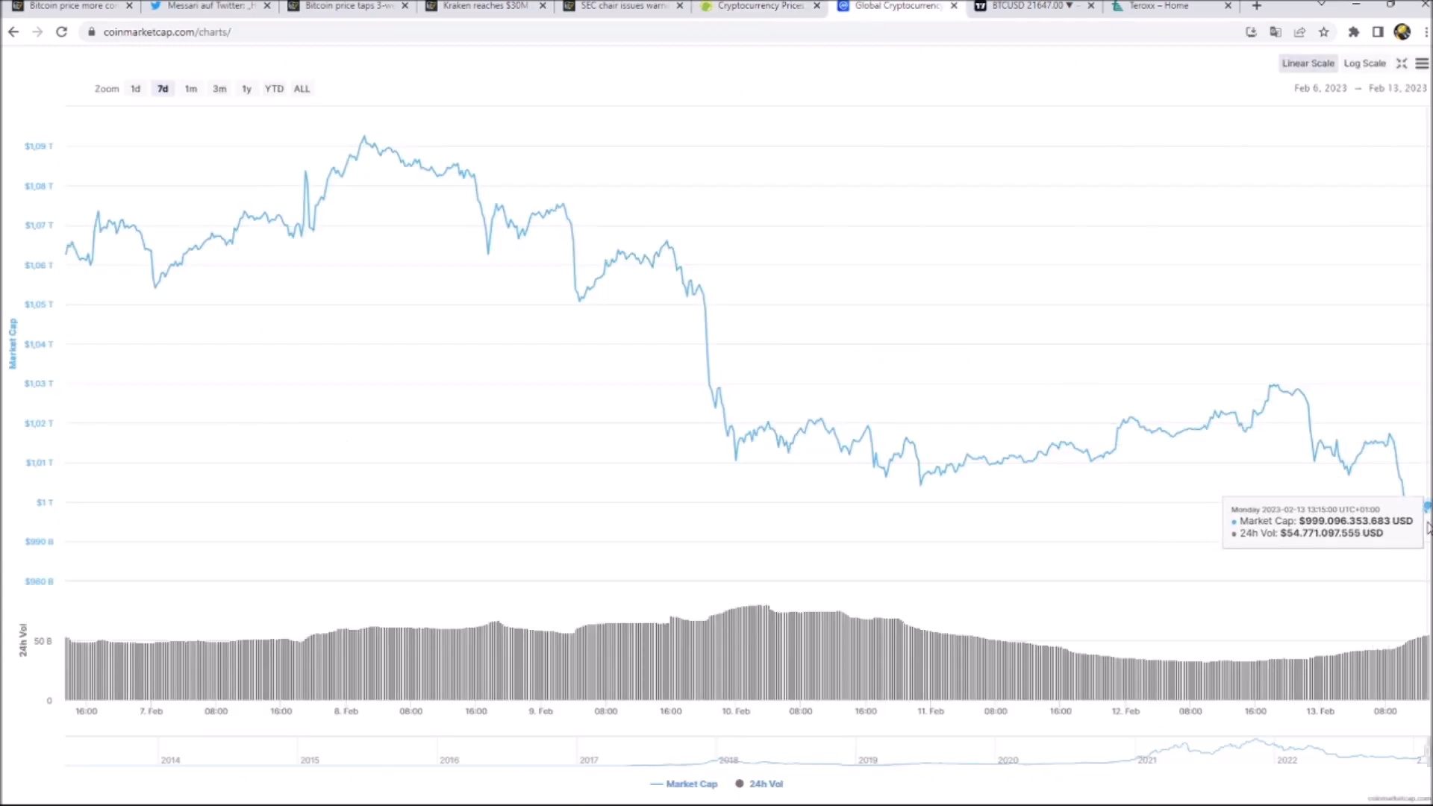
mouse_move(722, 139)
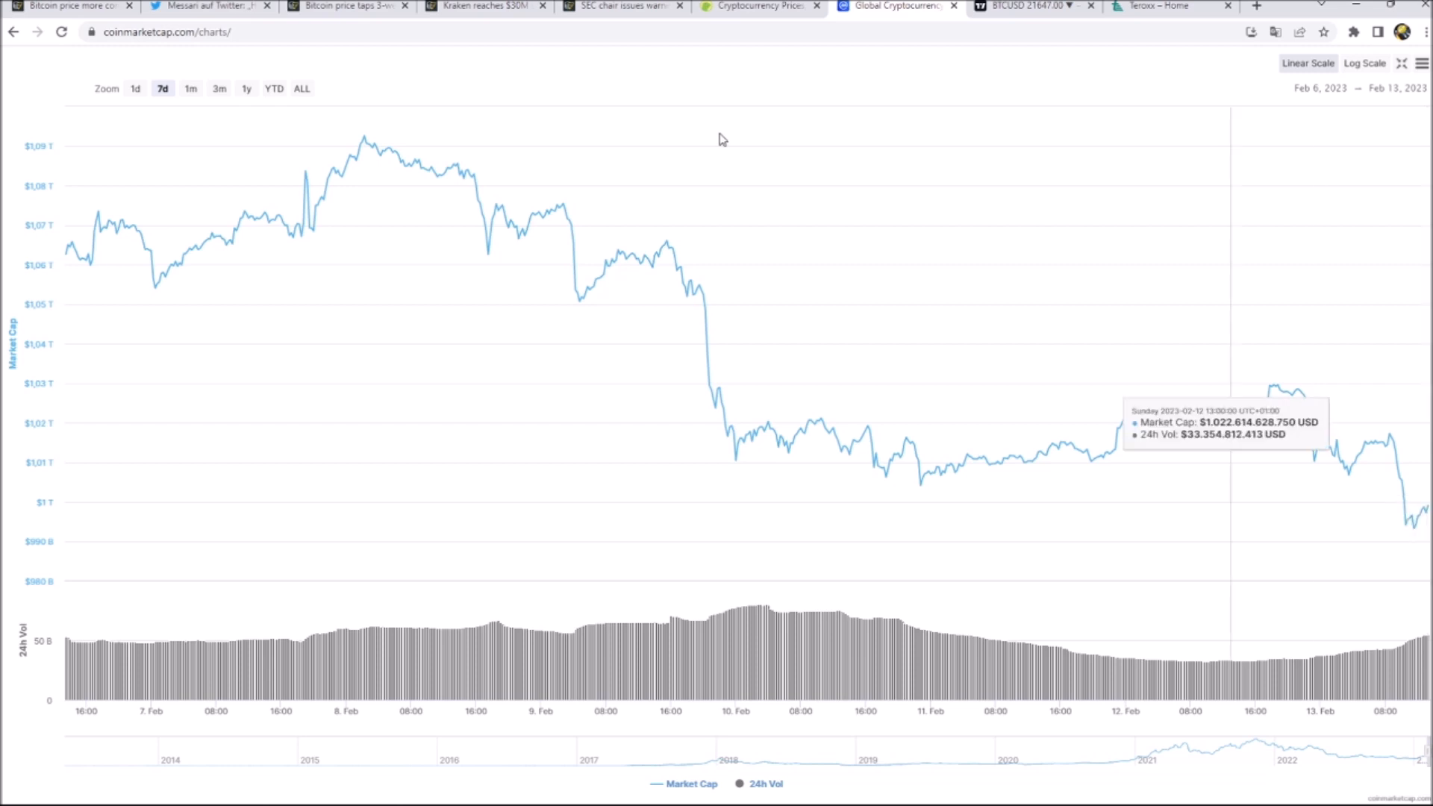
mouse_move(668, 248)
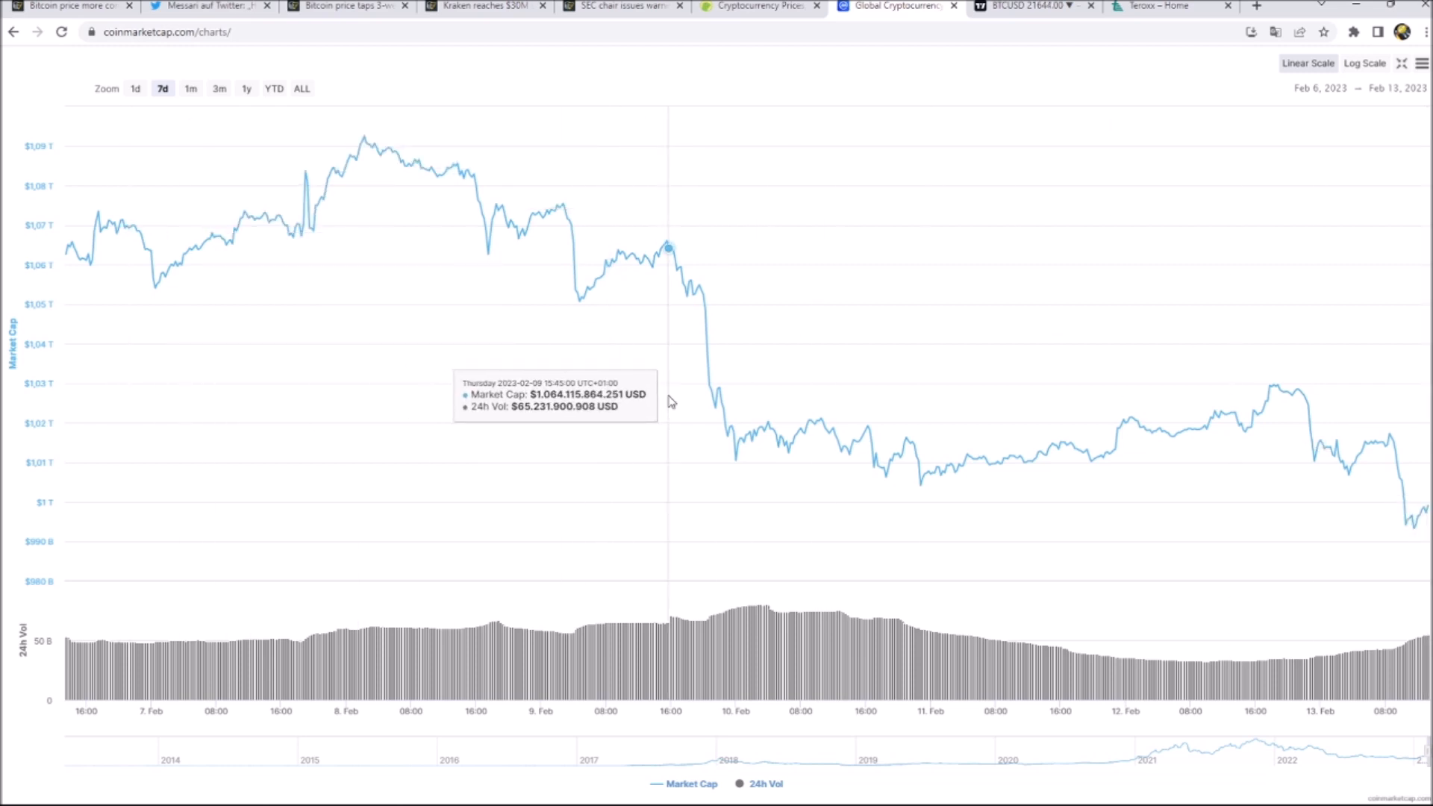
mouse_move(1426, 508)
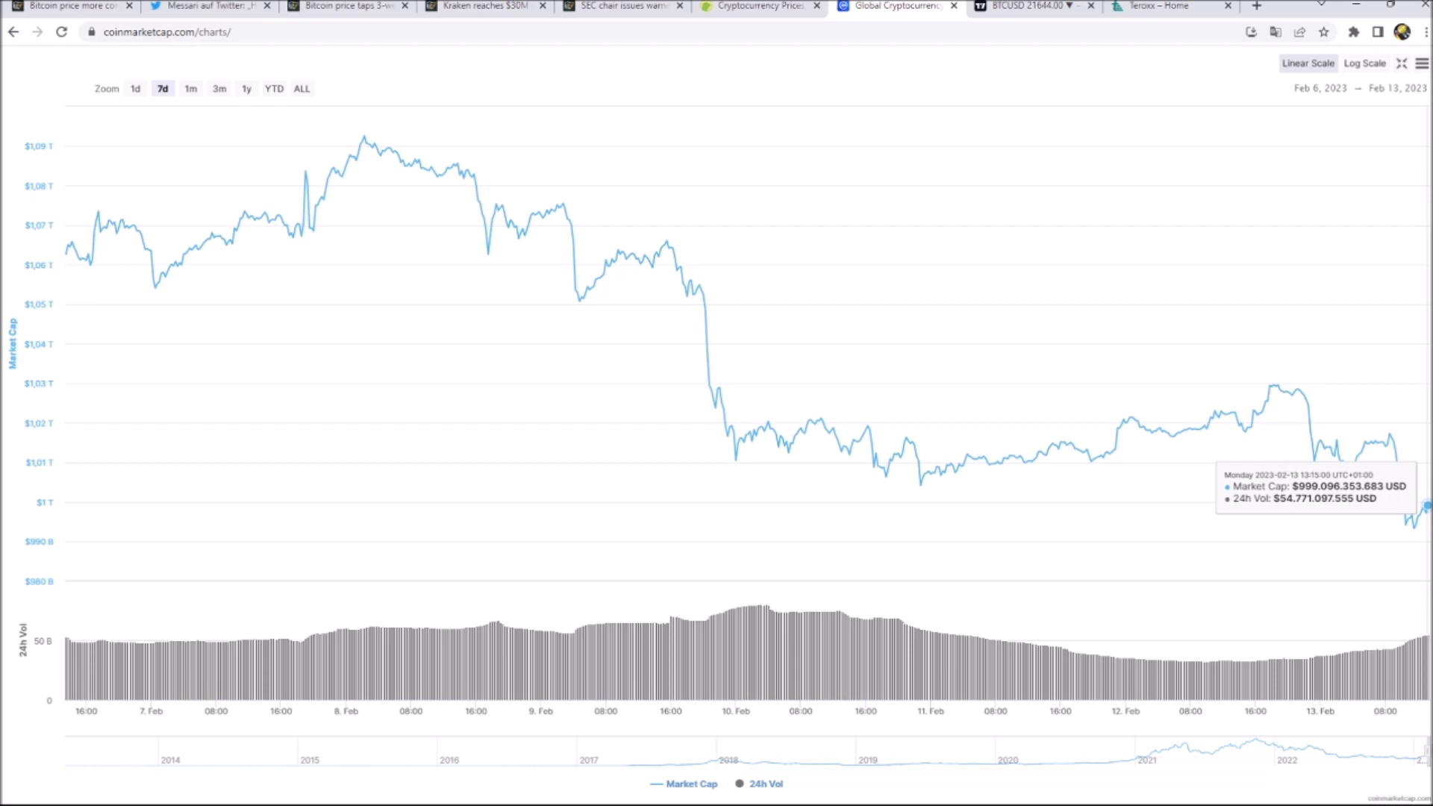
mouse_move(190, 88)
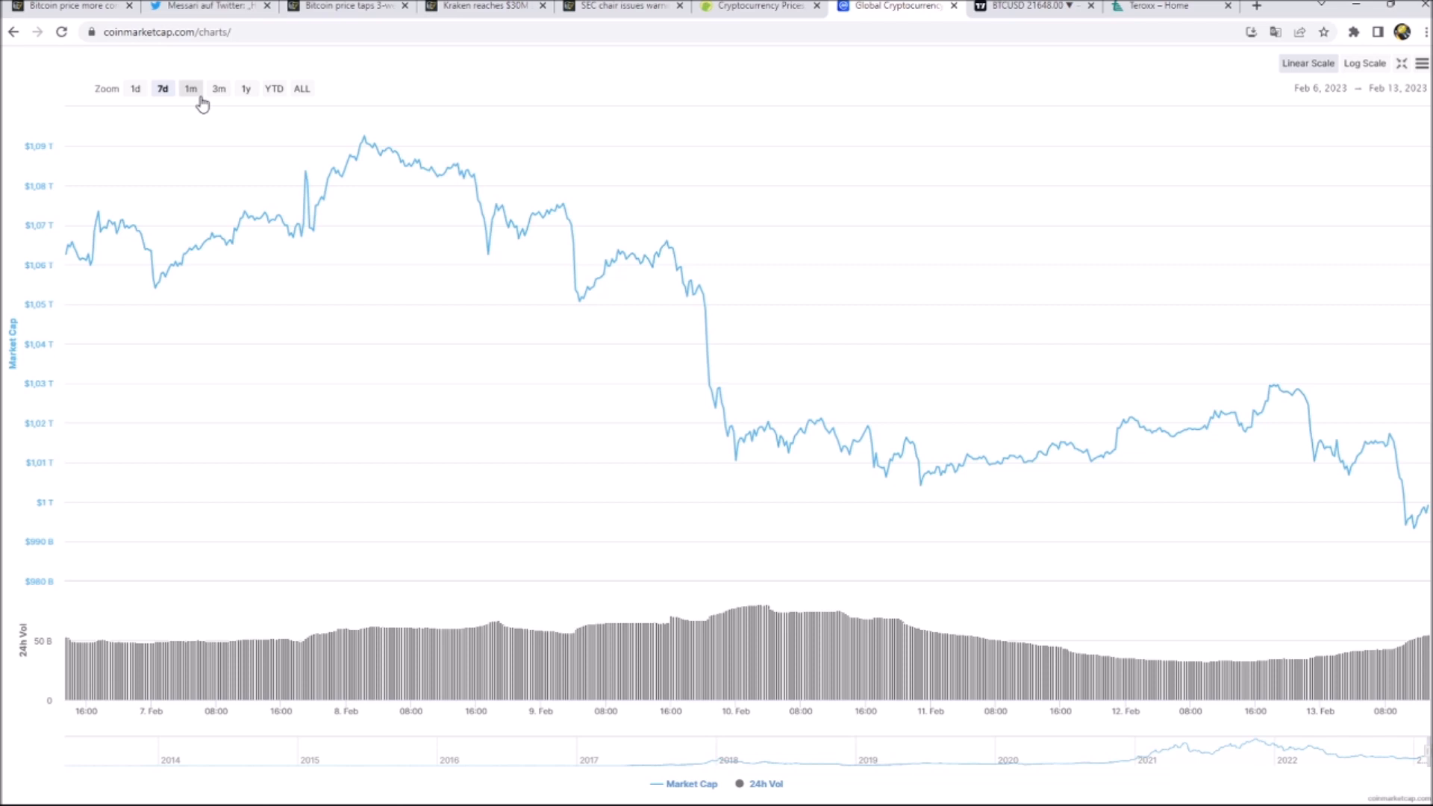
Step: Switch the global market cap chart to 1 month, then open TradingView's hourly BTCUSD chart
click(190, 89)
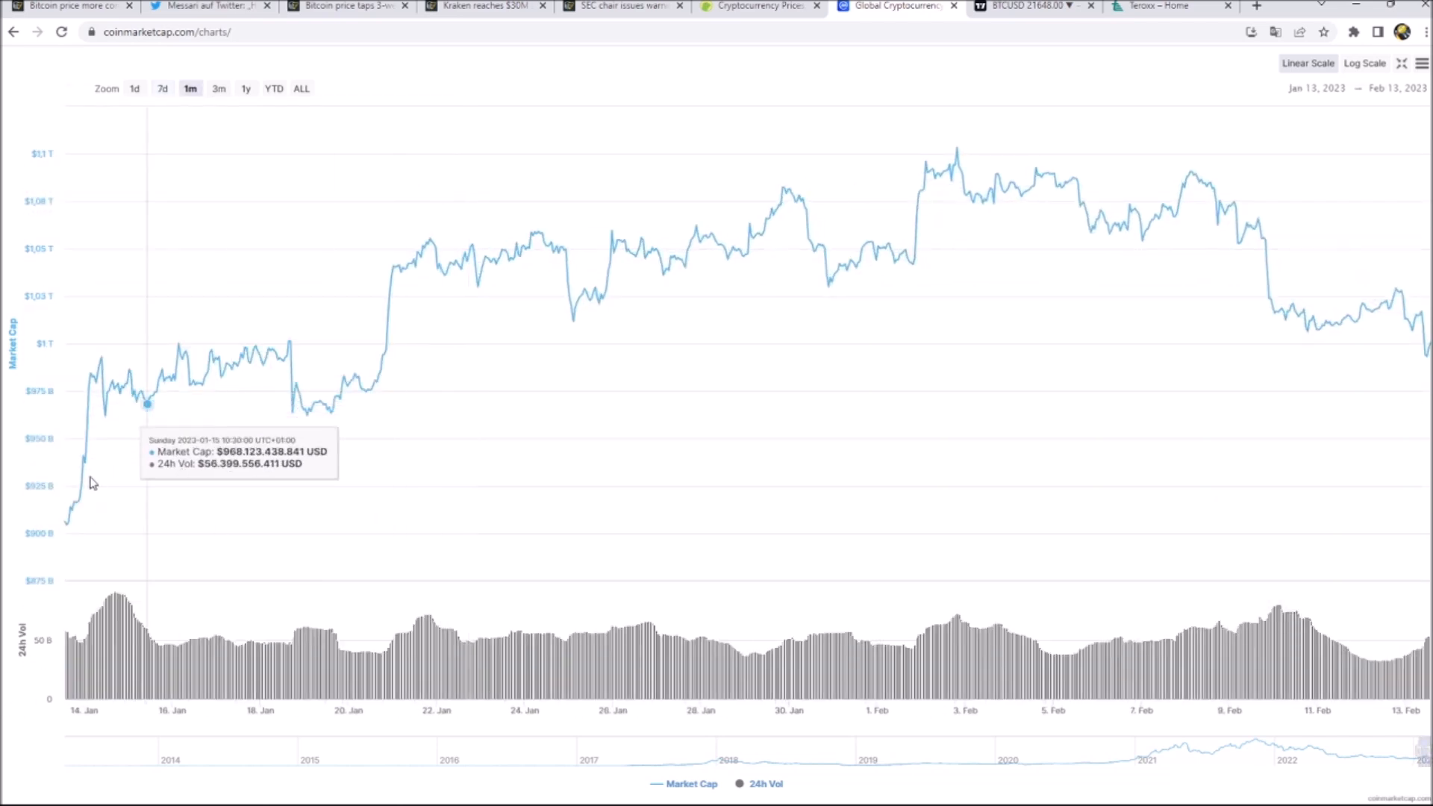
mouse_move(363, 408)
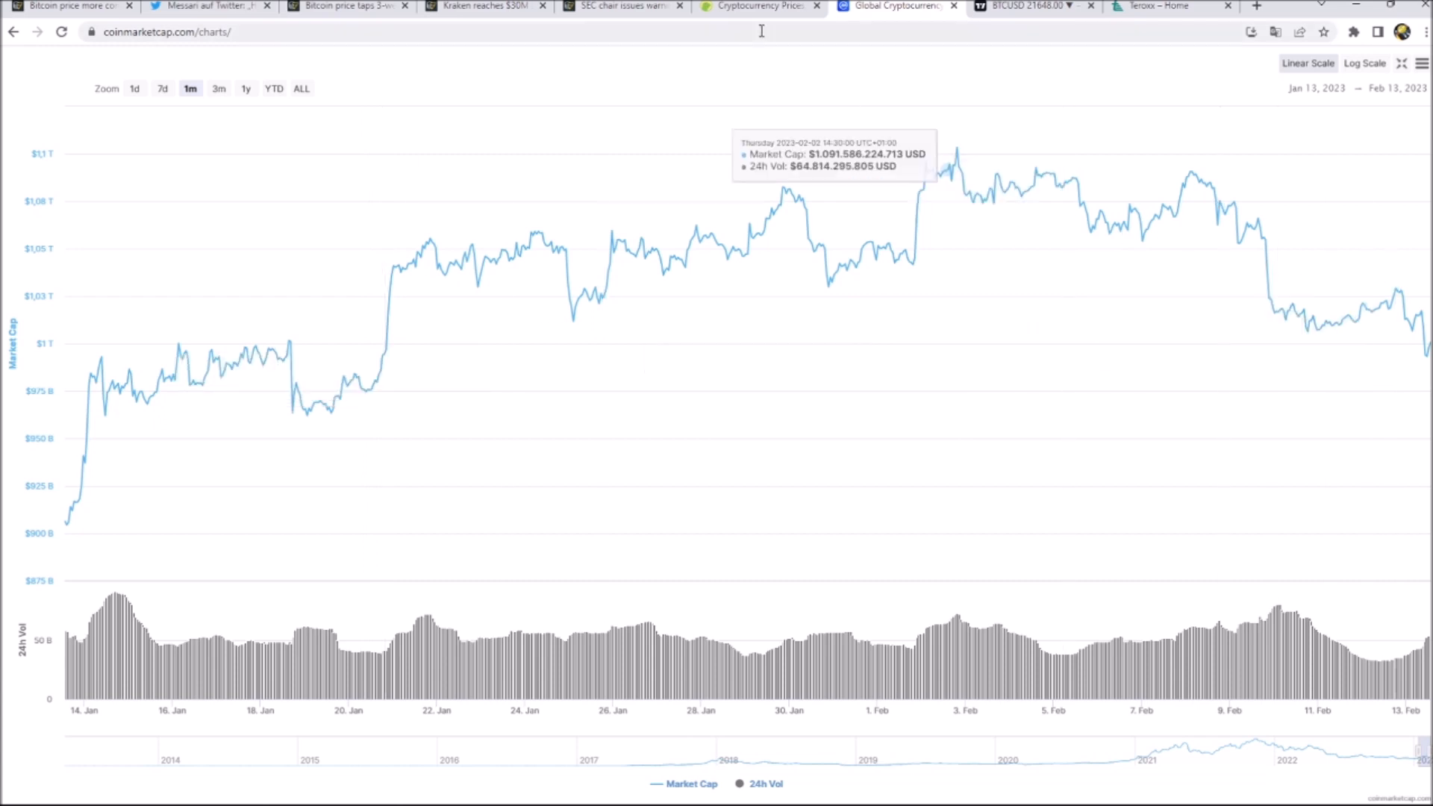
click(1023, 7)
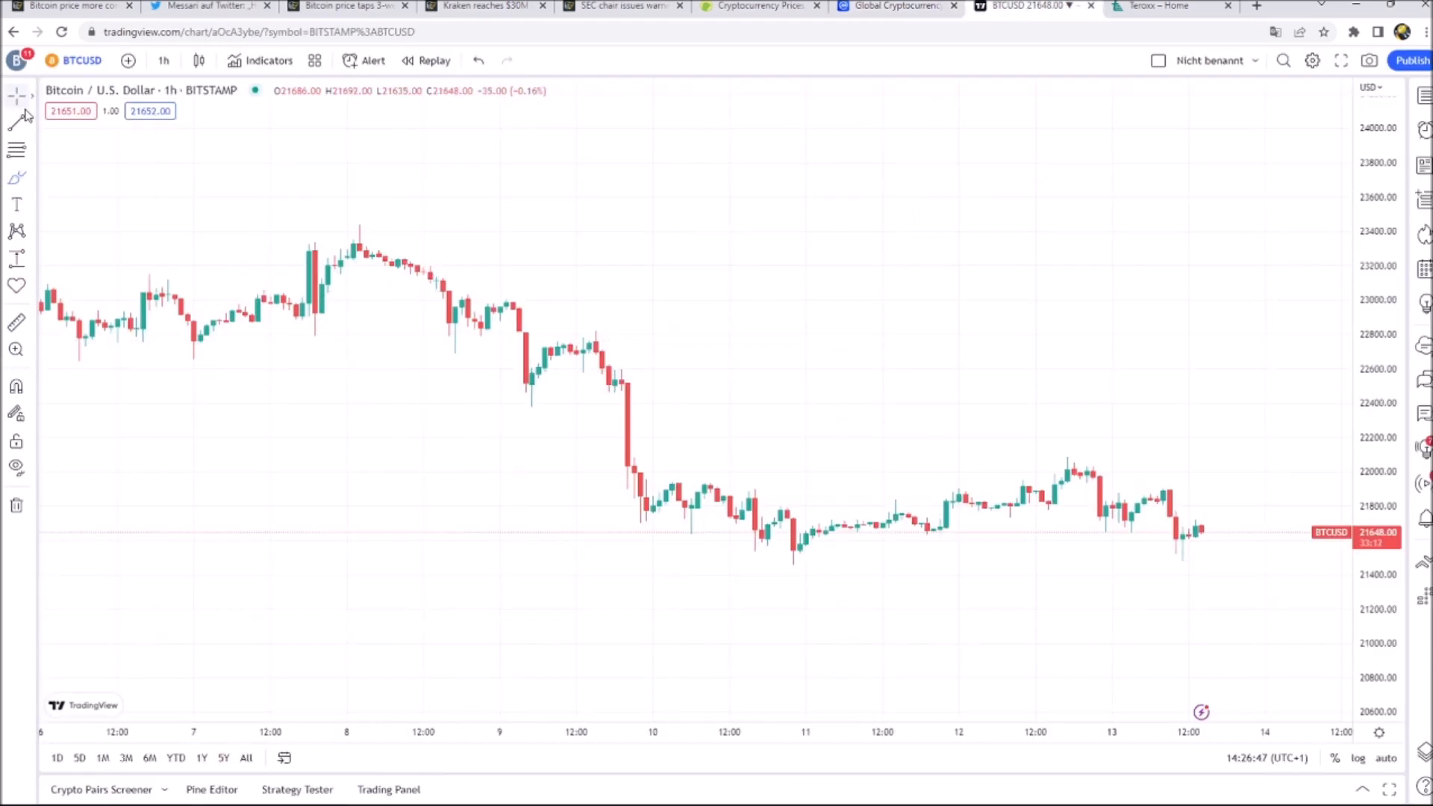
Step: Draw level lines at the 8 Feb high (~23,340) and 10 Feb low (~21,550), then reframe the chart
drag(162, 240, 1060, 253)
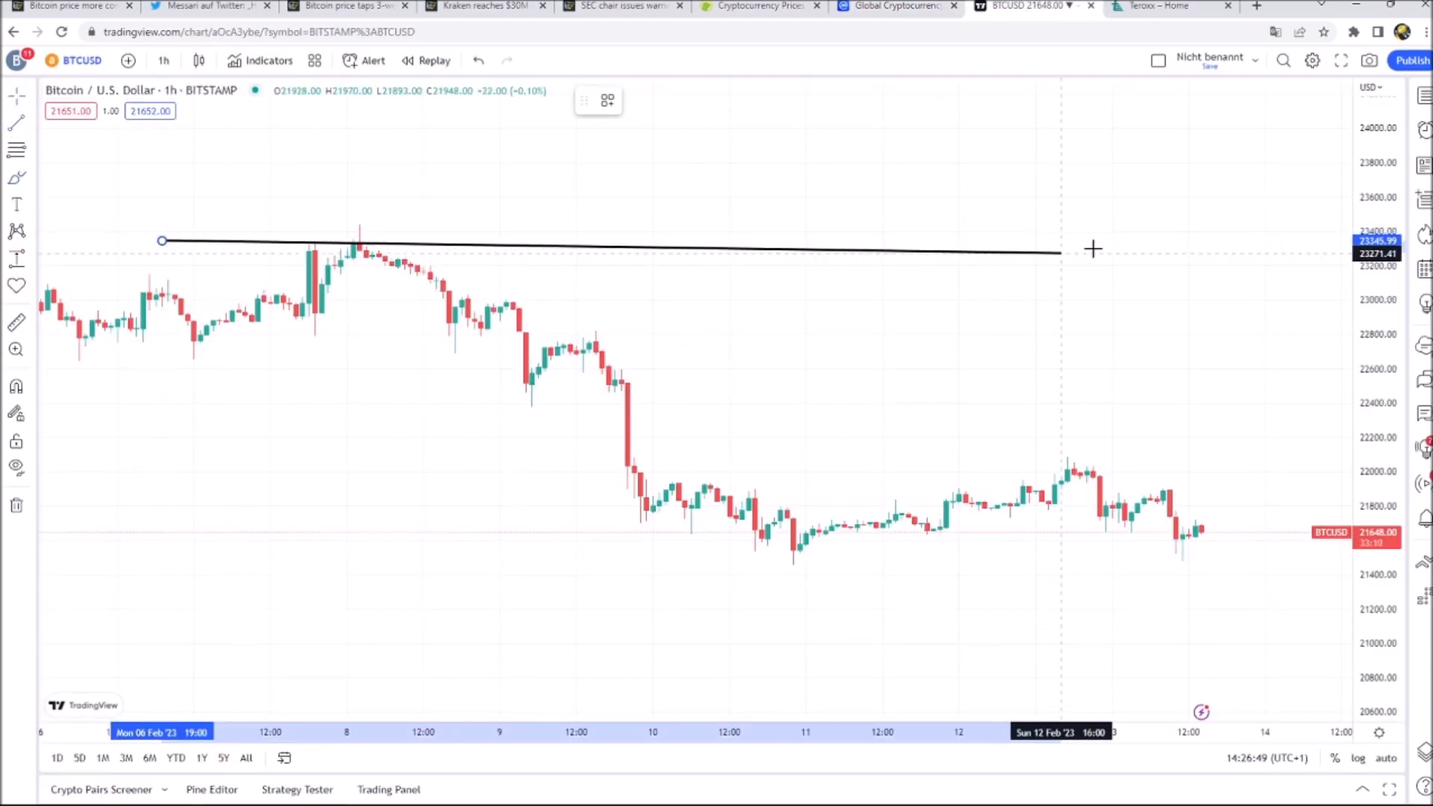
drag(1060, 249, 1270, 239)
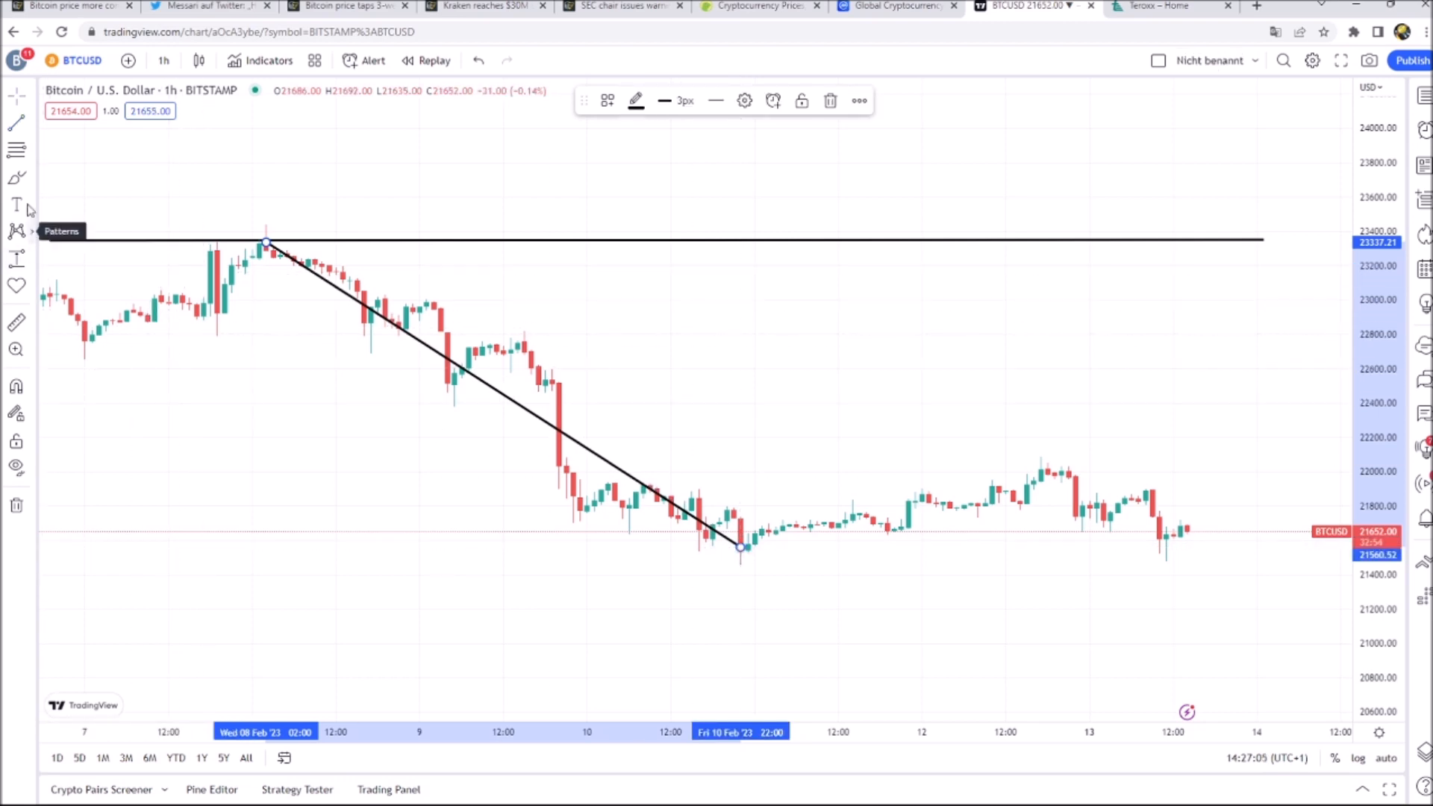
drag(374, 550, 1240, 555)
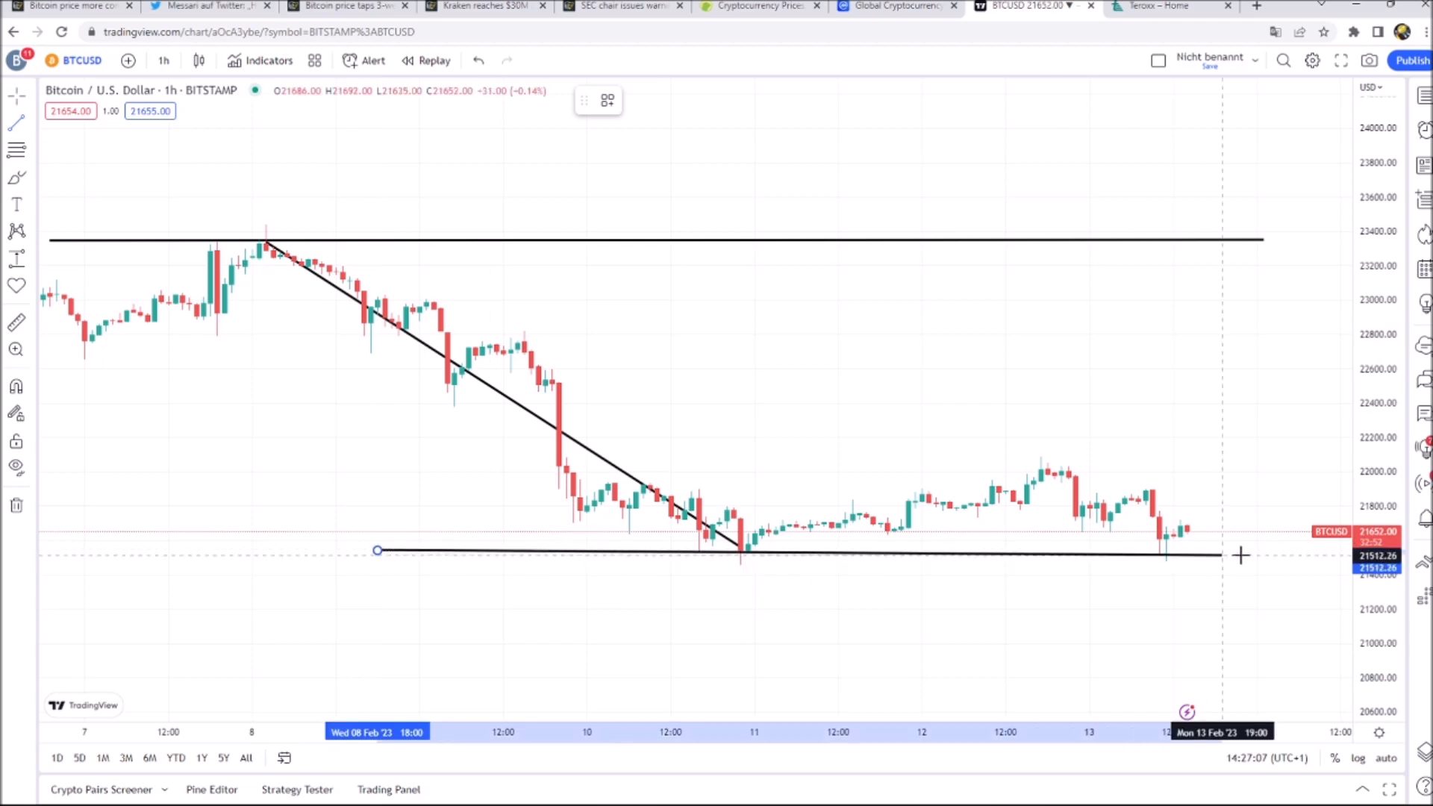
drag(1238, 555, 1298, 548)
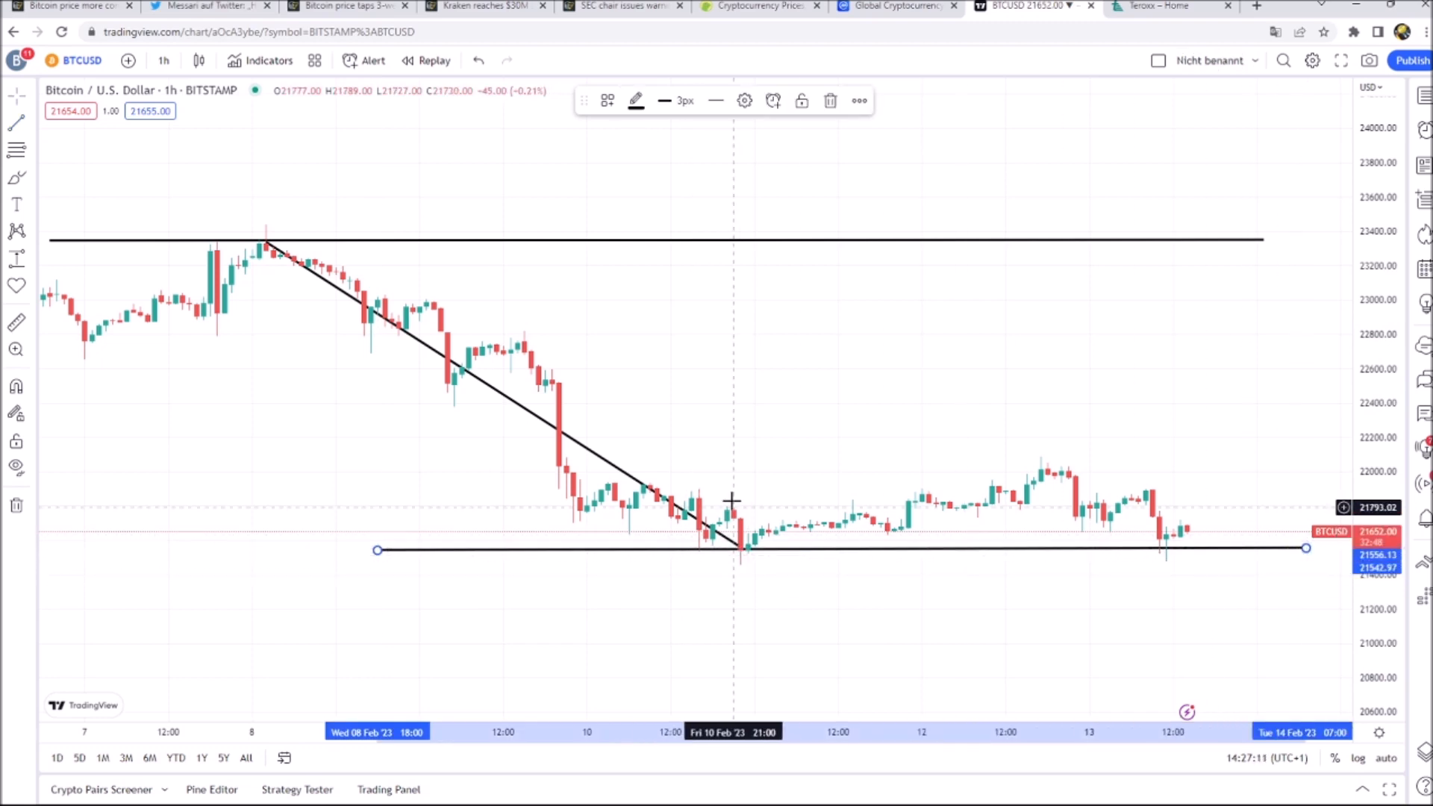
mouse_move(1188, 466)
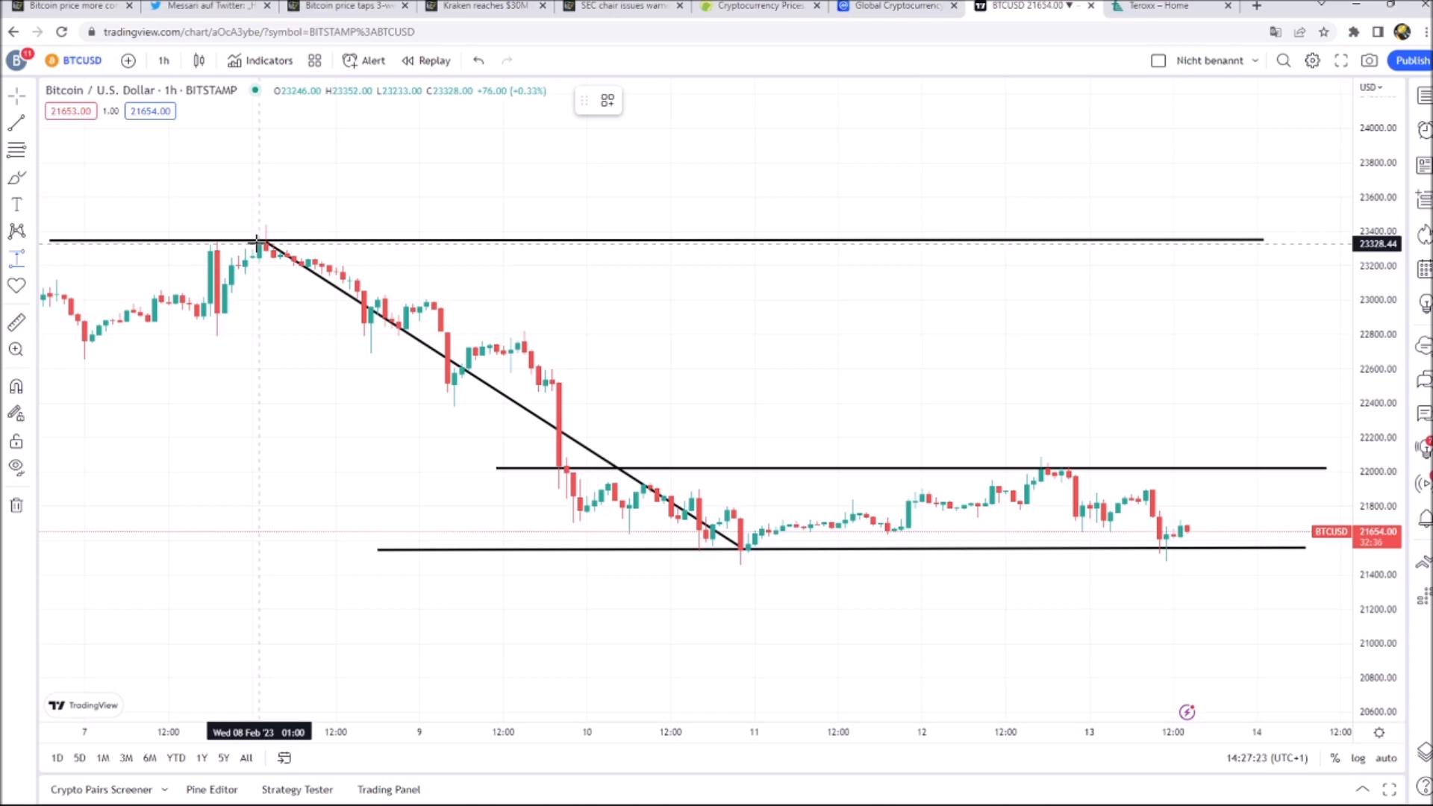
drag(265, 242, 456, 546)
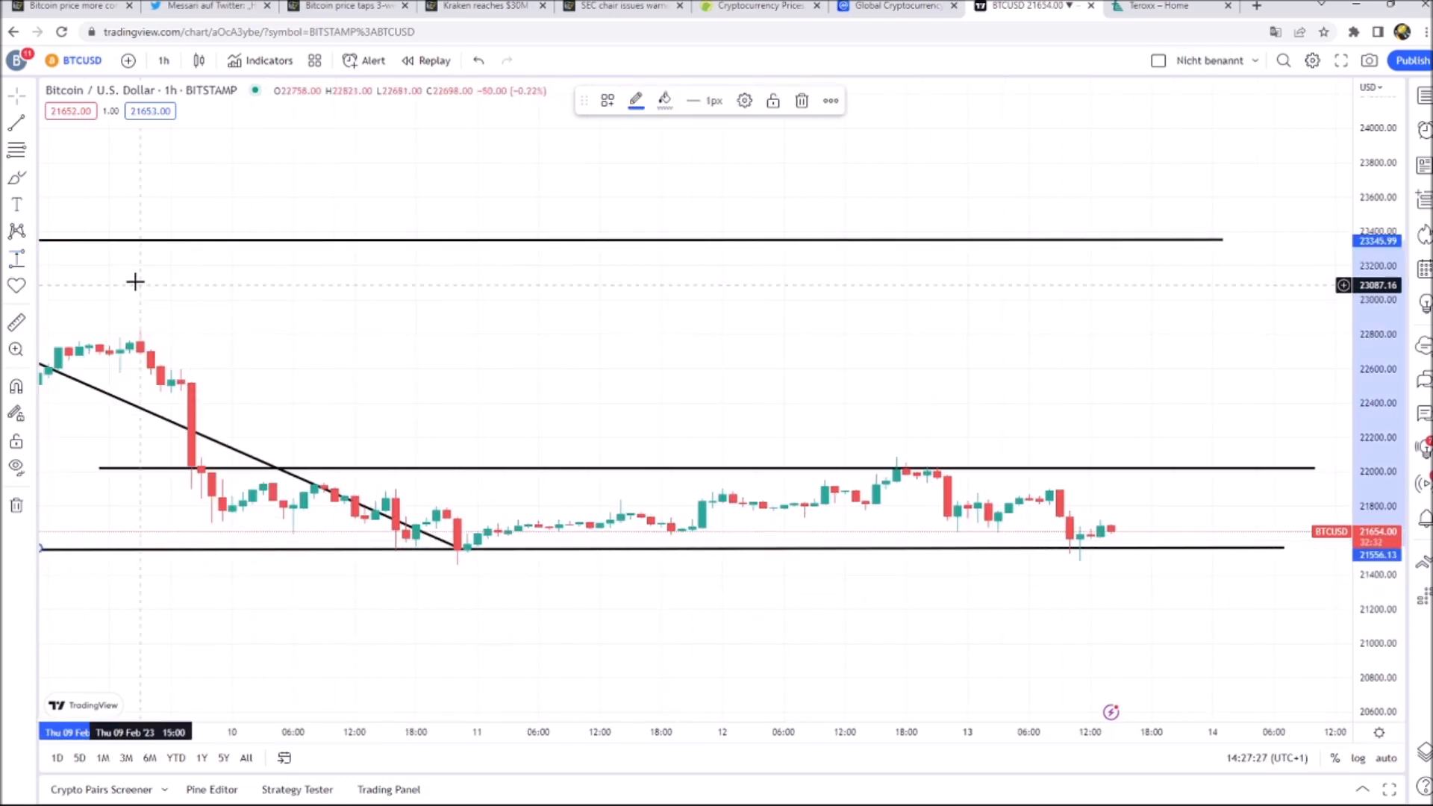
drag(465, 550, 537, 468)
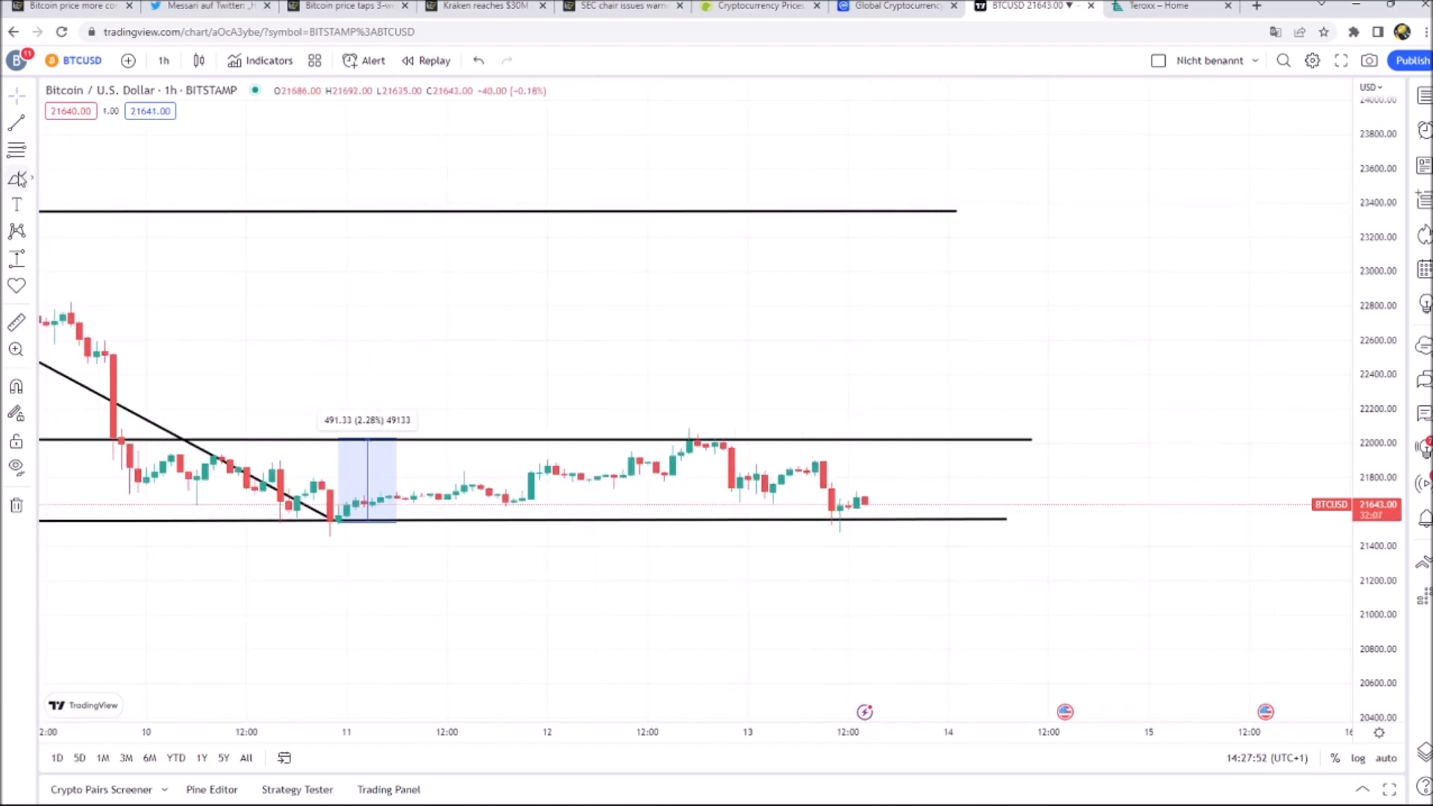
Step: Pan the BTCUSD chart to bring the 8 Feb peak back into view
drag(868, 502, 1229, 633)
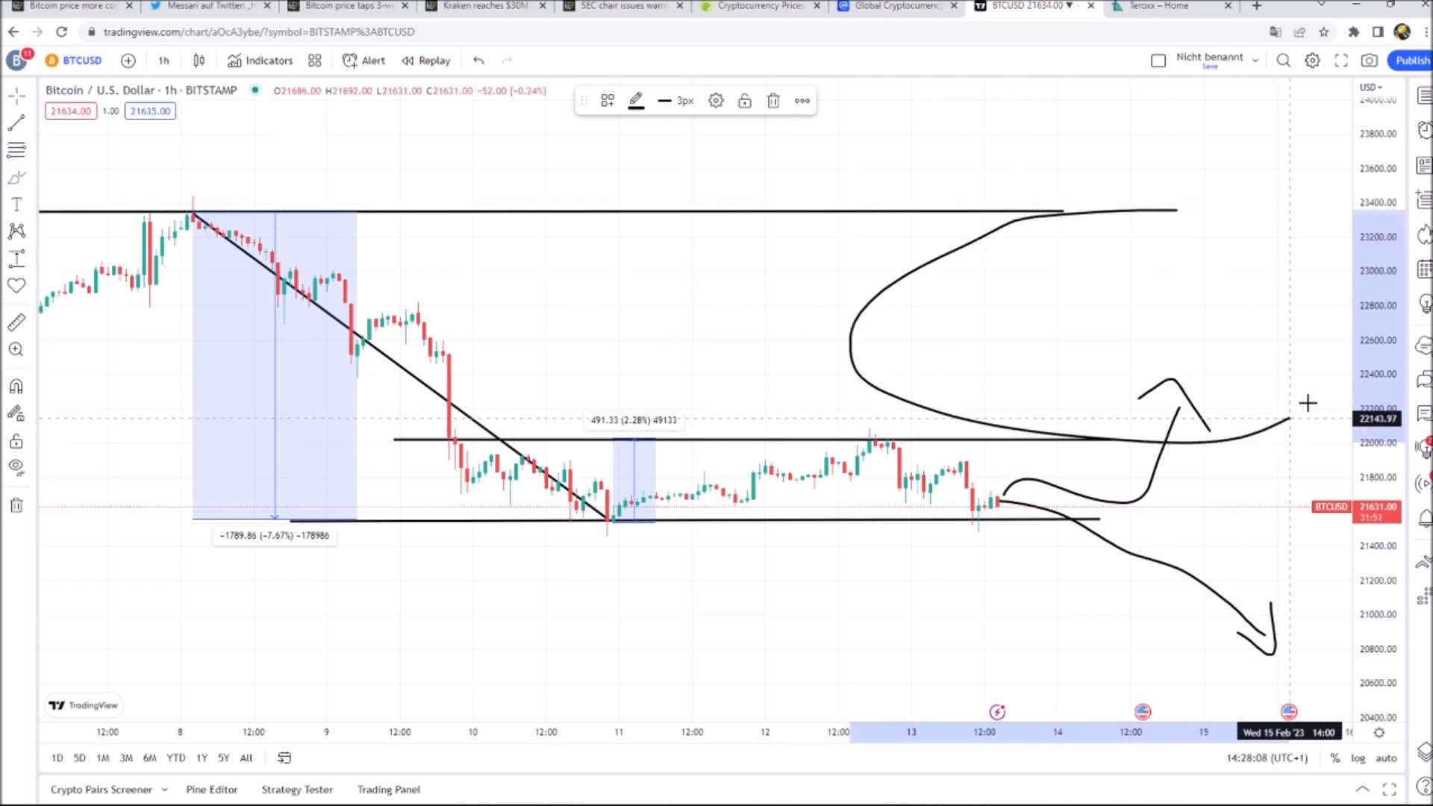
Step: Finish the freehand loop circling the upper target zone on the chart
drag(1307, 403, 1160, 233)
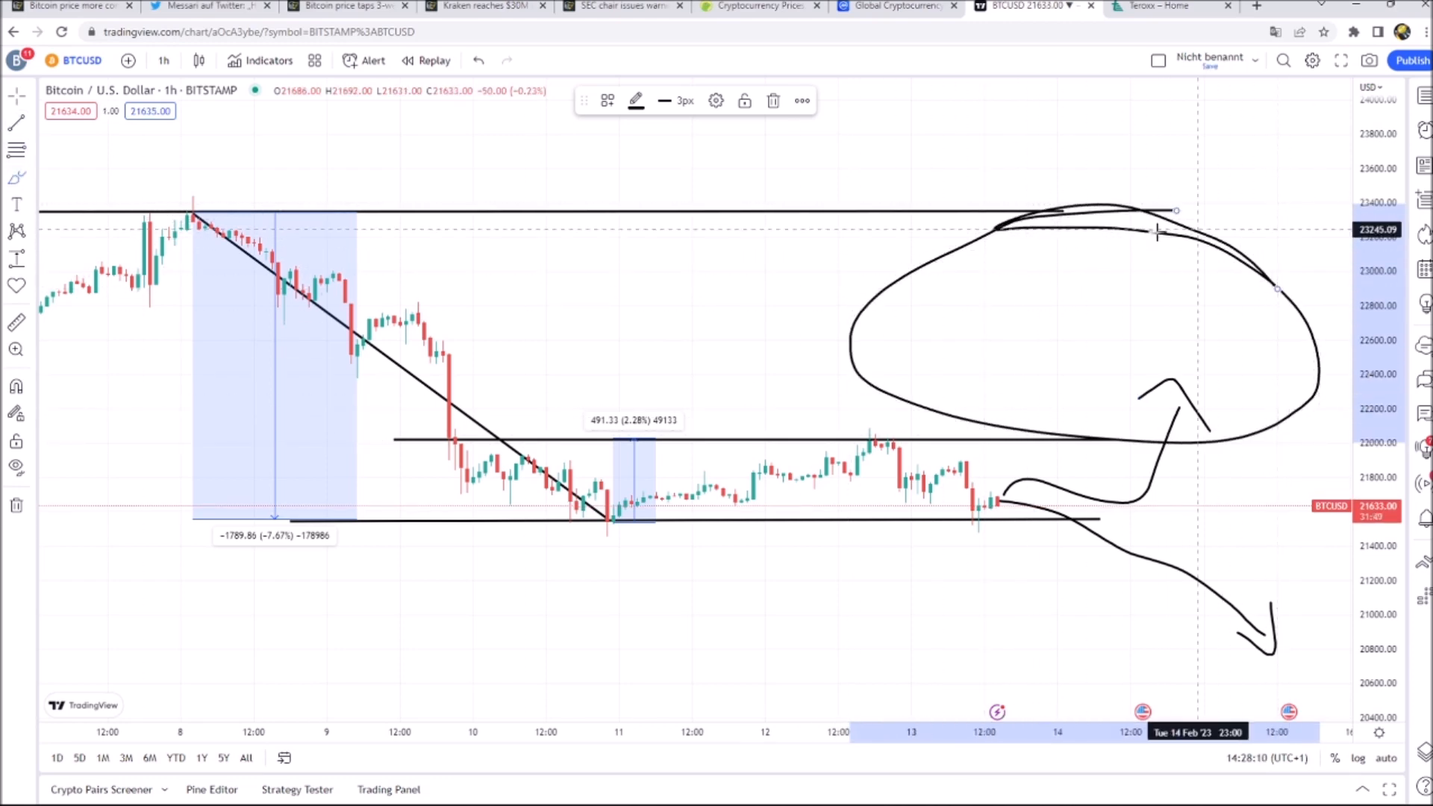
mouse_move(1173, 423)
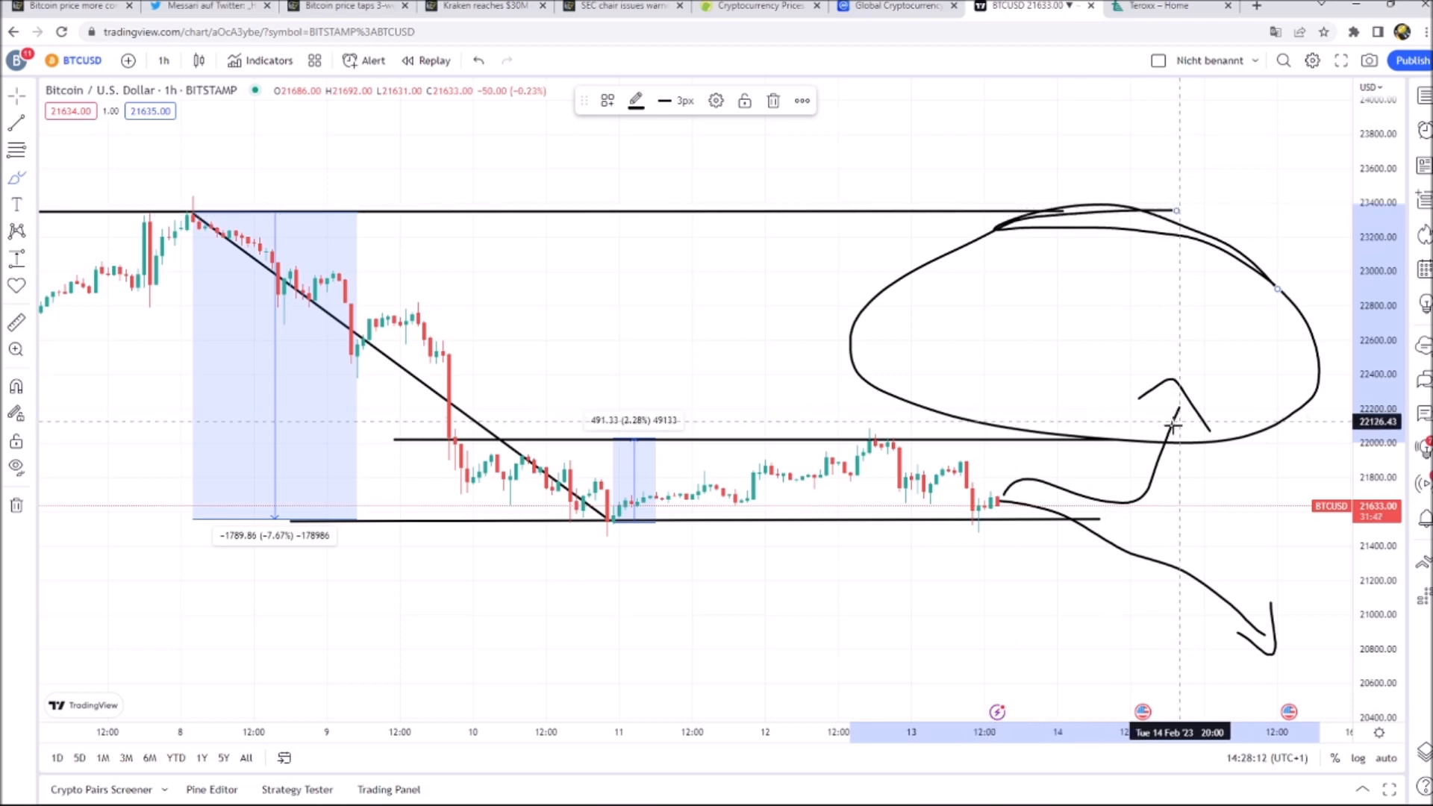
mouse_move(1126, 439)
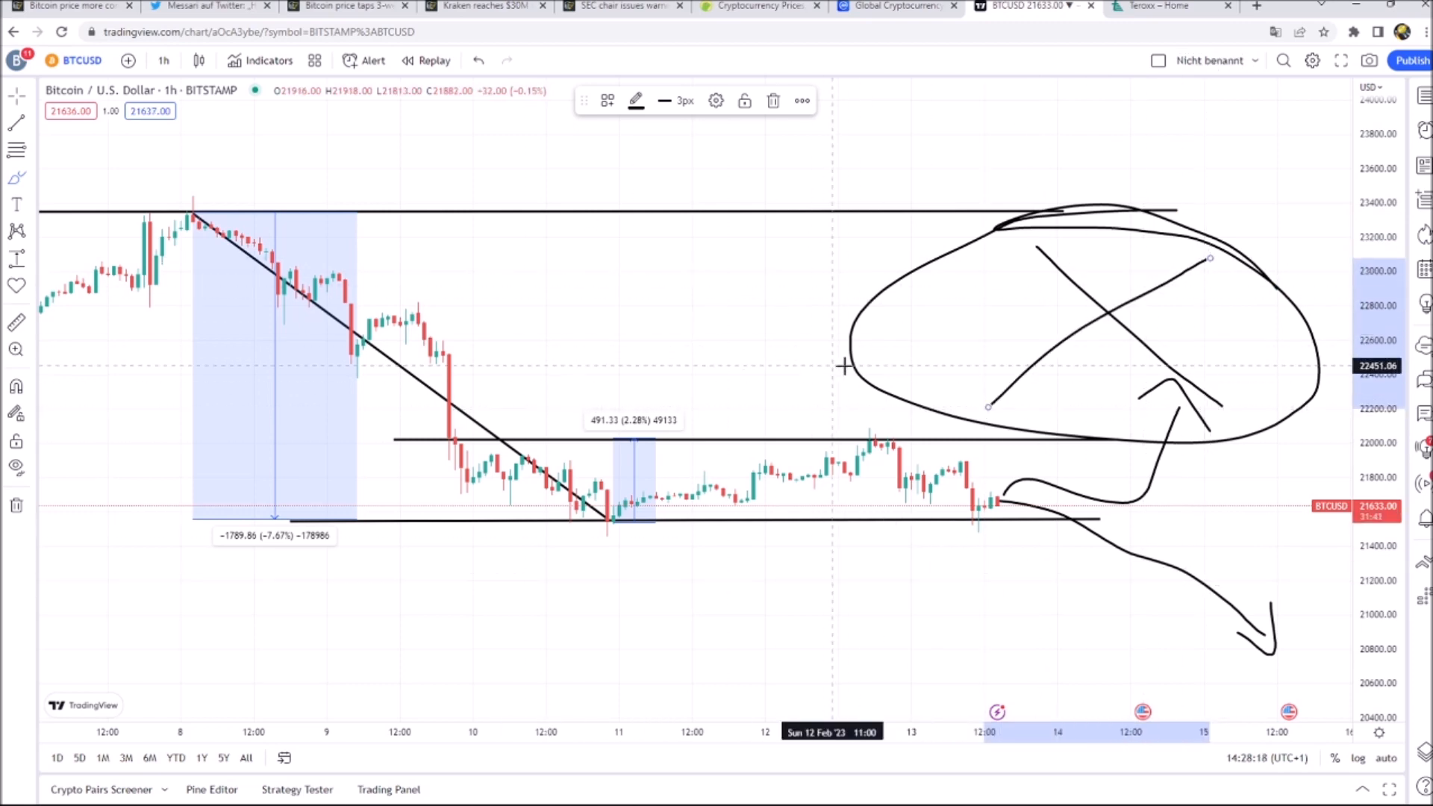
mouse_move(1011, 516)
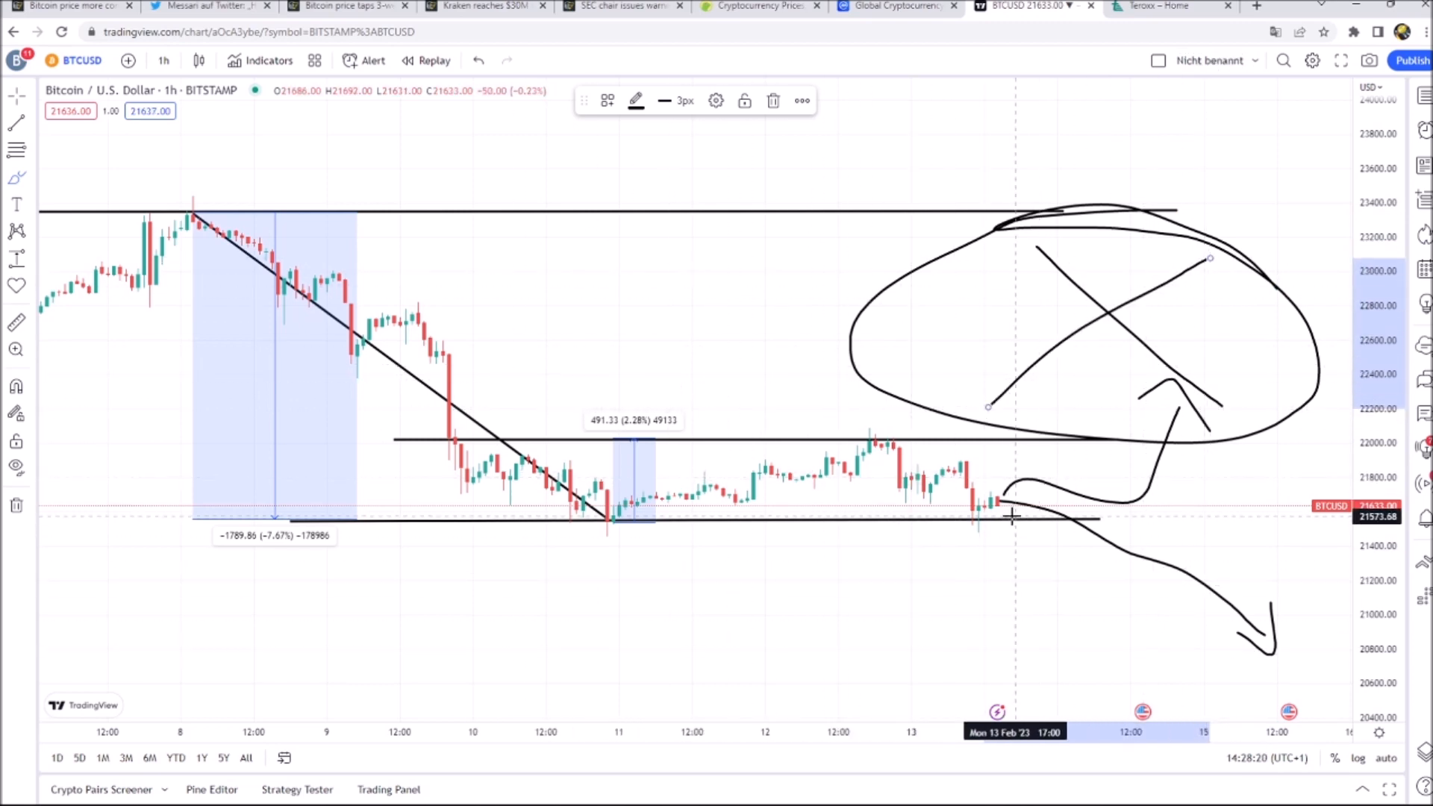
mouse_move(1180, 403)
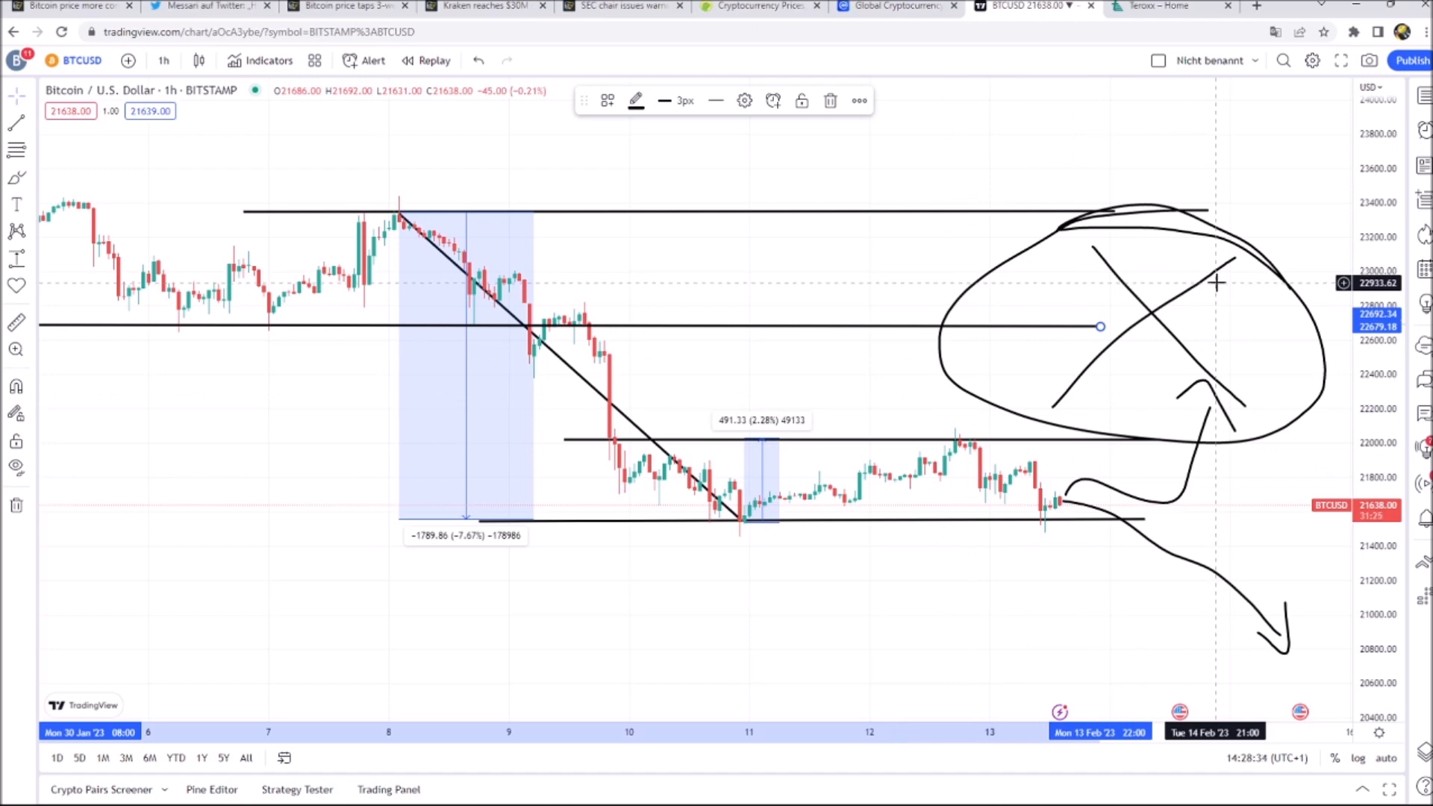
mouse_move(1166, 518)
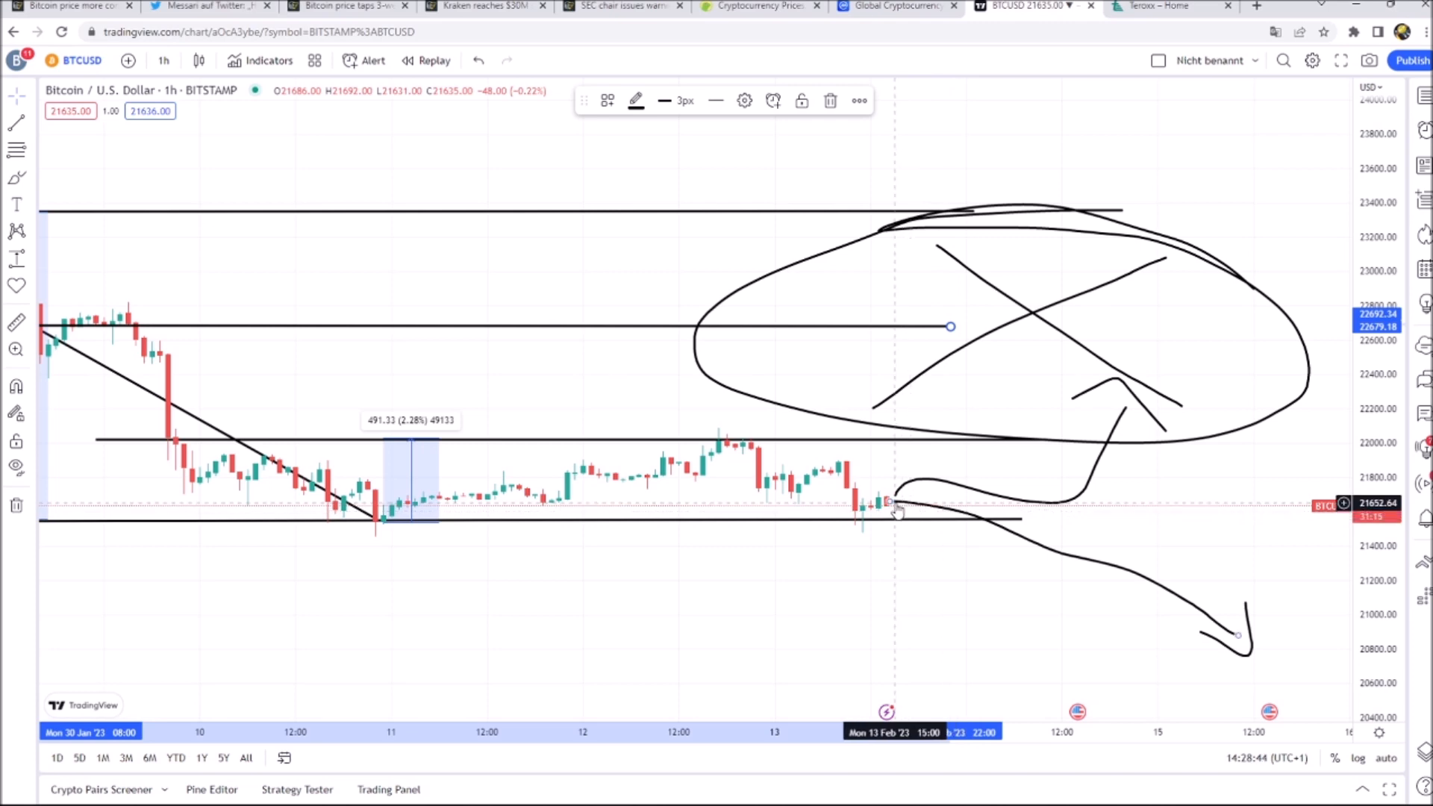
mouse_move(950, 484)
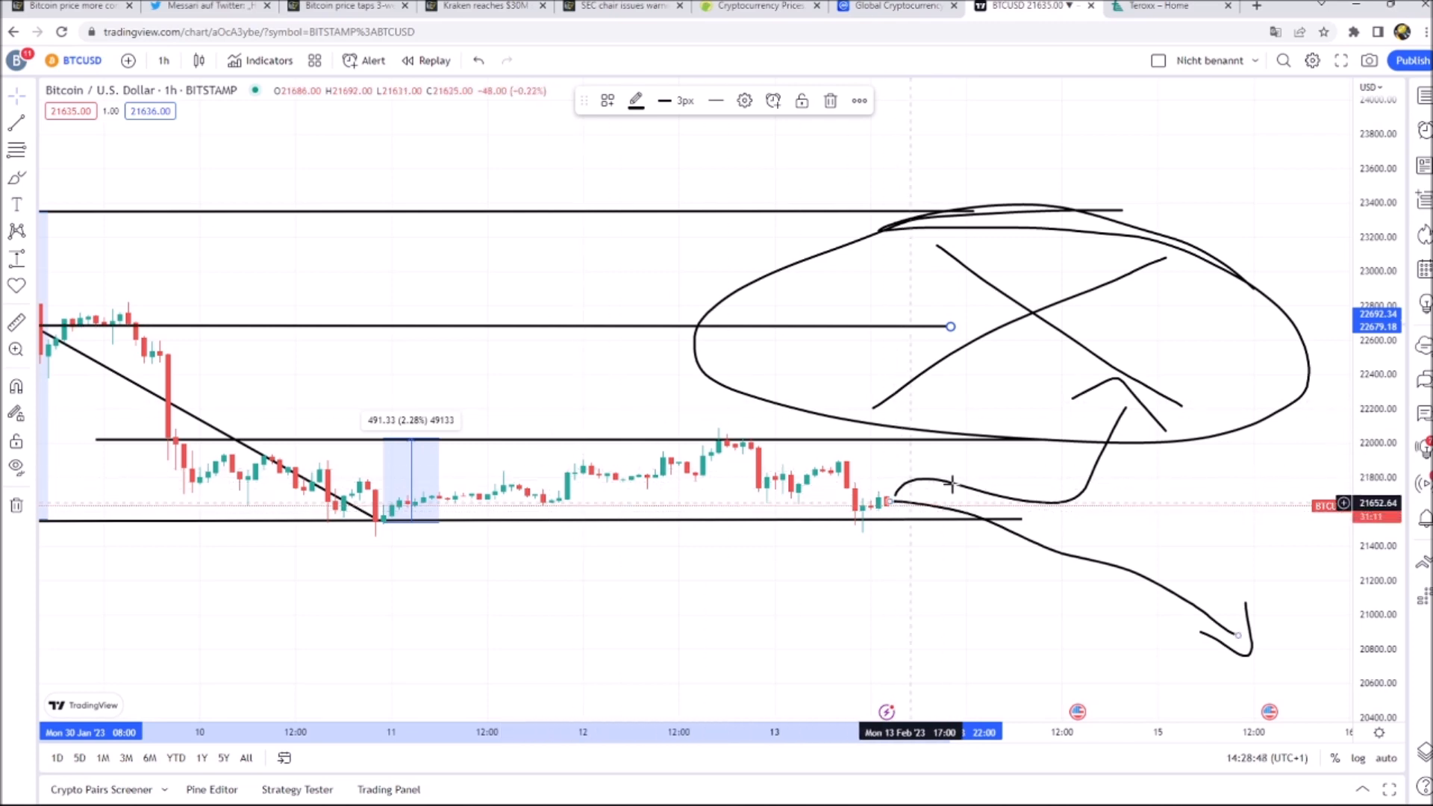
mouse_move(1074, 459)
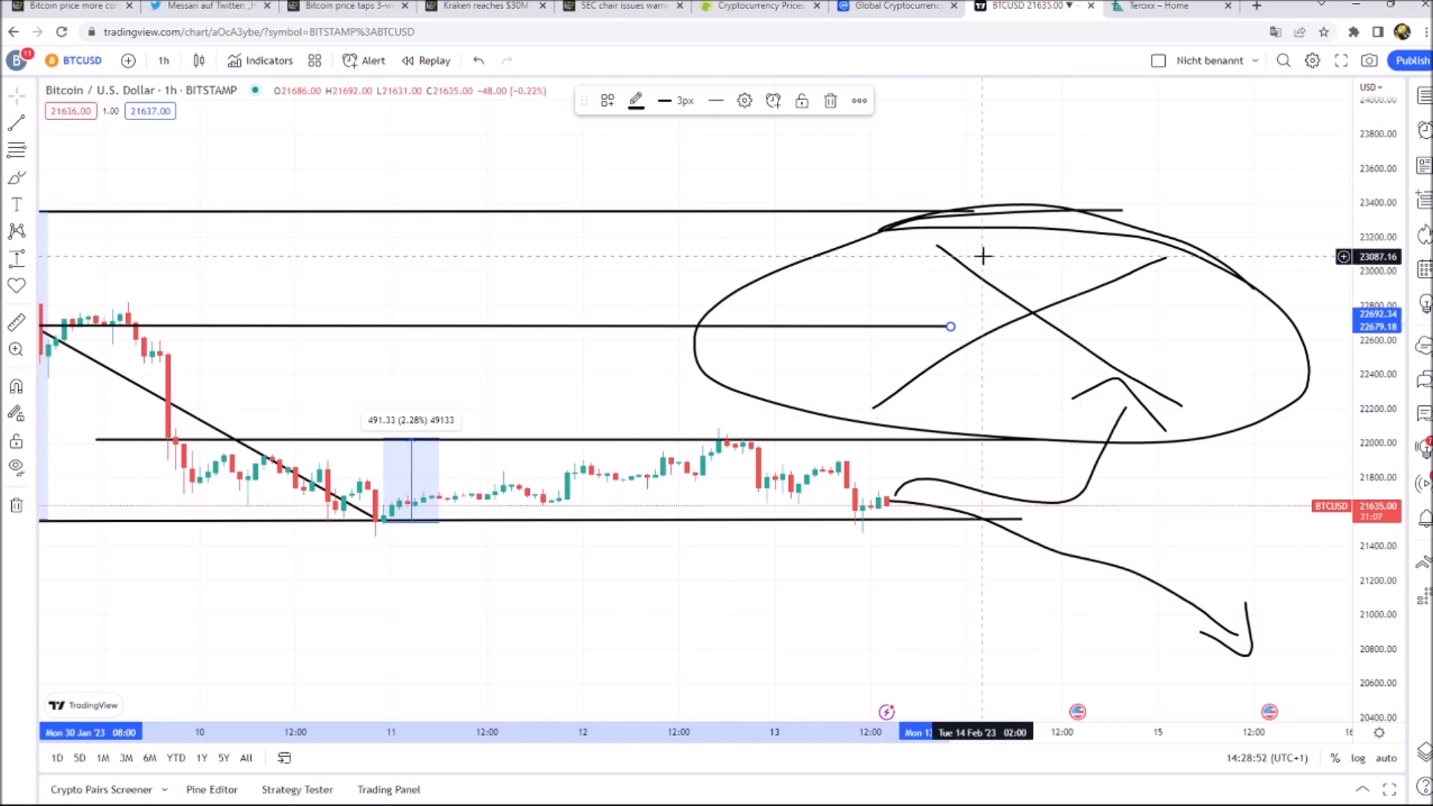
mouse_move(867, 473)
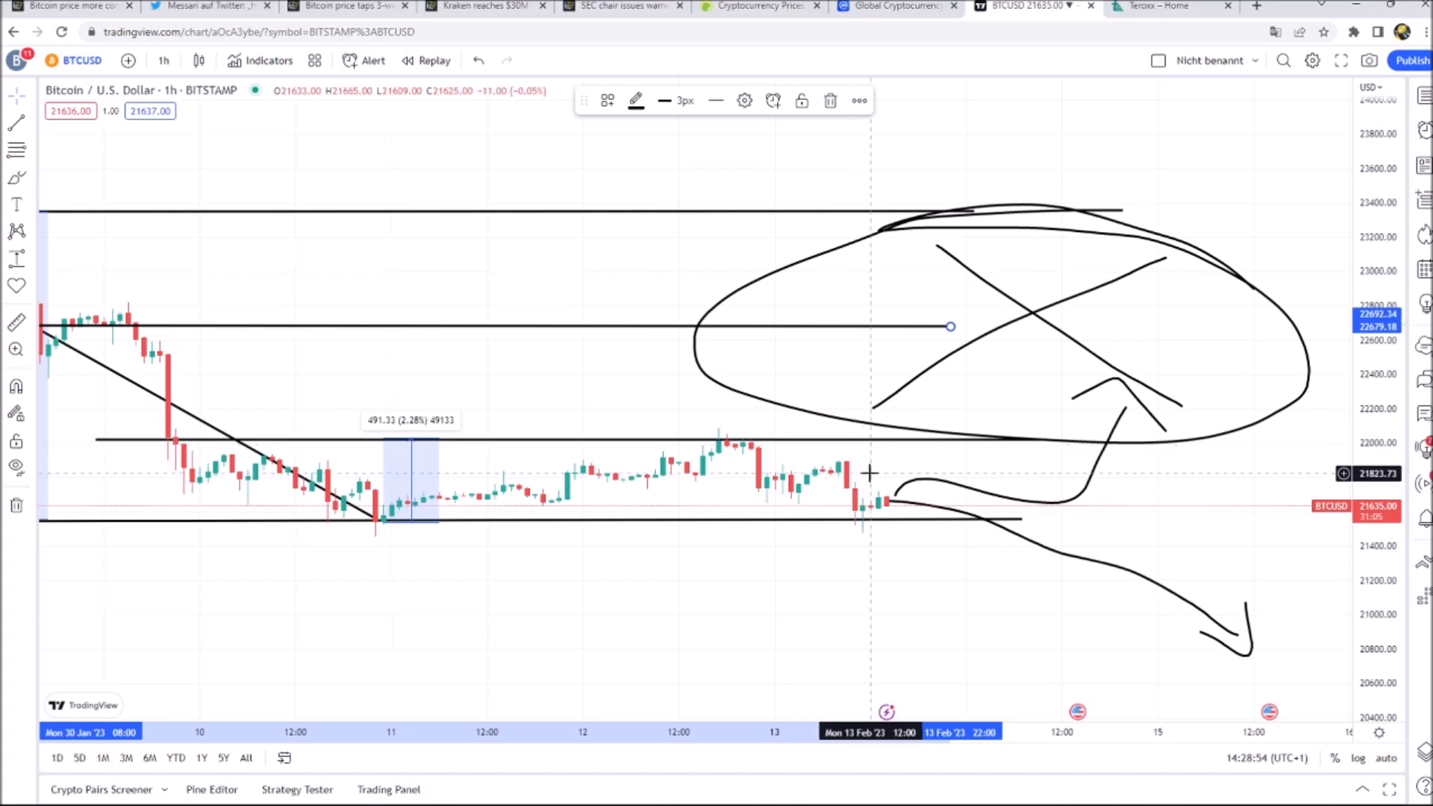
Step: Switch to the Teroxx homepage tab
click(1160, 7)
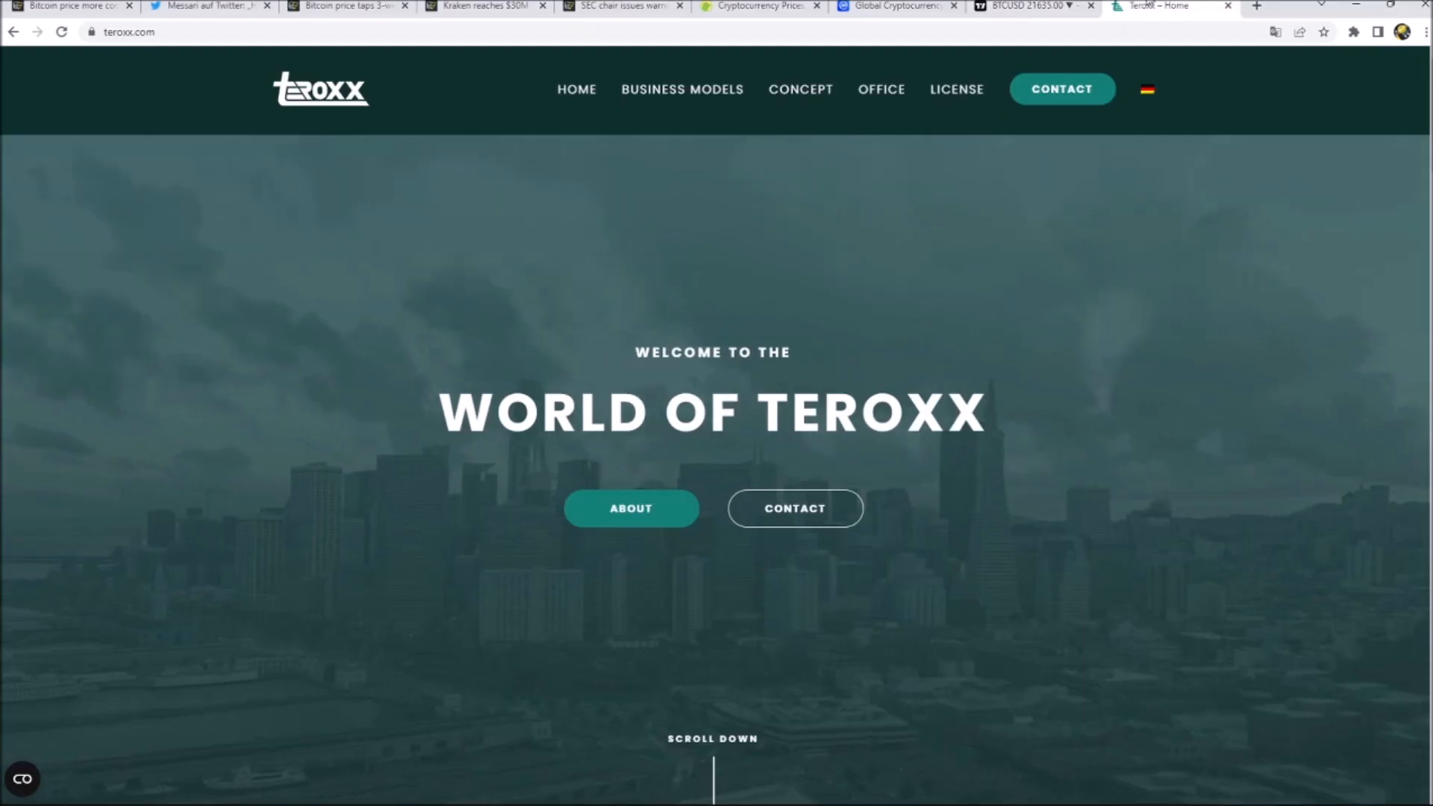